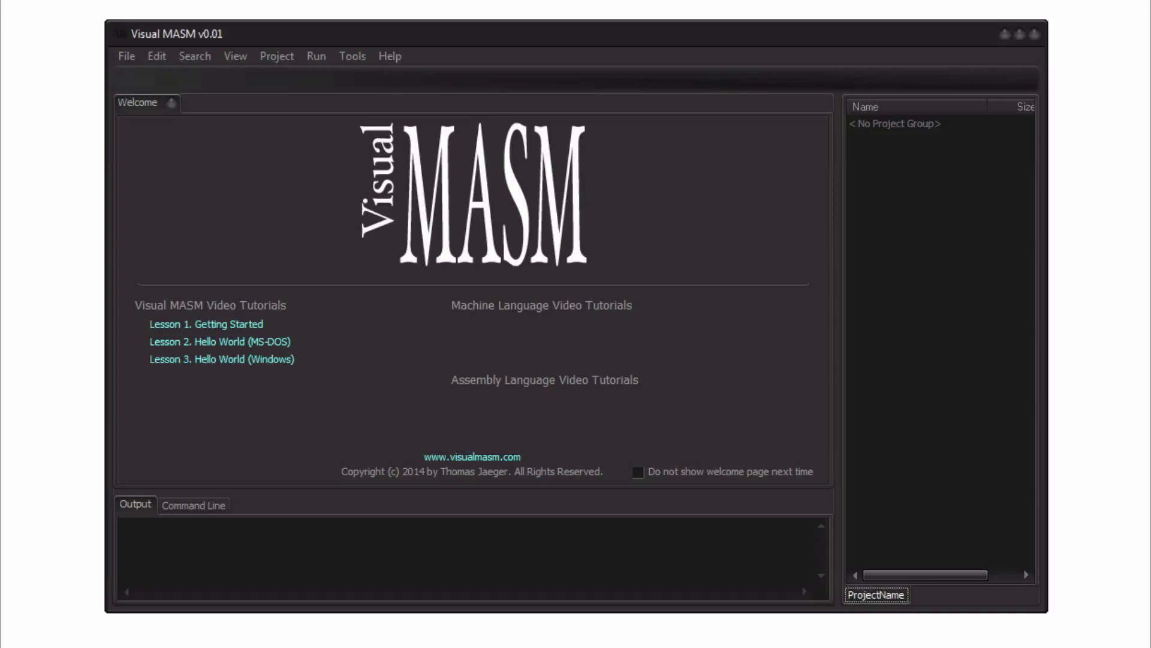
pyautogui.moveTo(431, 24)
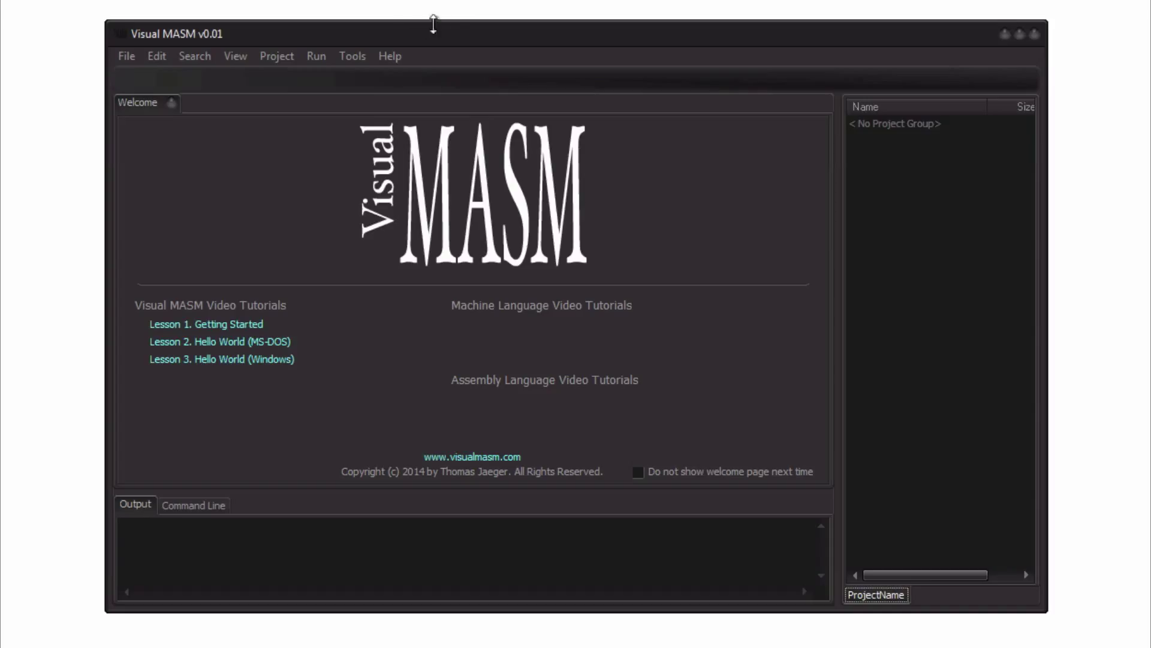
pyautogui.moveTo(475, 24)
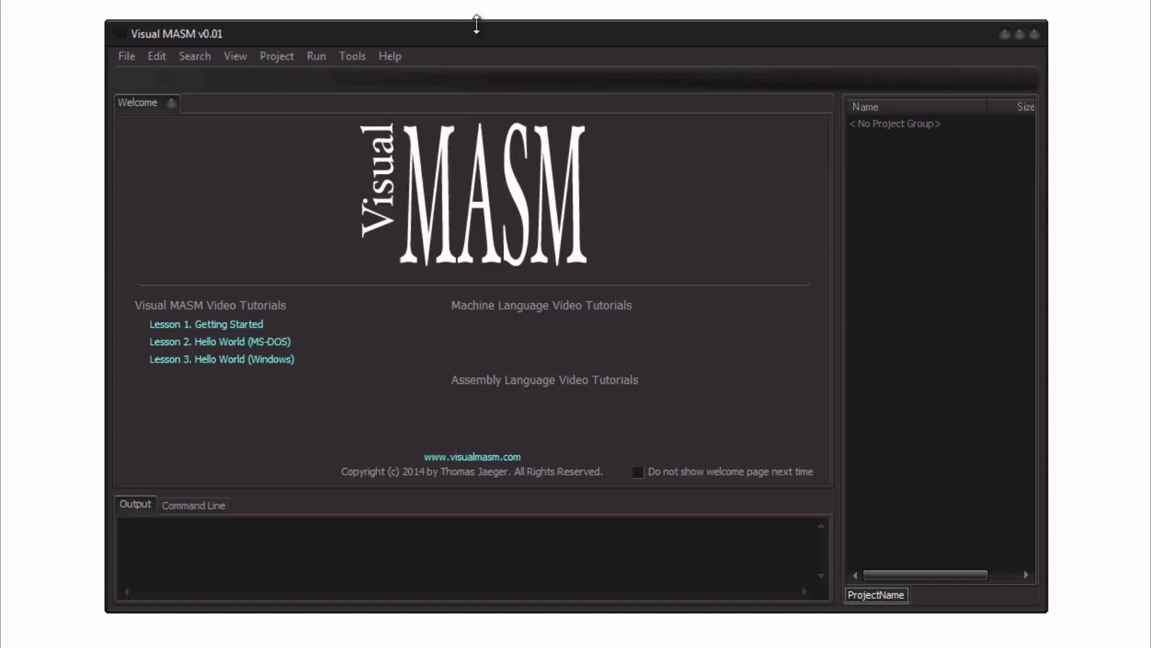
pyautogui.moveTo(486, 21)
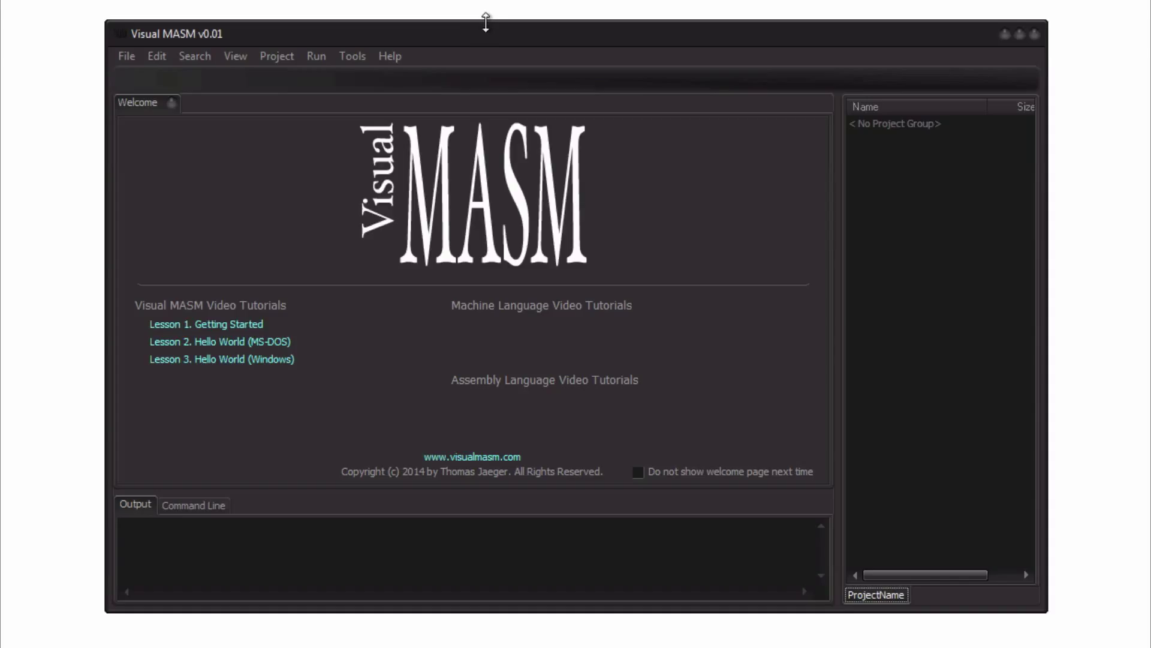
pyautogui.moveTo(231, 60)
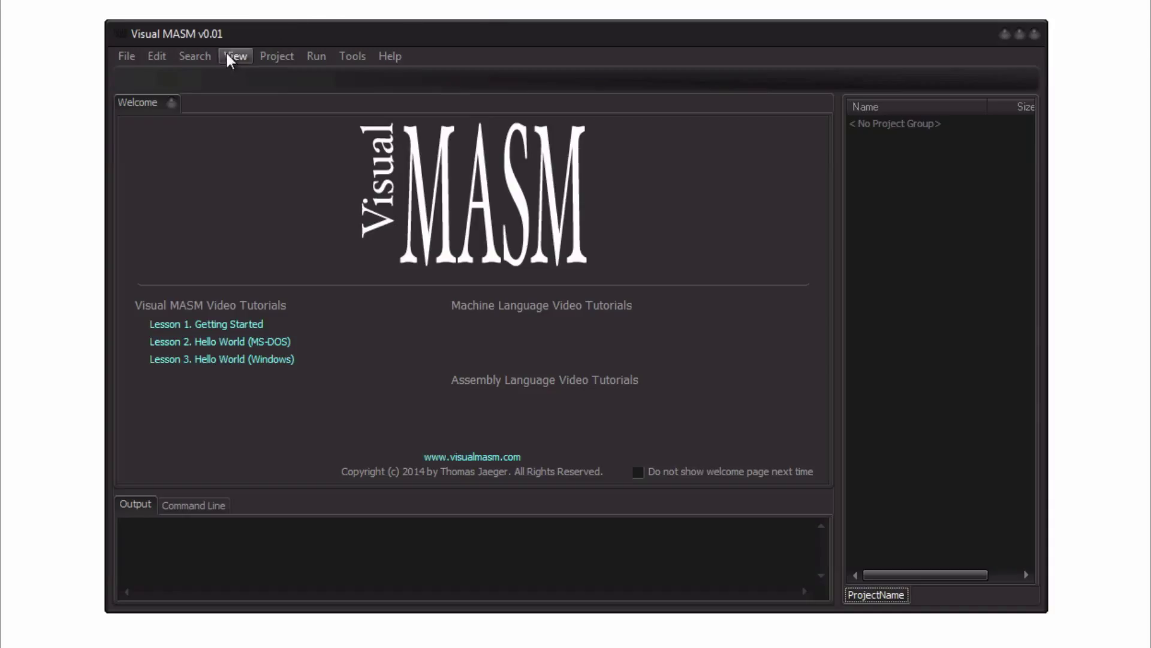
pyautogui.moveTo(503, 175)
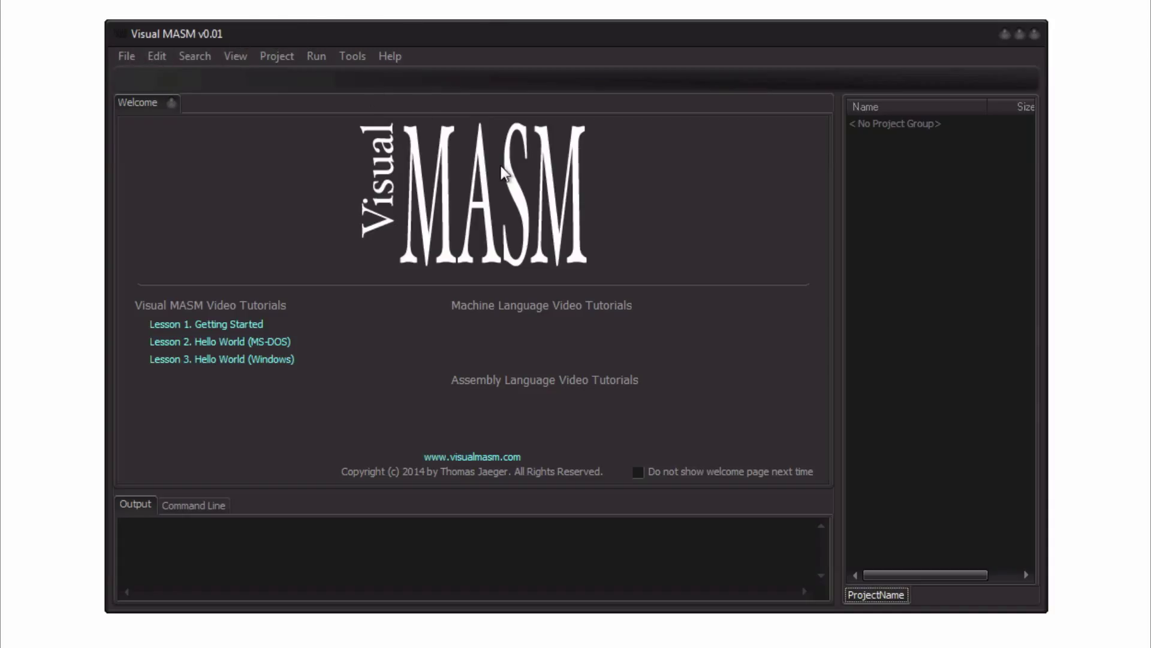
pyautogui.moveTo(339, 290)
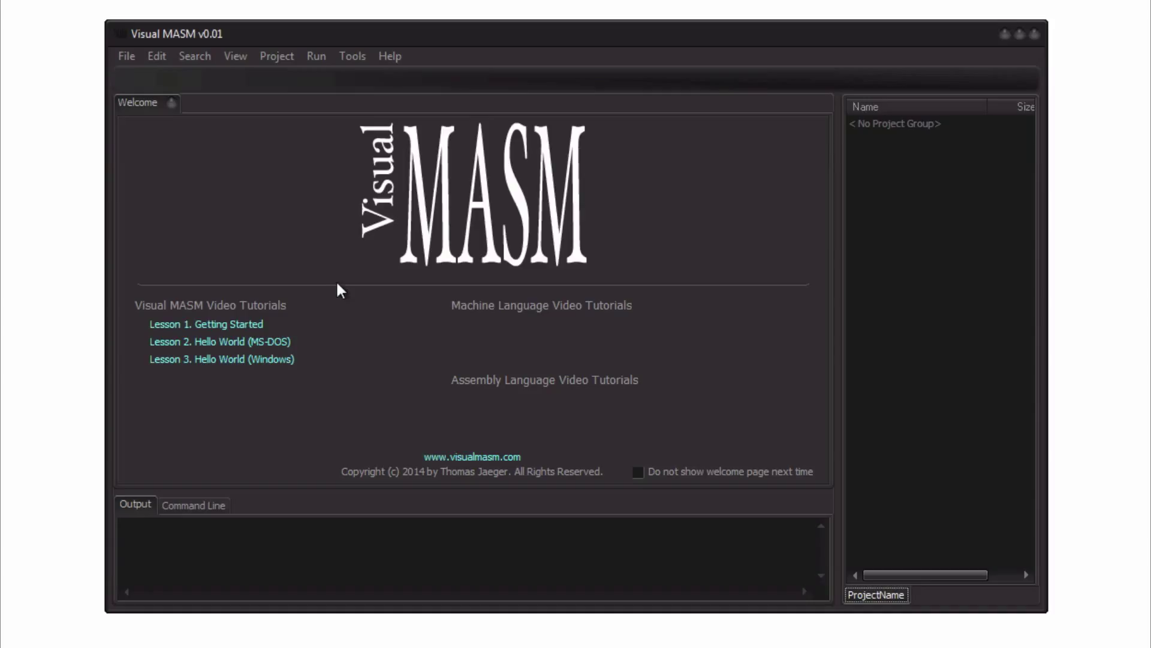
pyautogui.moveTo(290, 296)
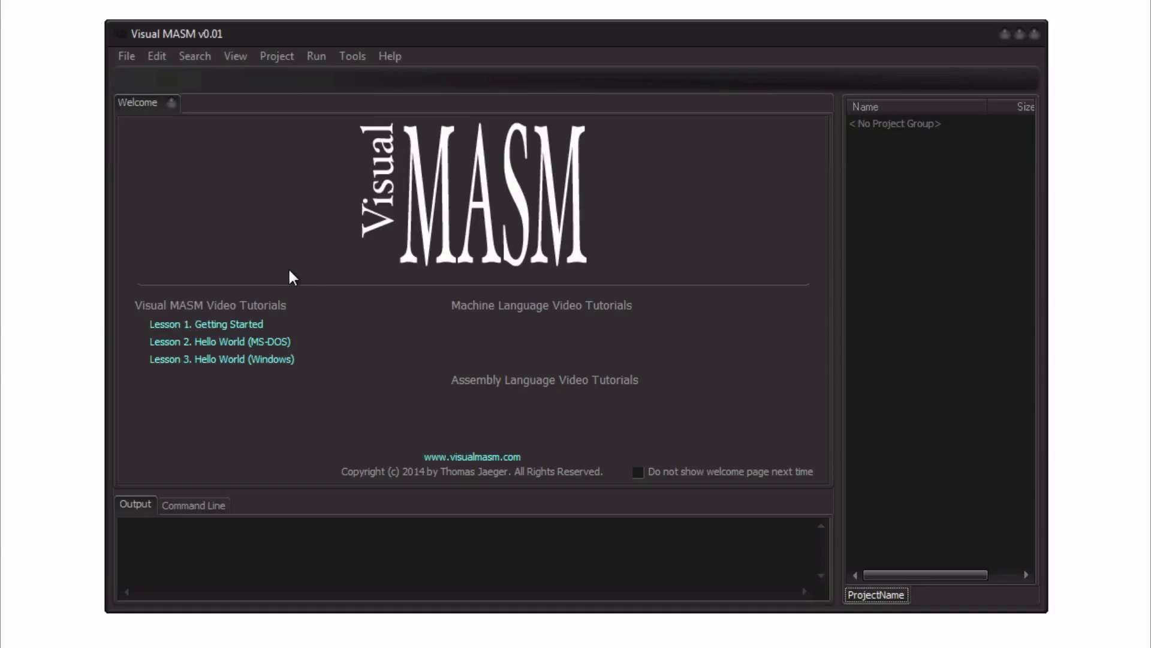
pyautogui.moveTo(315, 265)
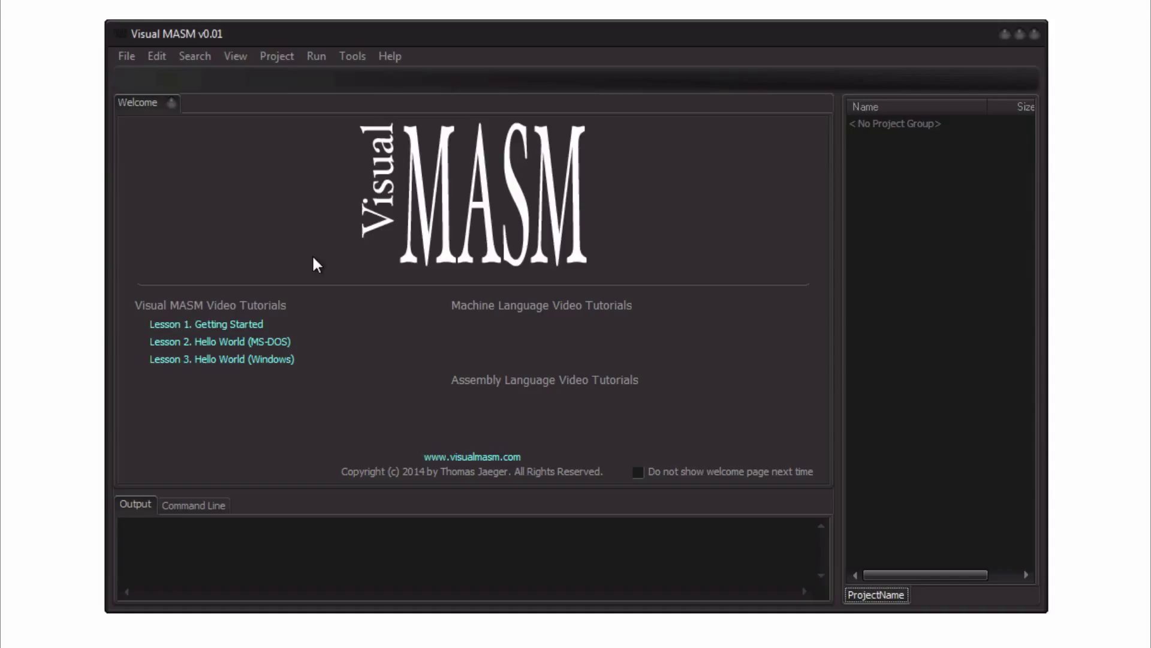
pyautogui.moveTo(344, 260)
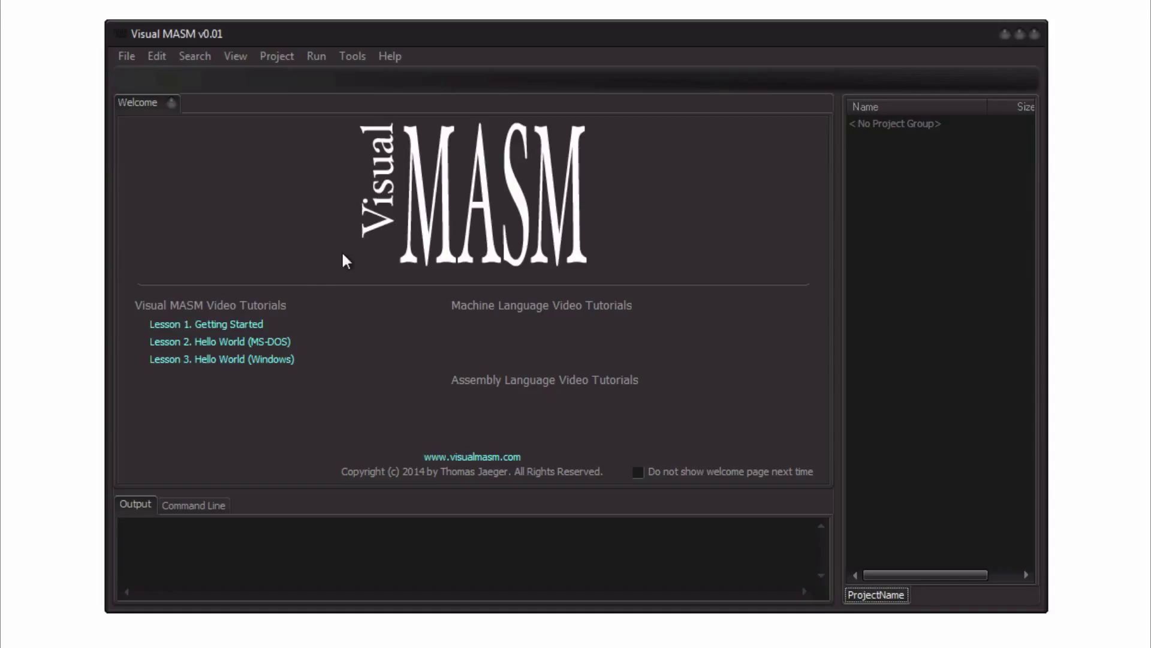
pyautogui.moveTo(338, 252)
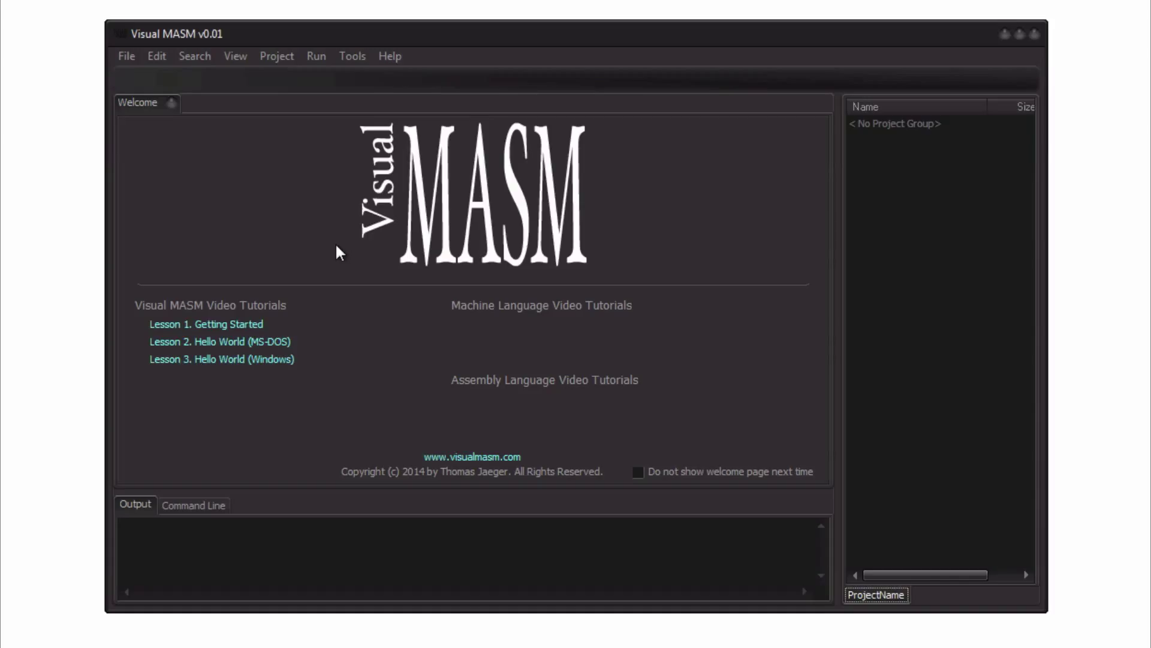
pyautogui.moveTo(573, 317)
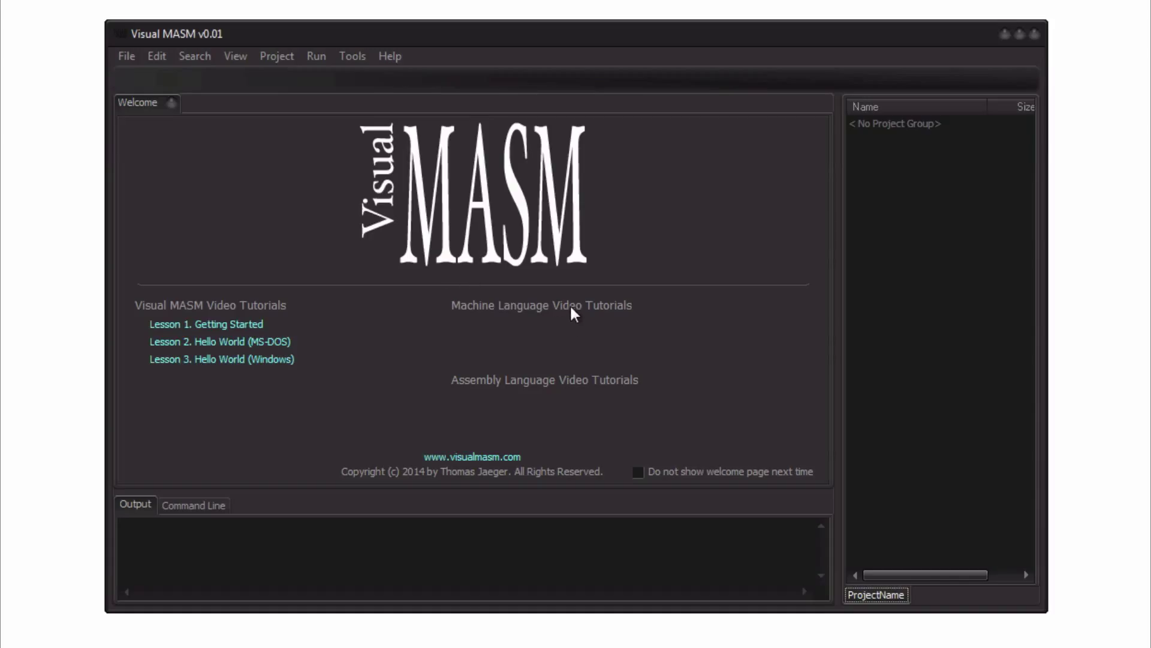
pyautogui.moveTo(578, 320)
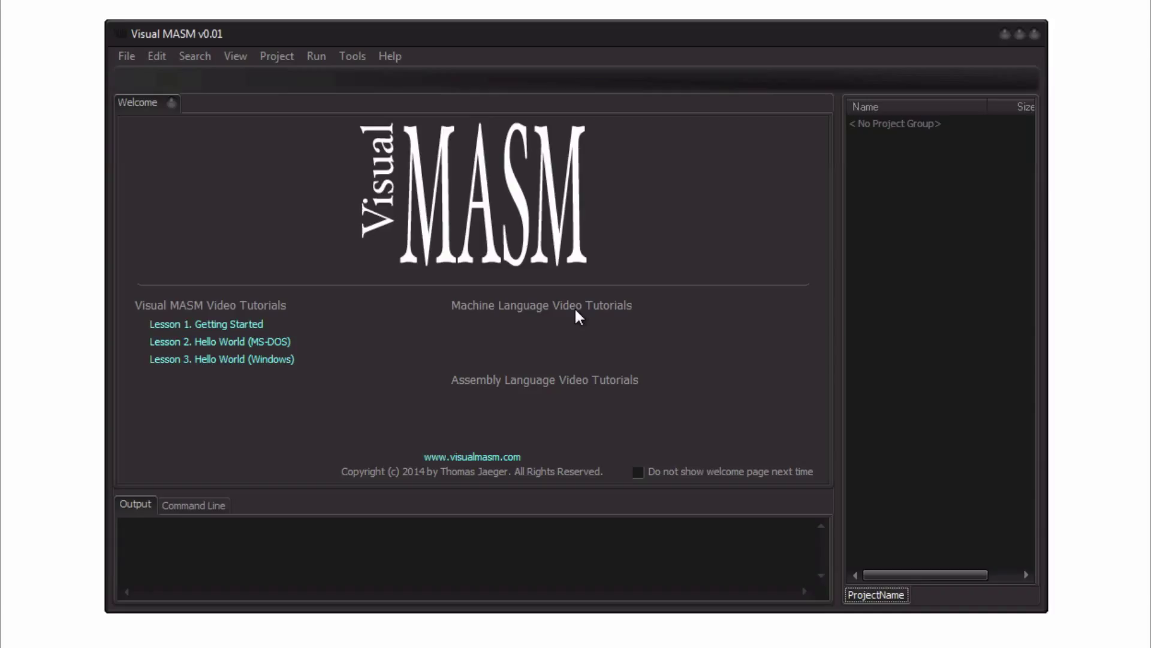
pyautogui.moveTo(493, 343)
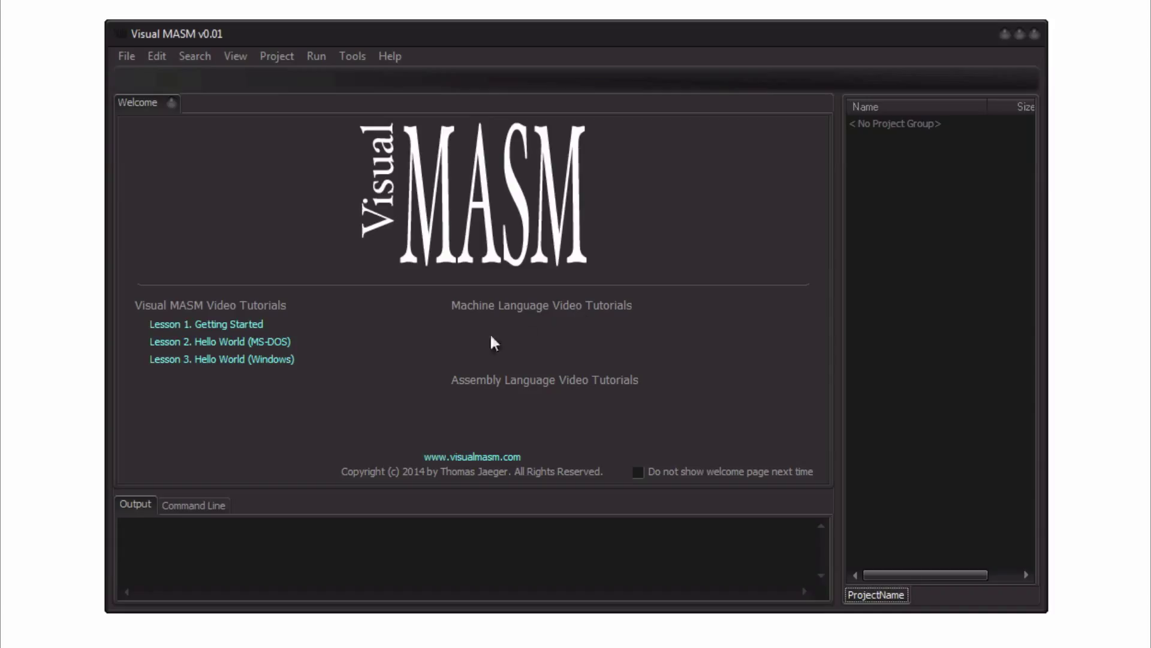
pyautogui.moveTo(470, 405)
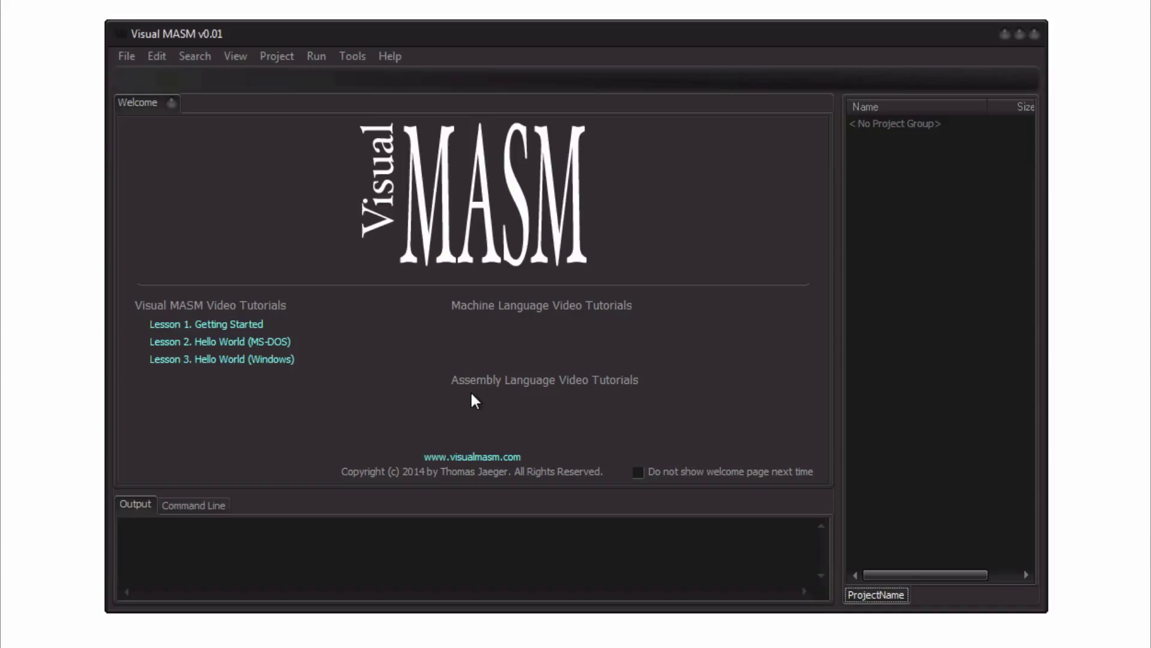
pyautogui.moveTo(457, 343)
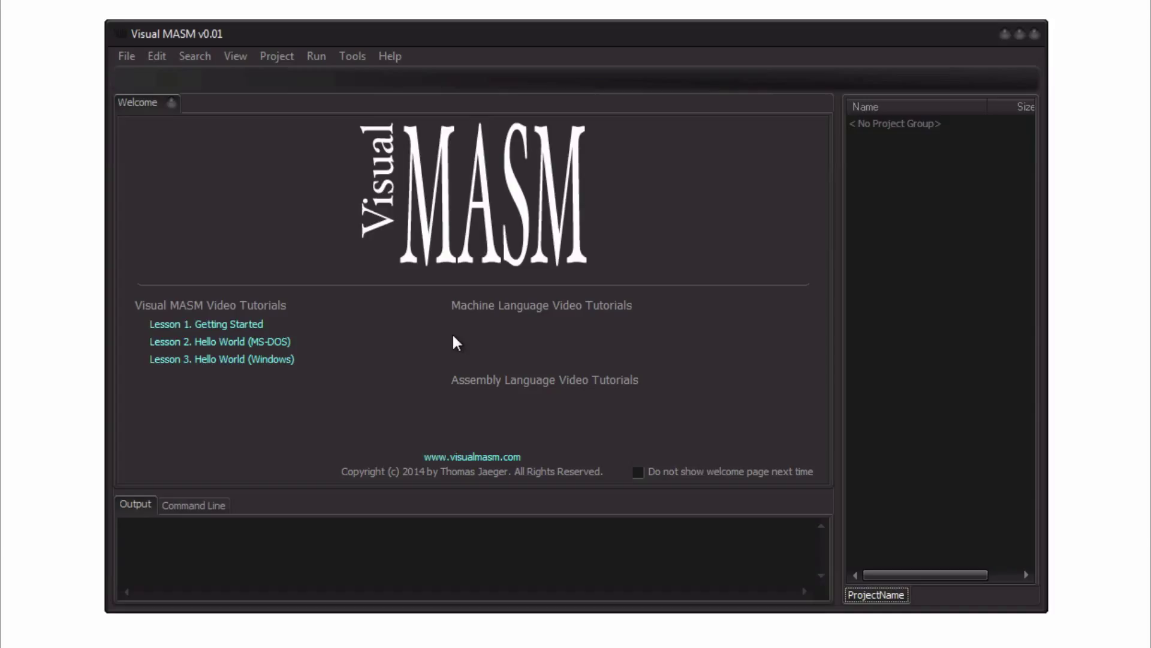
pyautogui.moveTo(557, 245)
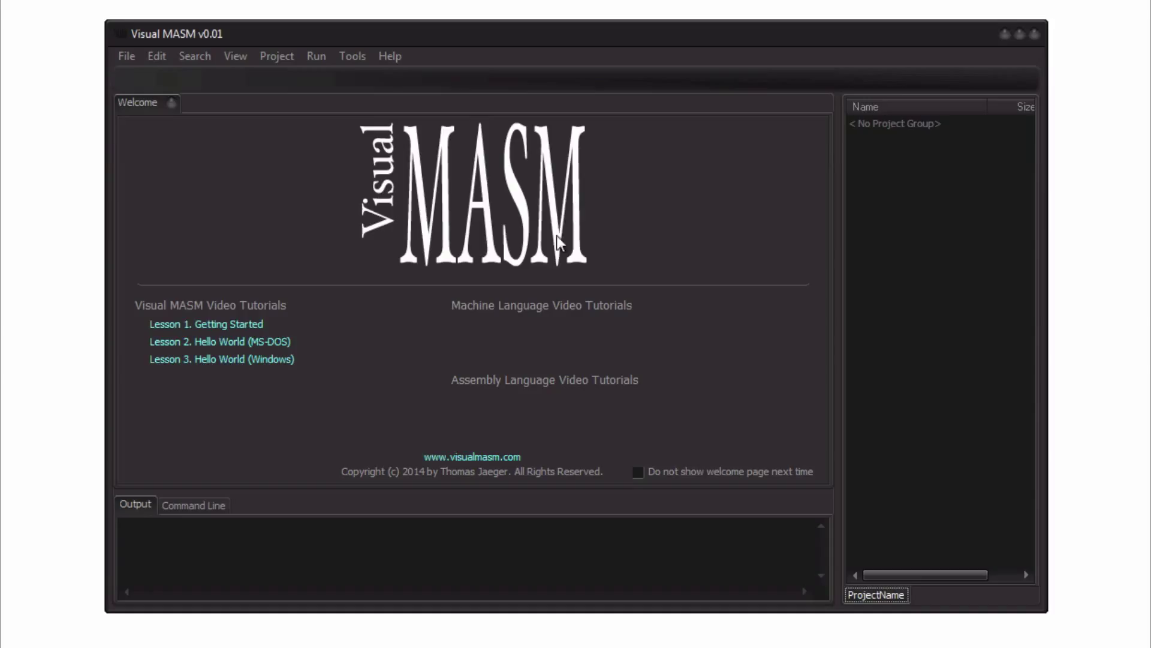
pyautogui.moveTo(644, 218)
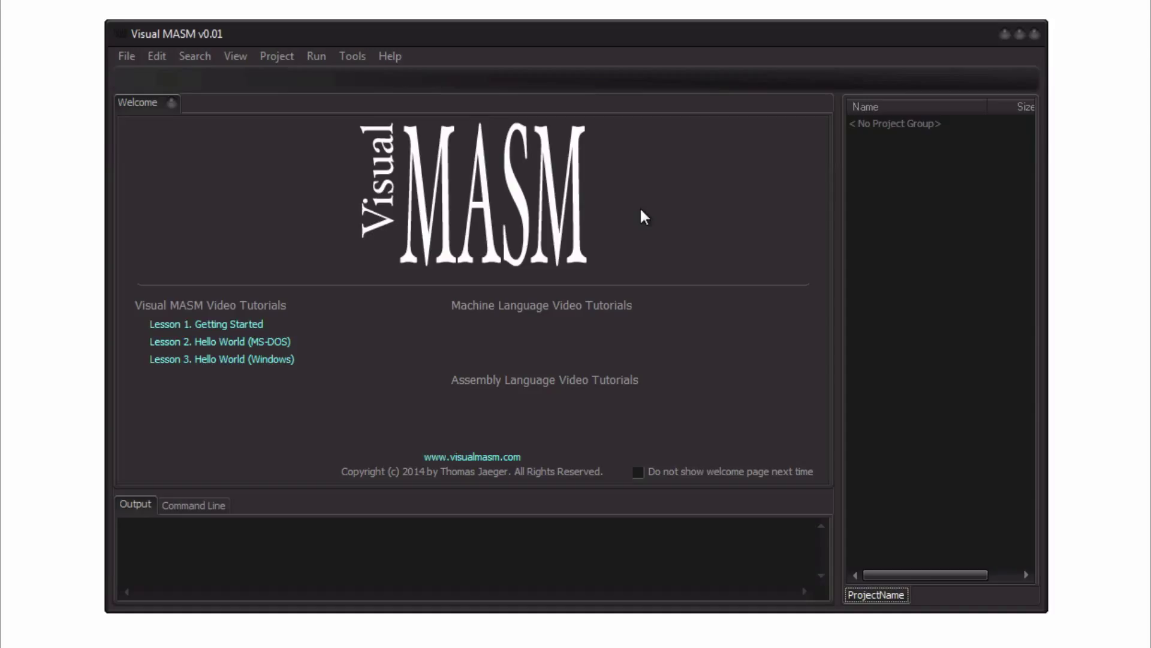
pyautogui.moveTo(654, 202)
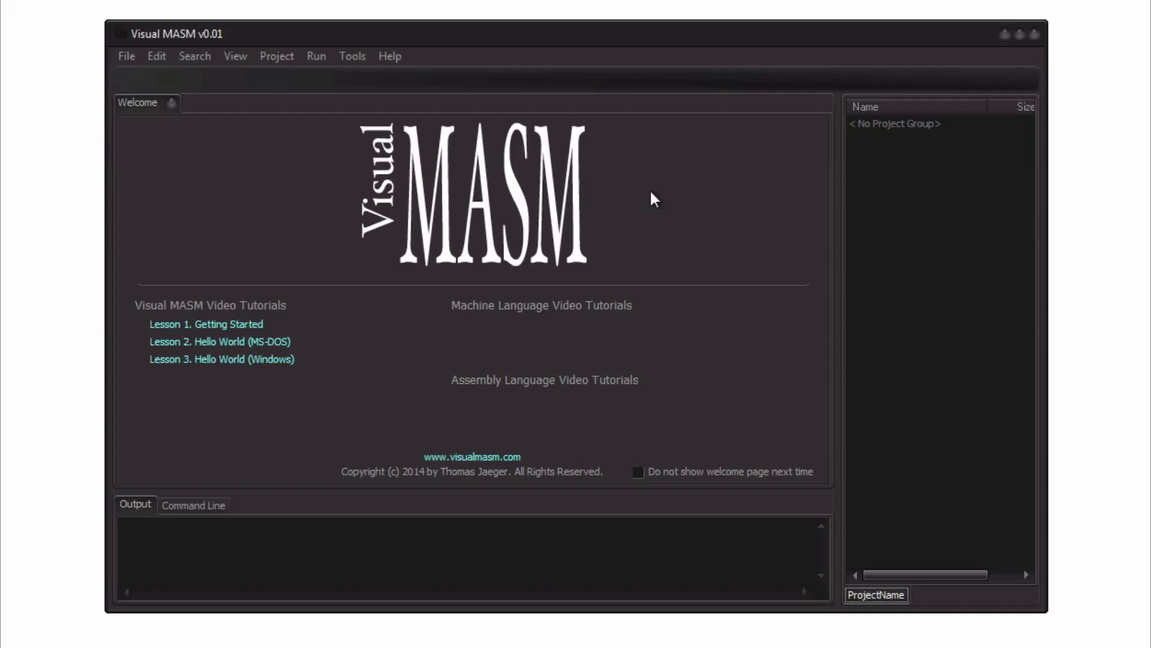
pyautogui.moveTo(565, 47)
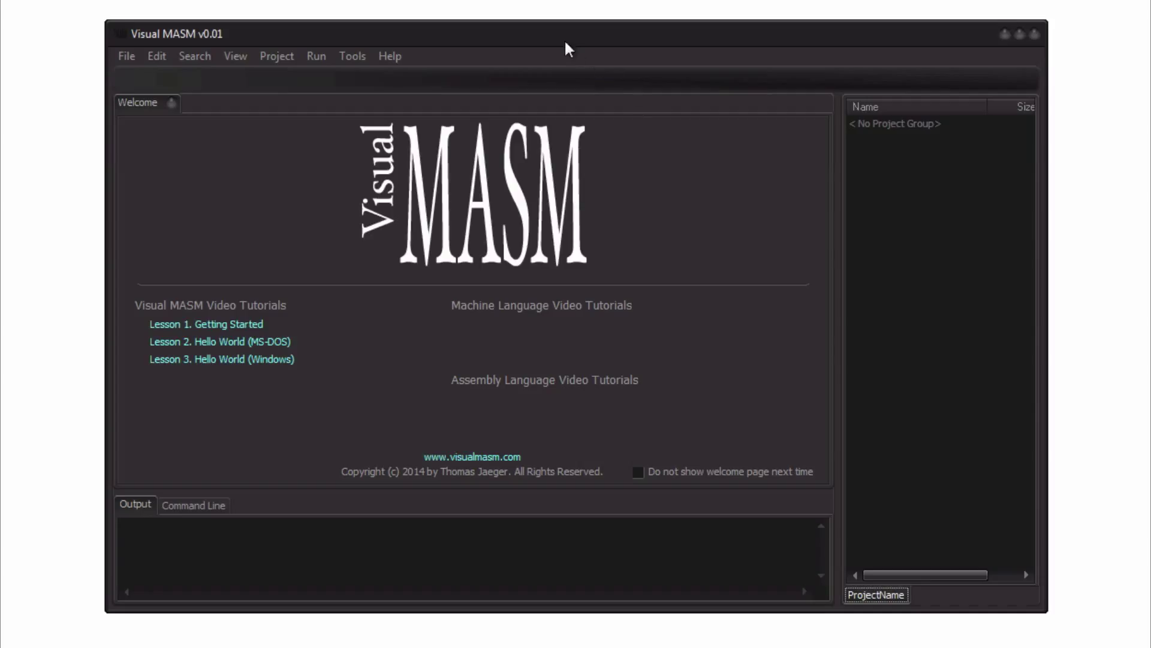
pyautogui.moveTo(561, 41)
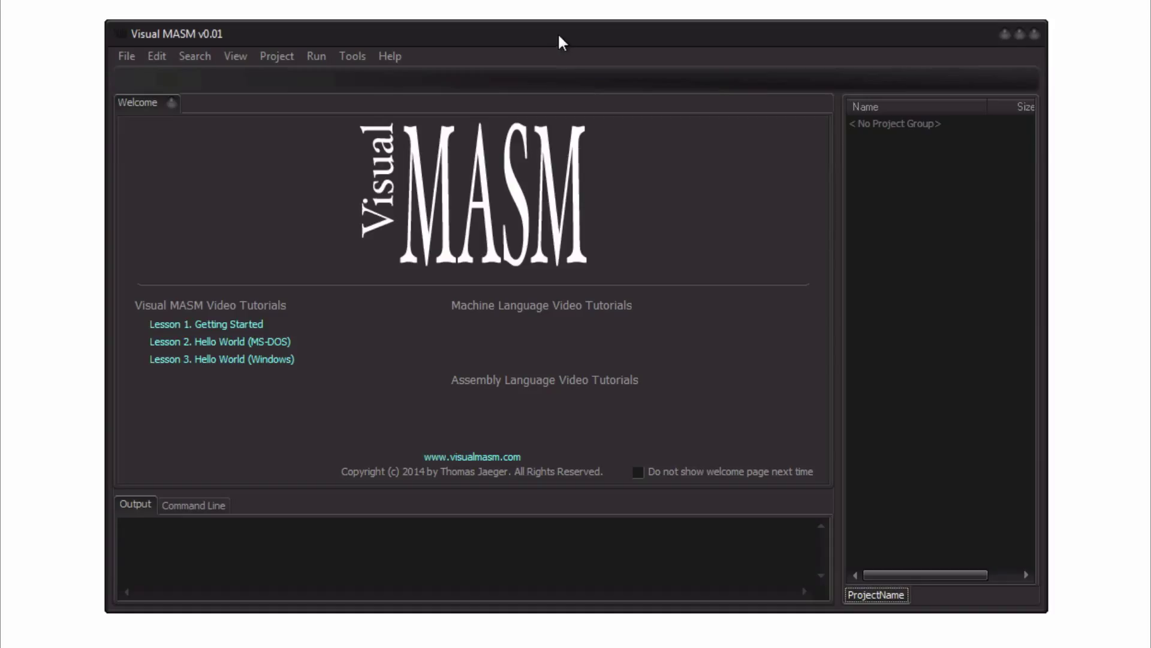
pyautogui.moveTo(645, 417)
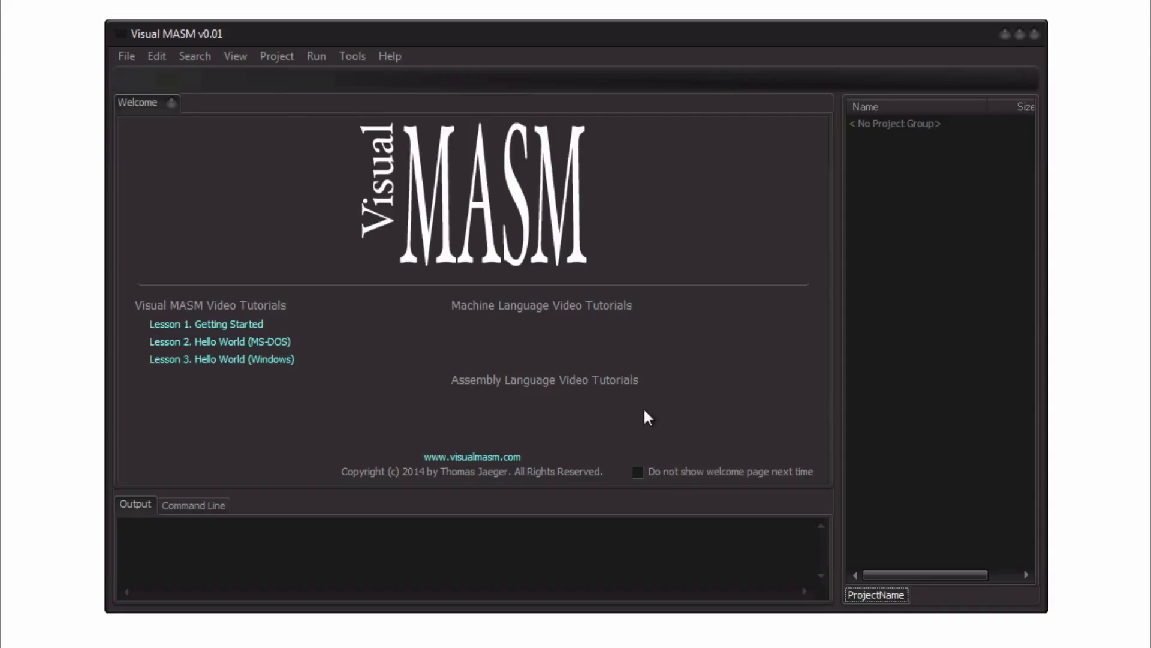
# Step: Tick 'Do not show welcome page next time' on the Welcome tab
pyautogui.click(638, 473)
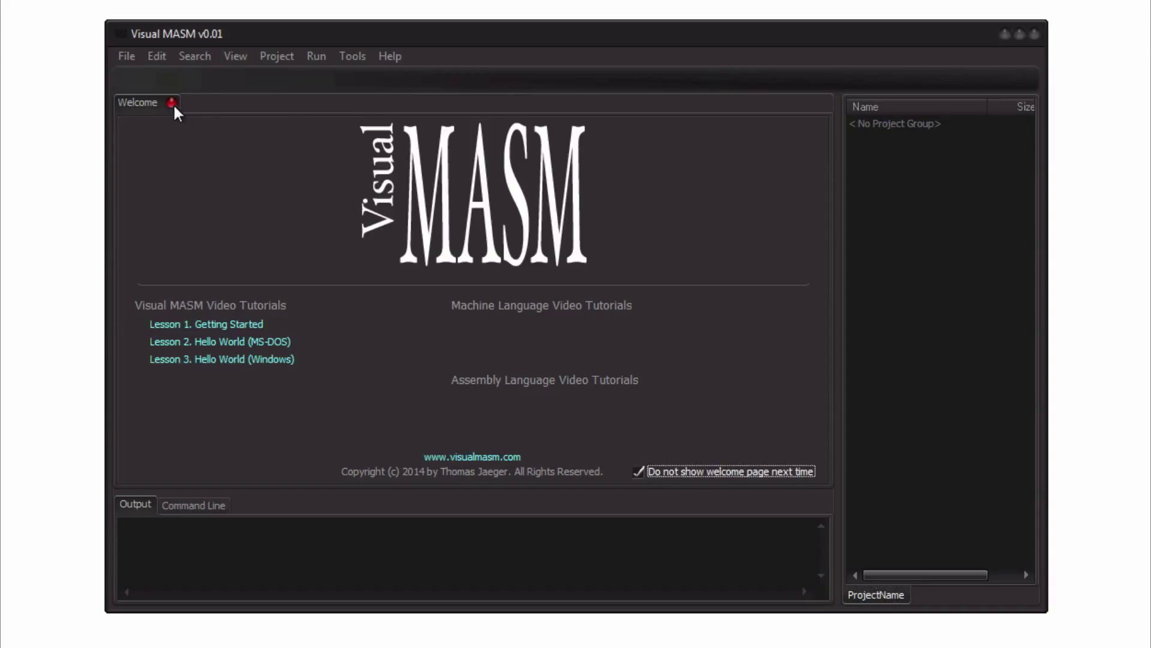
pyautogui.click(170, 102)
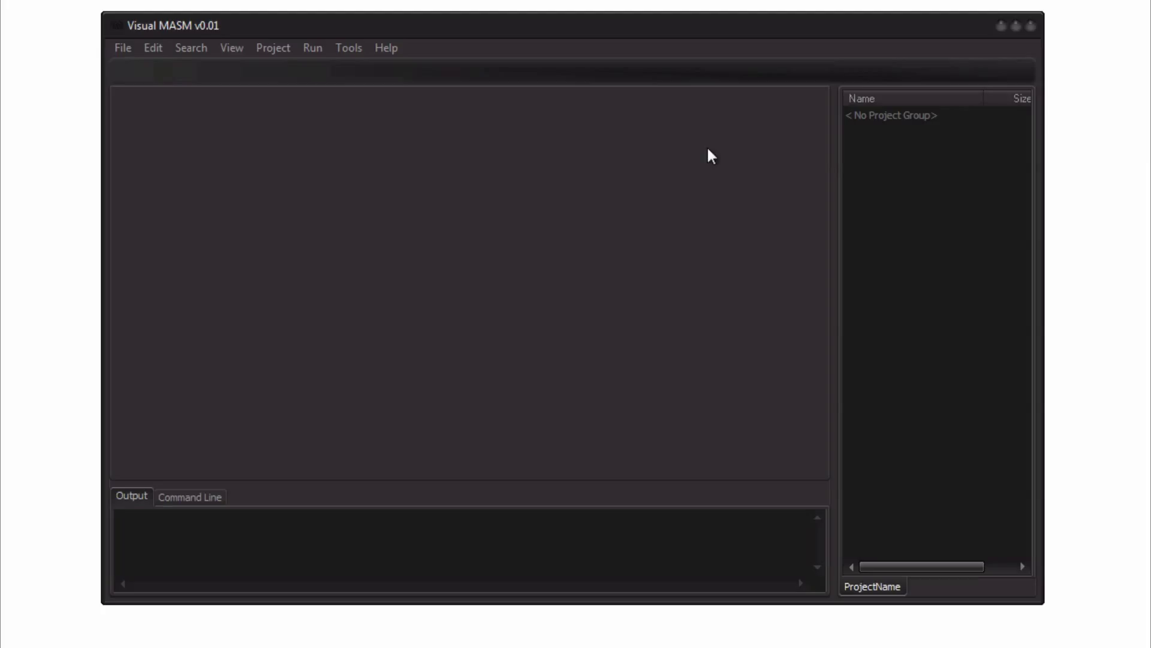
pyautogui.moveTo(850, 103)
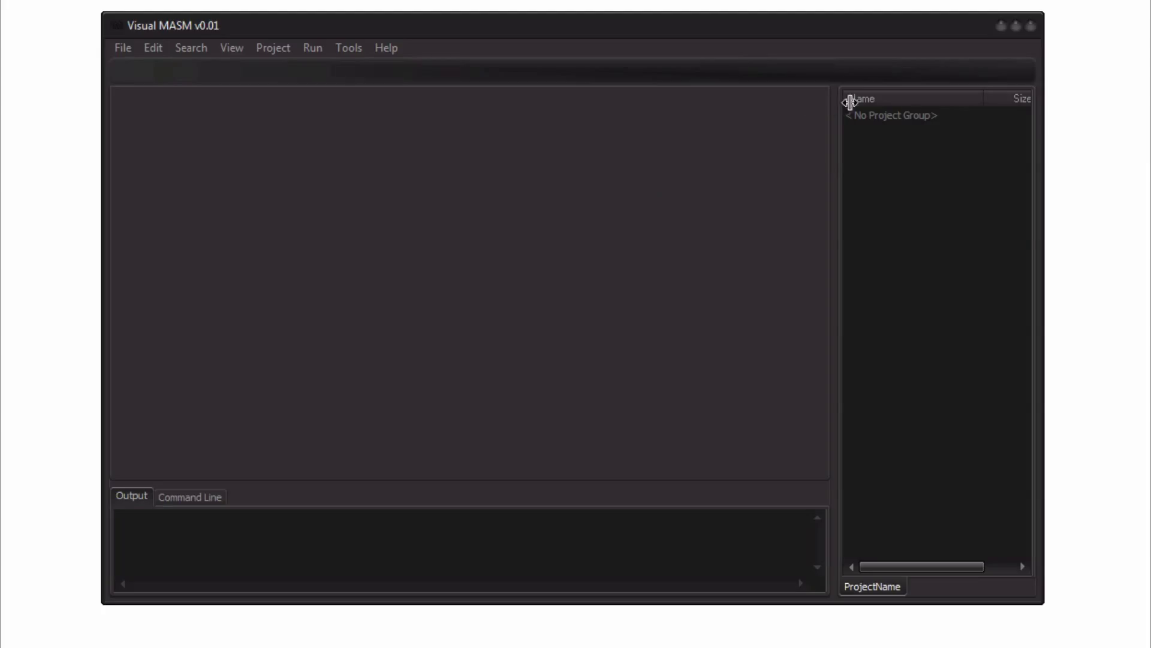
pyautogui.moveTo(982, 446)
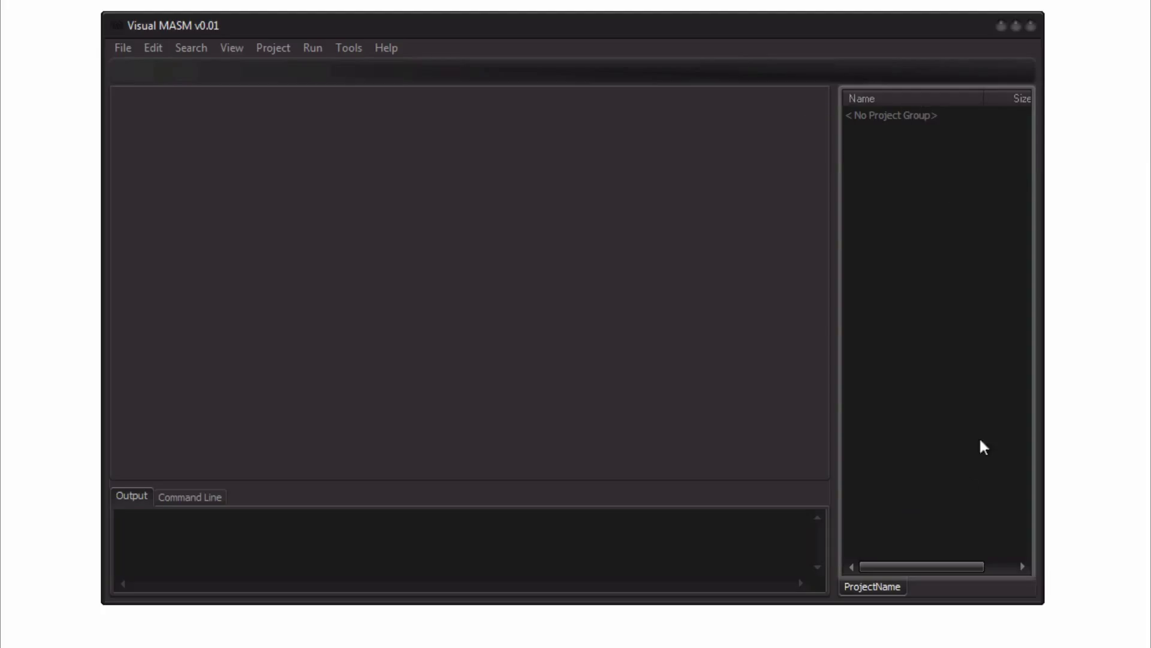
pyautogui.moveTo(938, 131)
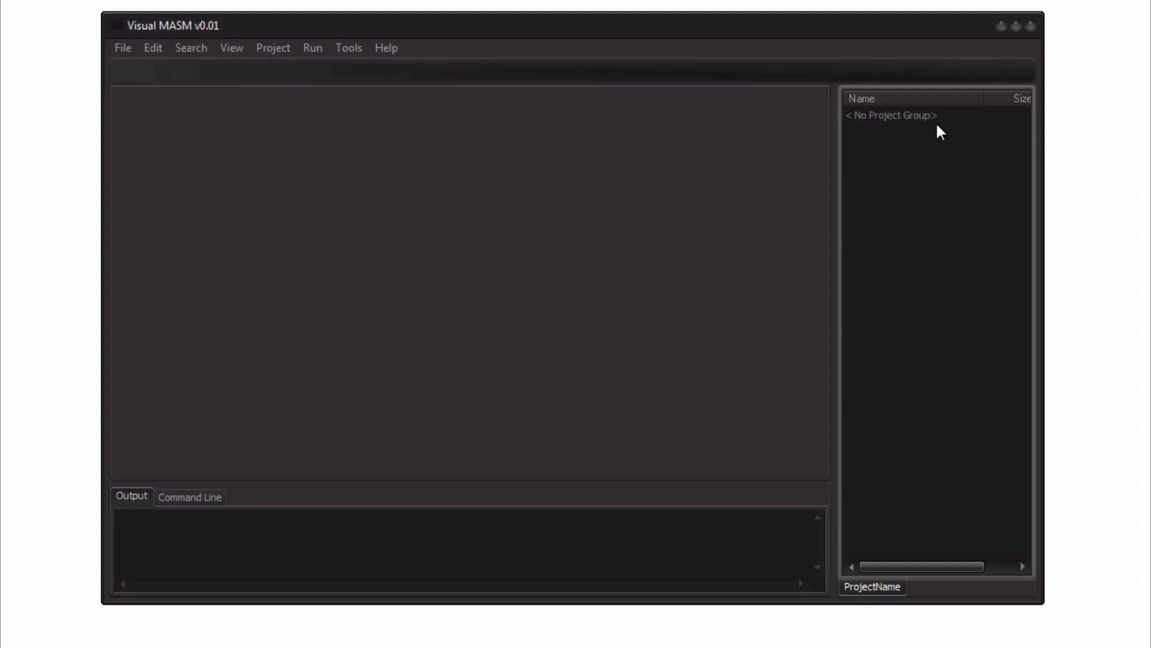
pyautogui.moveTo(951, 136)
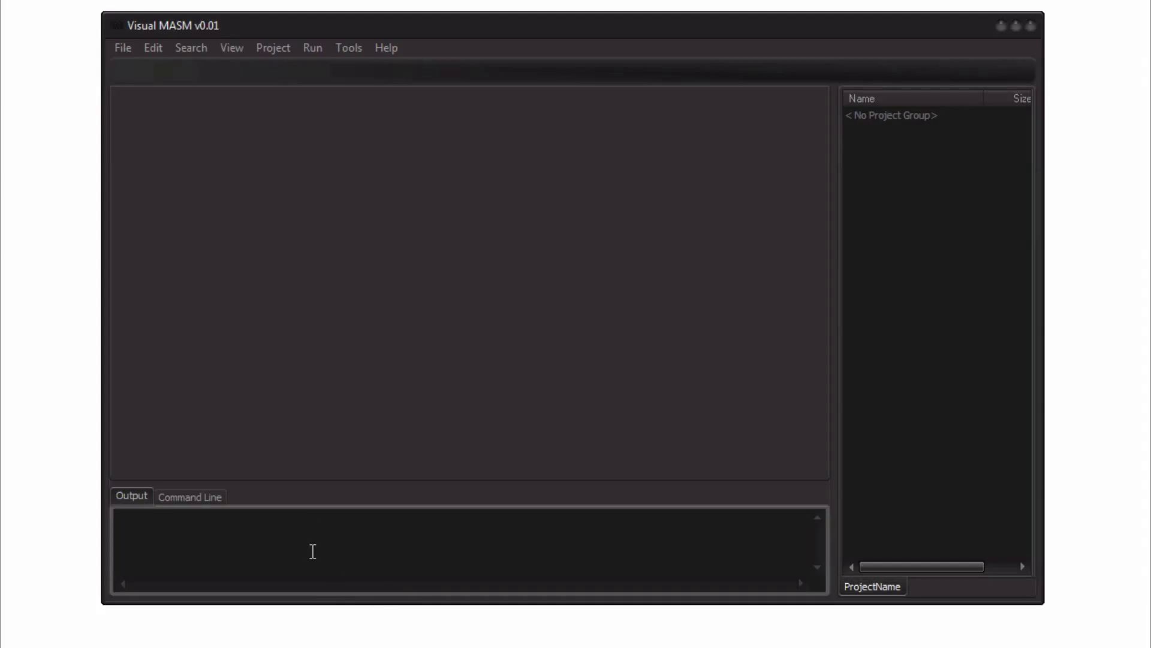
pyautogui.moveTo(206, 516)
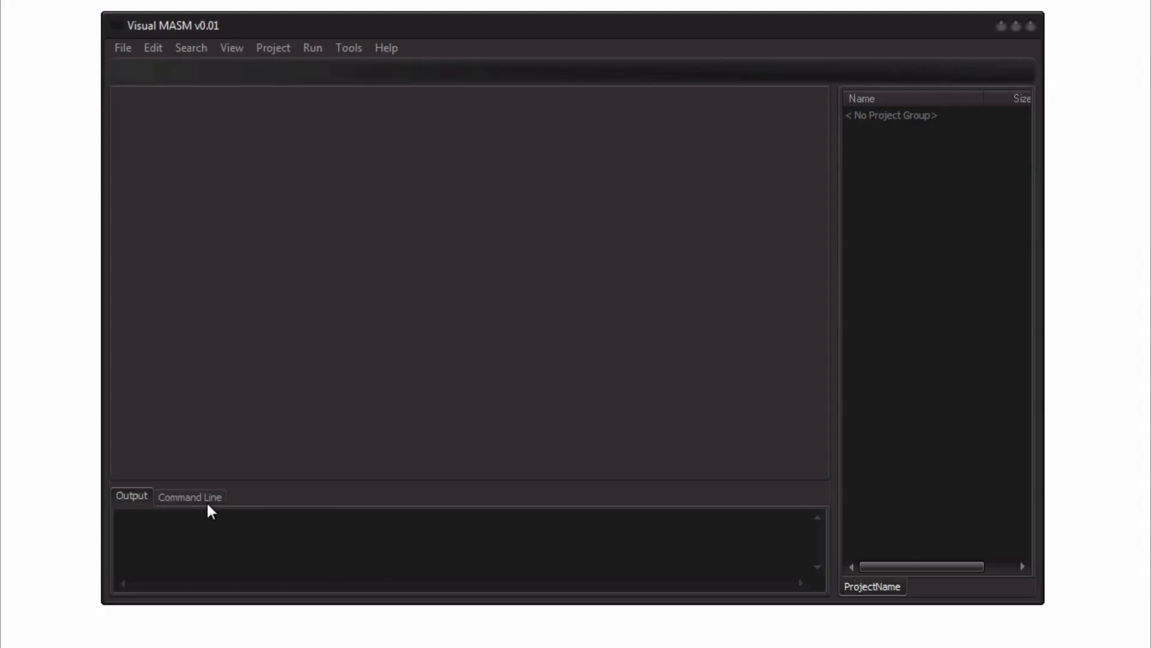
pyautogui.click(189, 497)
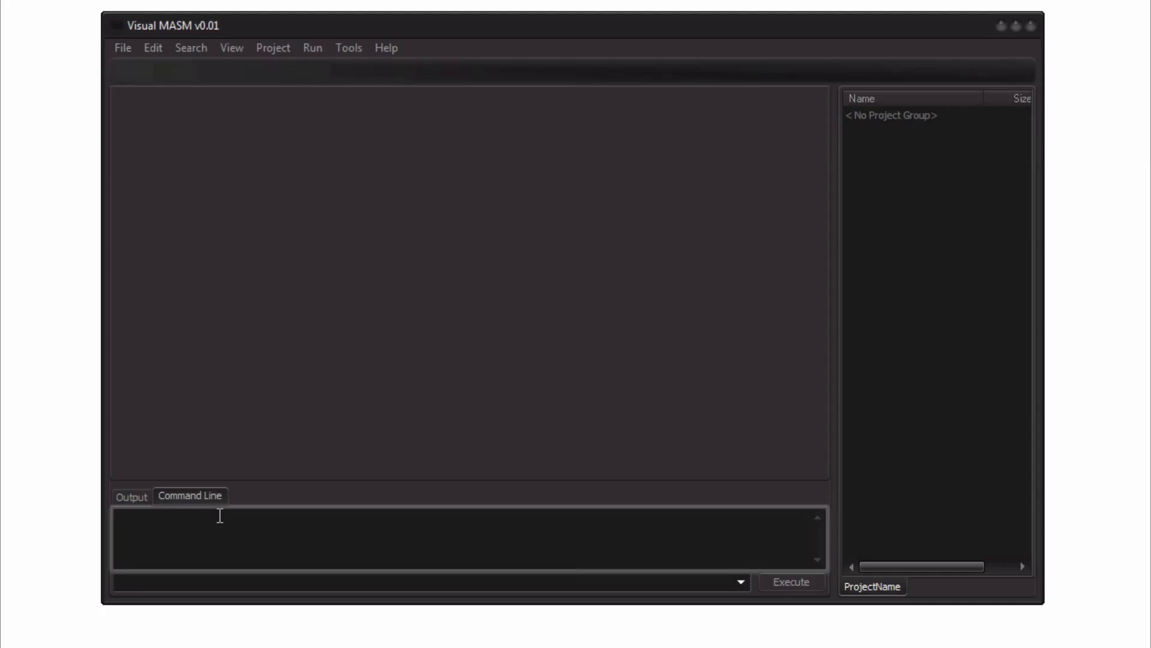
pyautogui.click(132, 497)
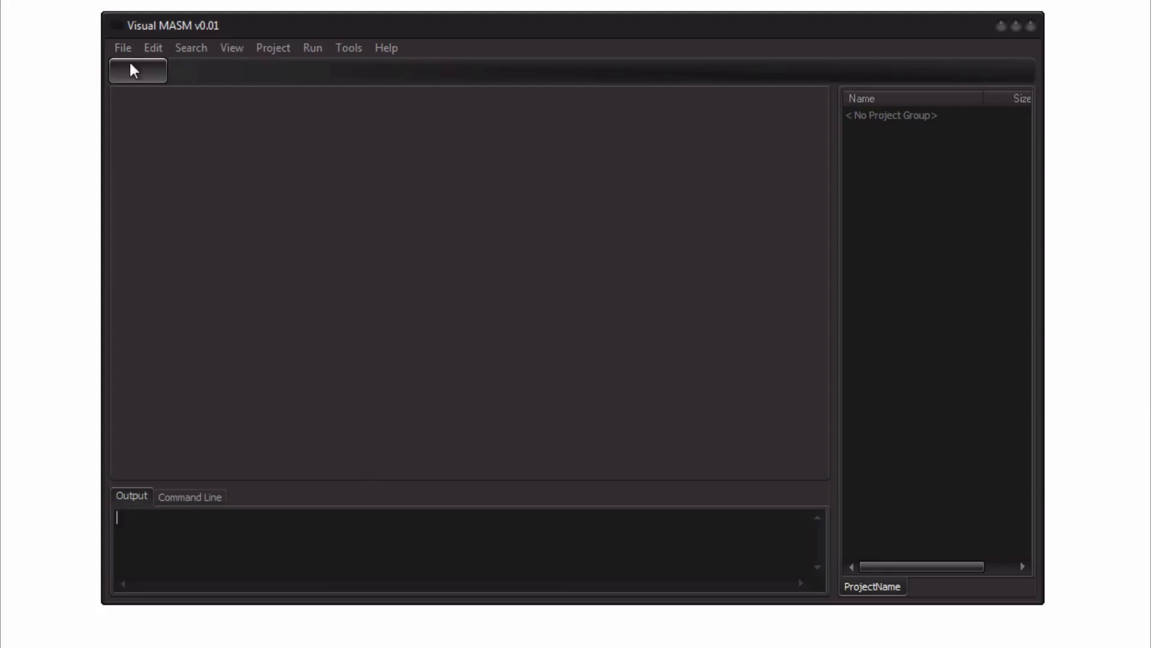
# Step: Choose the 16-Bit MS-DOS COM Application template under Assembly Projects in New Items
pyautogui.click(122, 48)
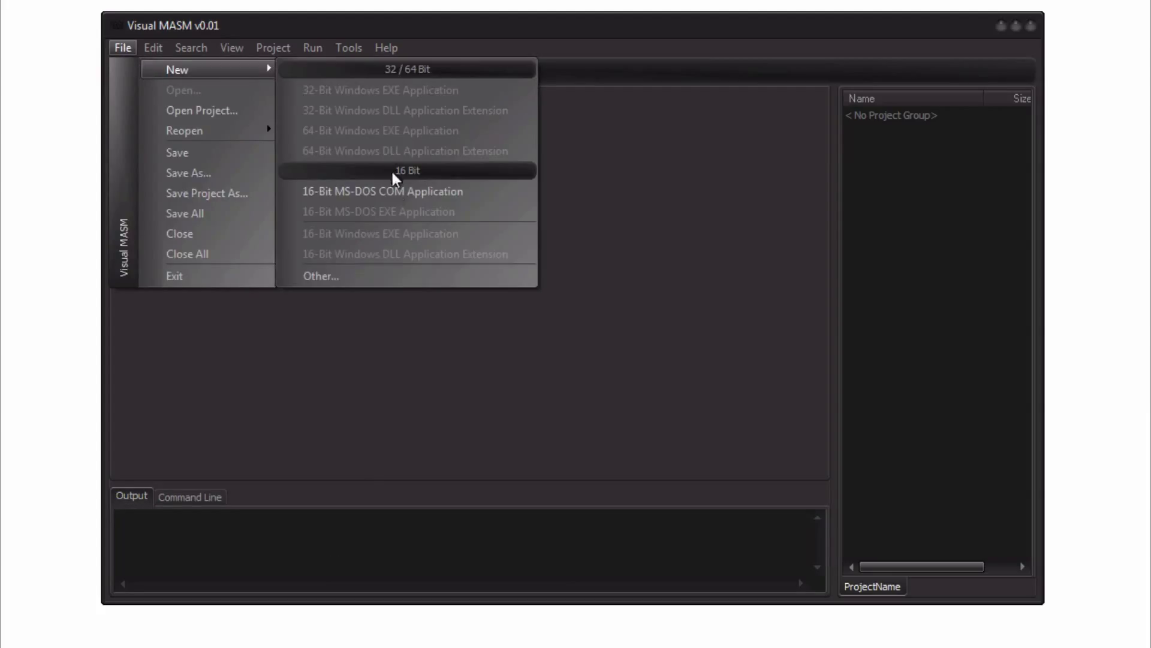
pyautogui.moveTo(364, 278)
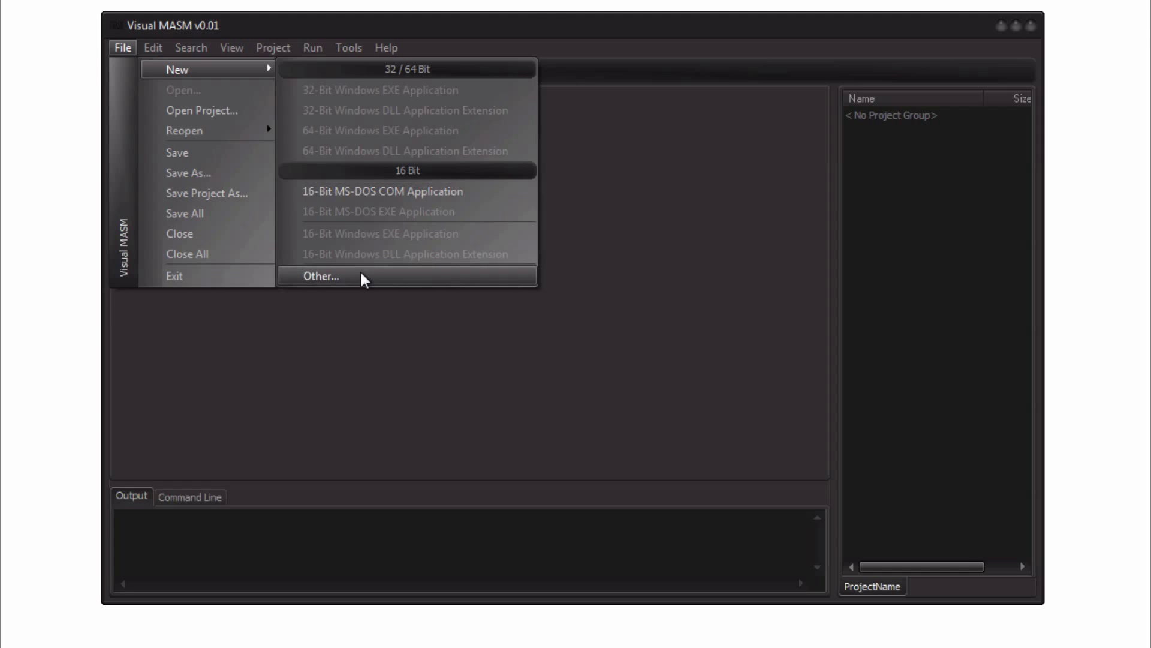
pyautogui.click(319, 276)
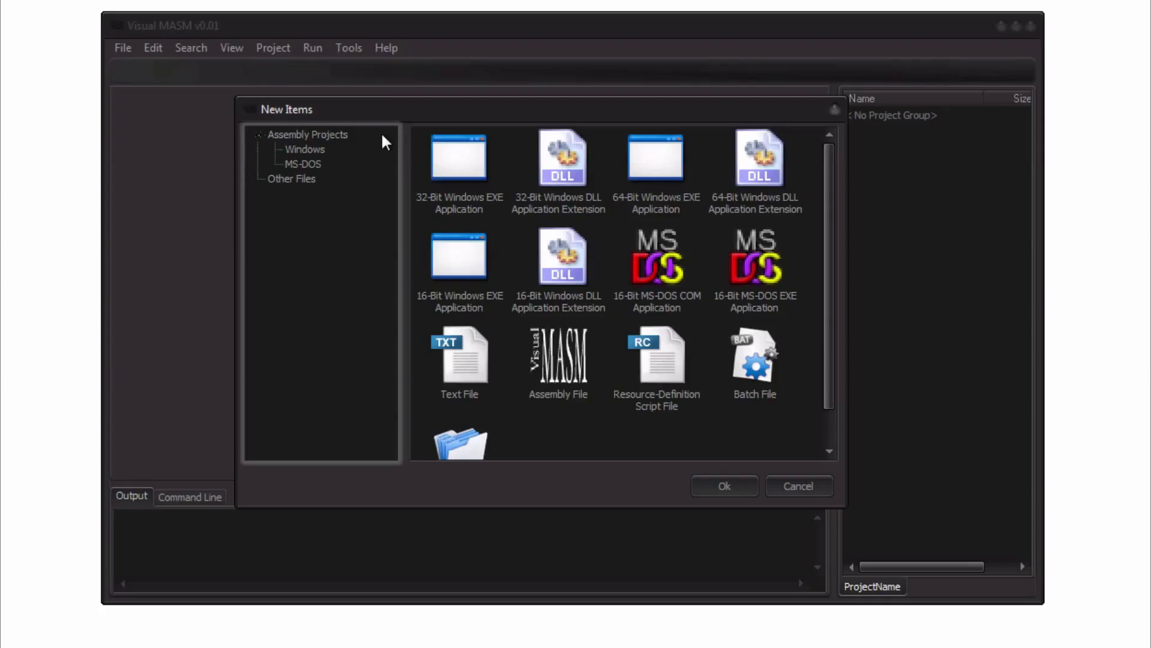
pyautogui.click(309, 135)
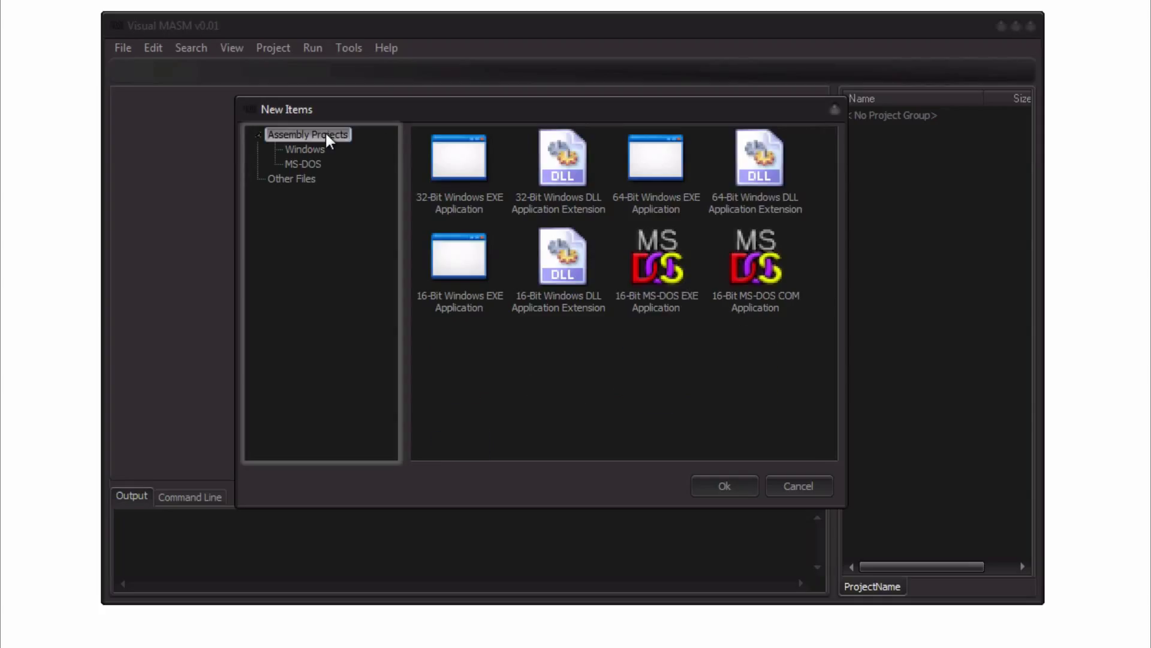
pyautogui.moveTo(418, 197)
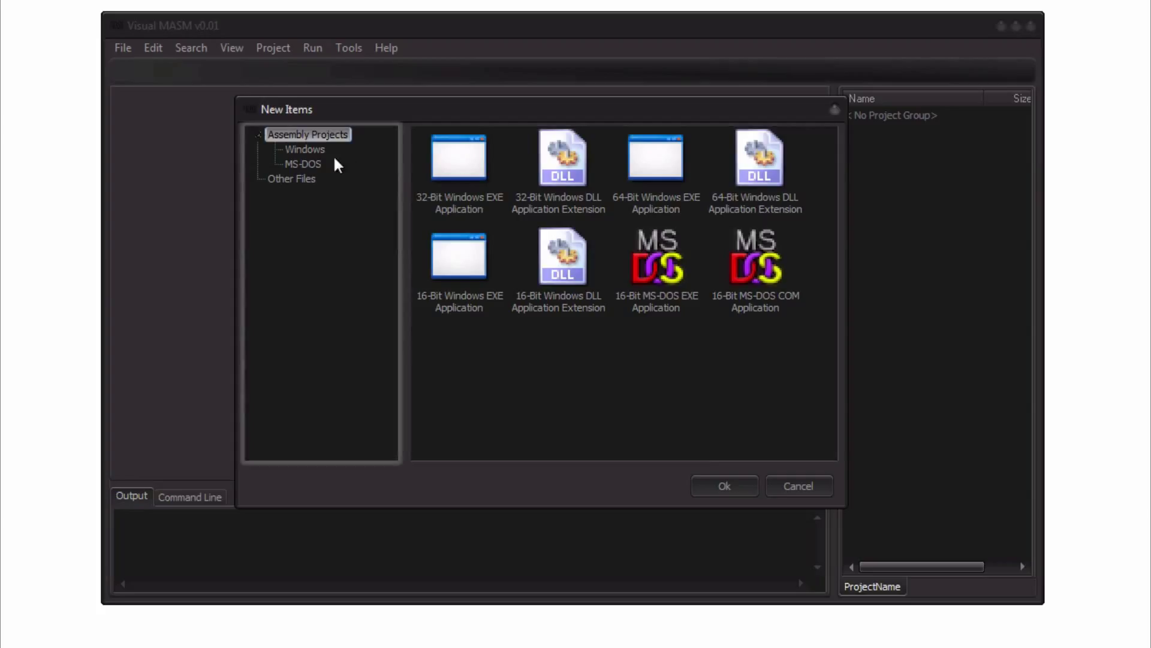
pyautogui.moveTo(524, 180)
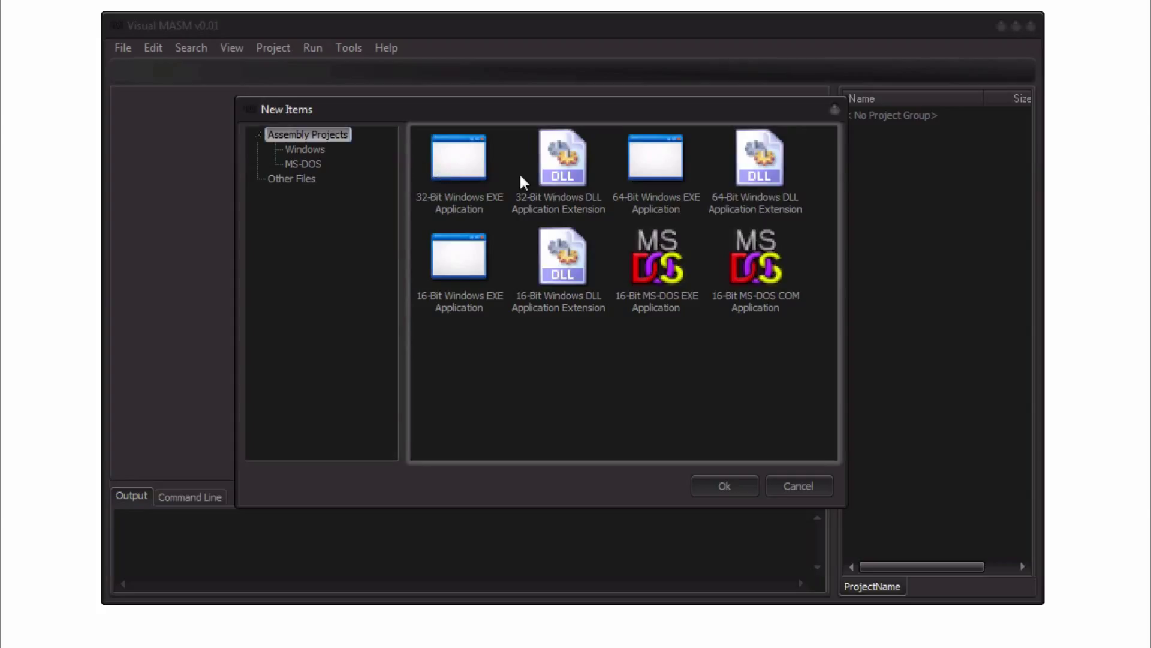
pyautogui.moveTo(674, 180)
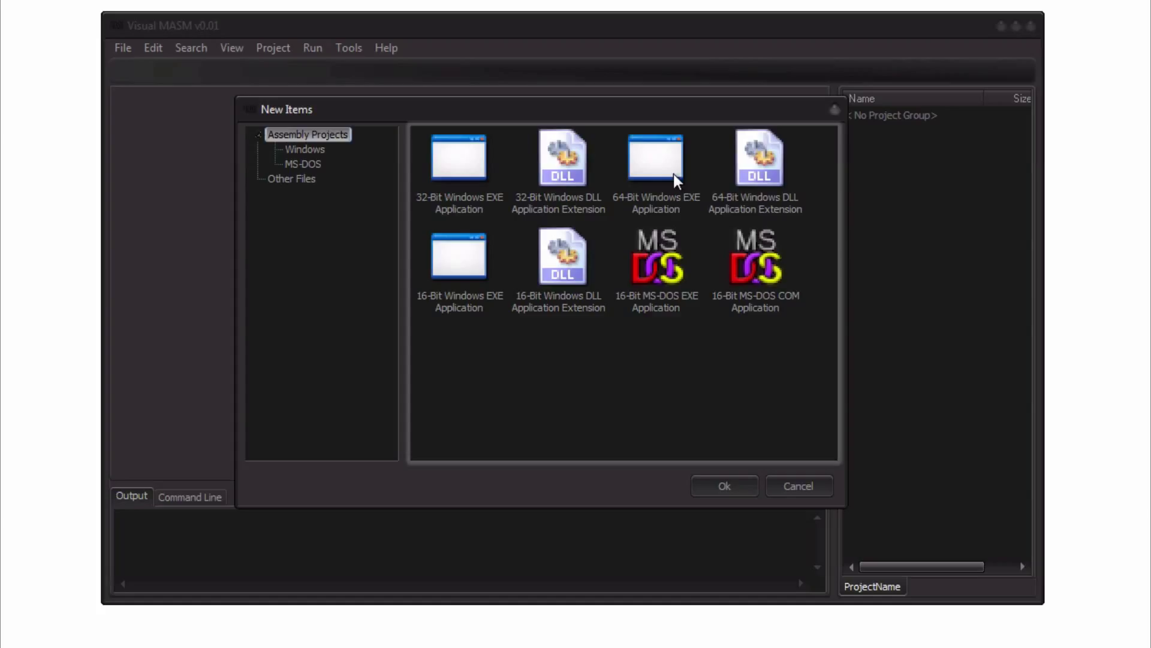
pyautogui.moveTo(452, 279)
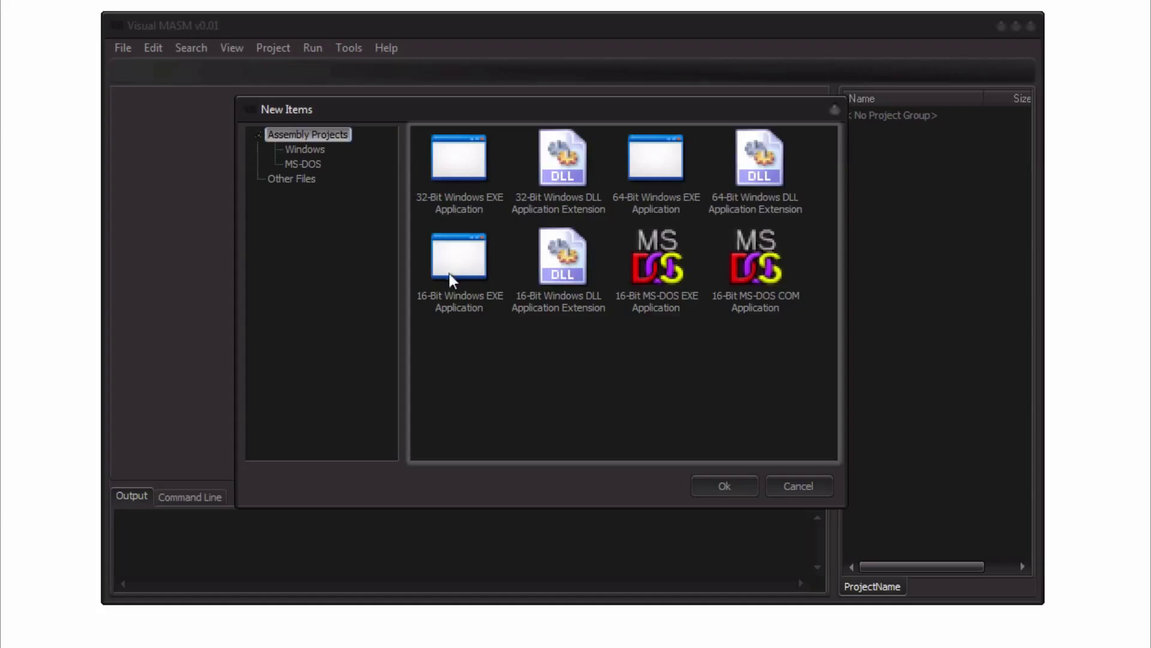
pyautogui.moveTo(505, 258)
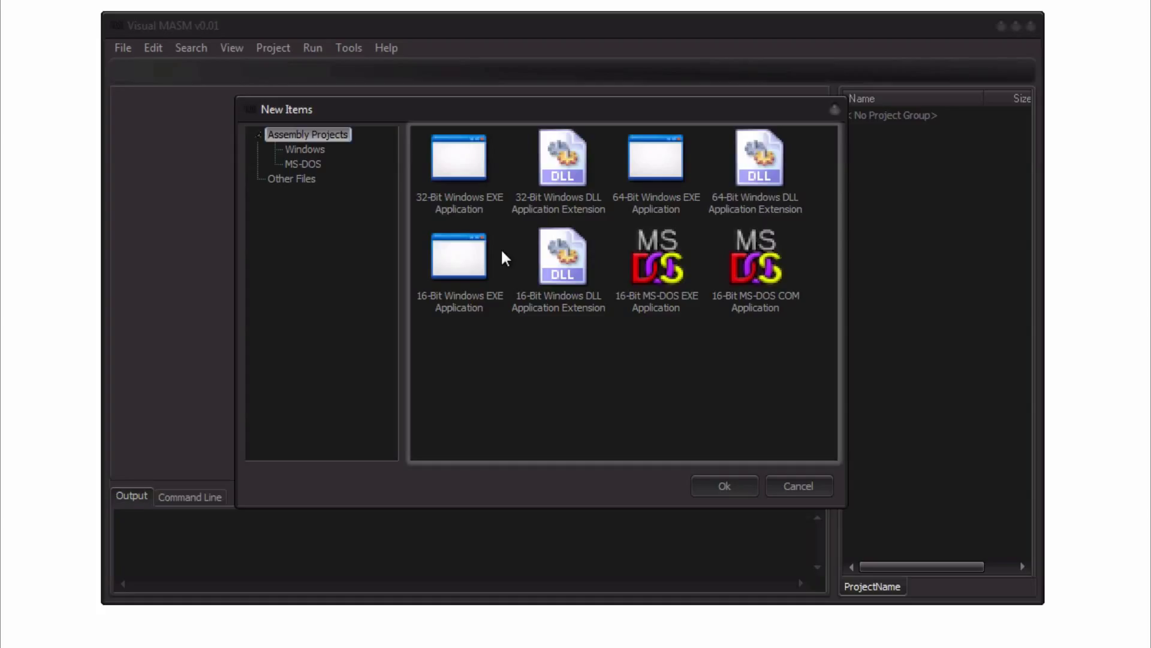
pyautogui.moveTo(698, 266)
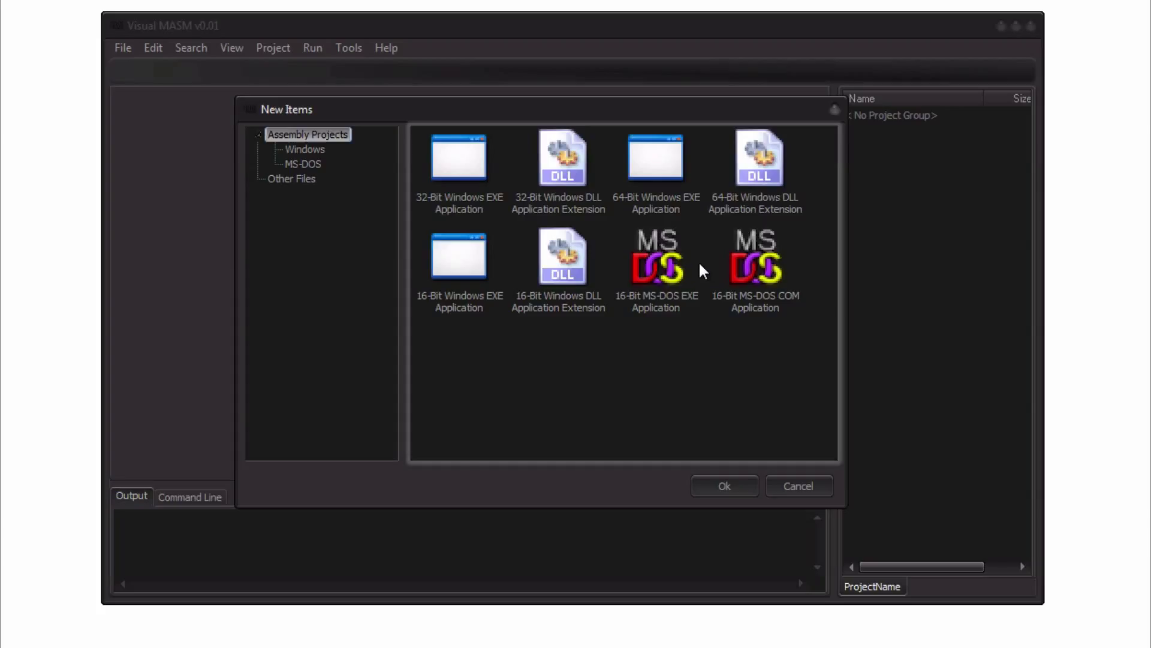
pyautogui.moveTo(697, 239)
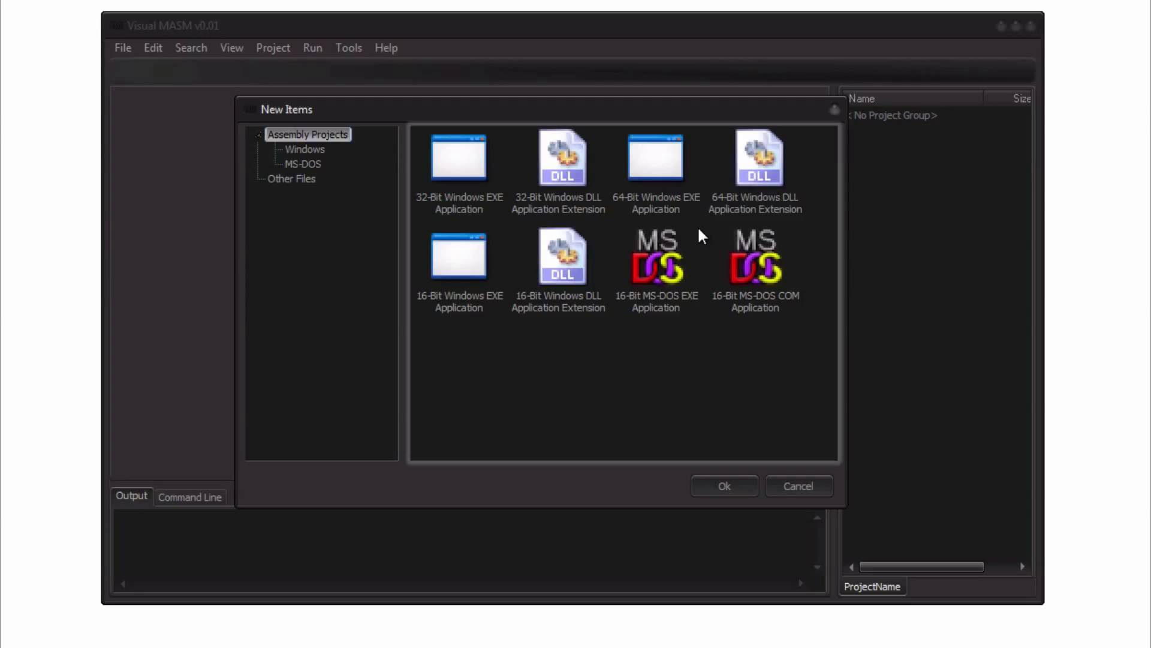
pyautogui.moveTo(612, 143)
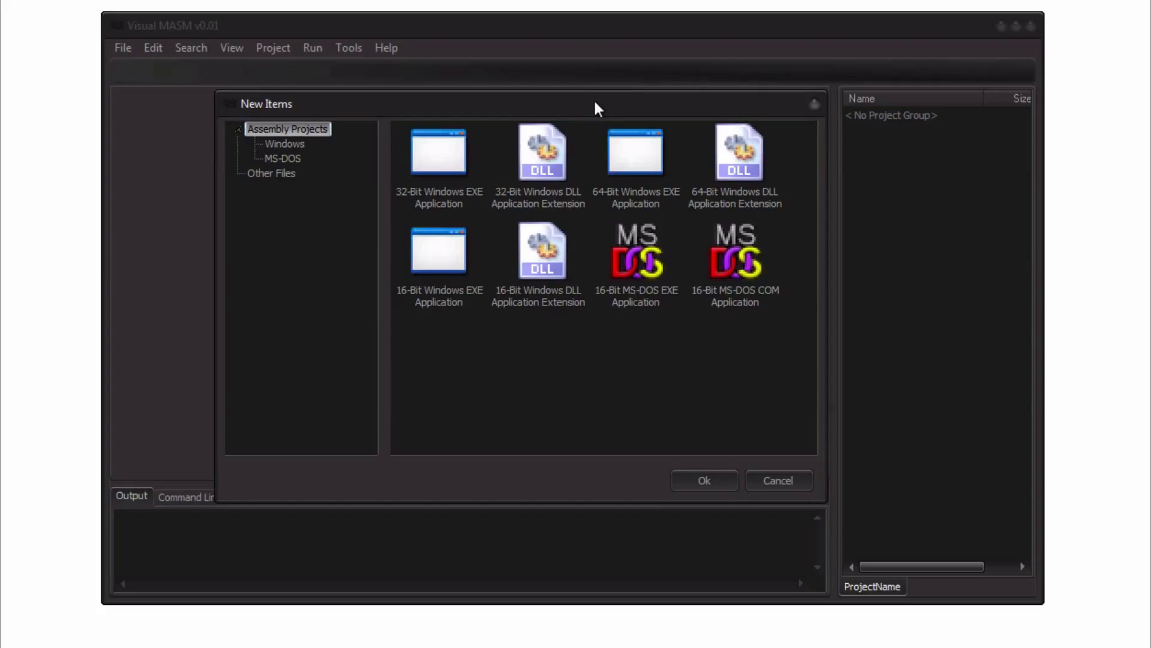
pyautogui.moveTo(592, 112)
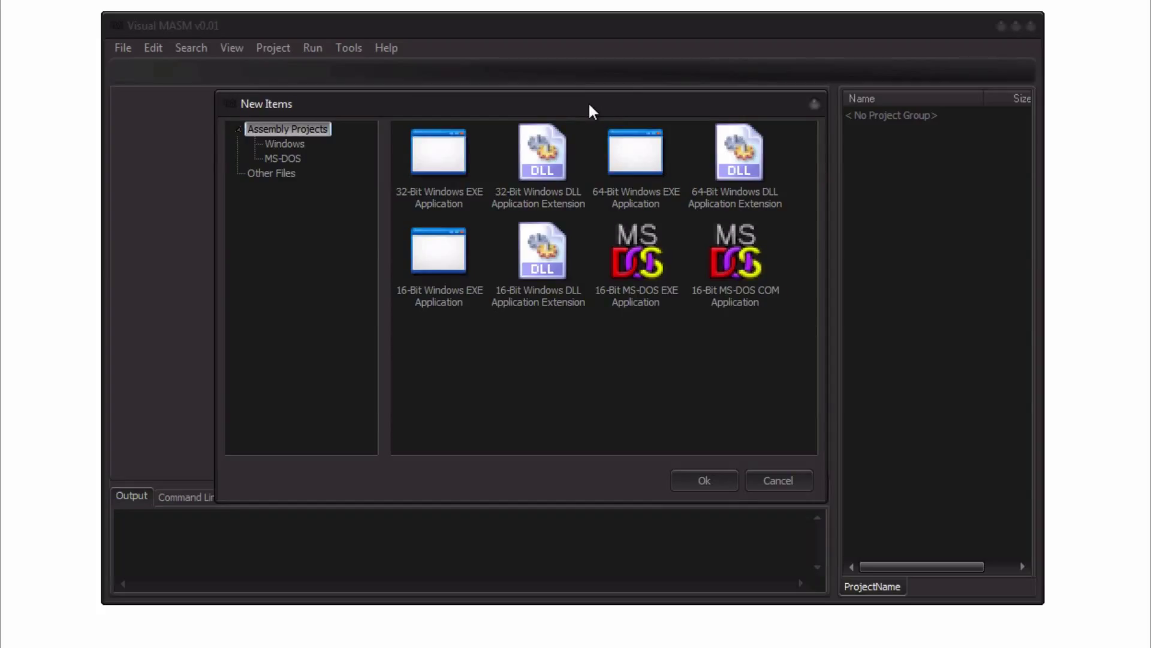
pyautogui.moveTo(519, 112)
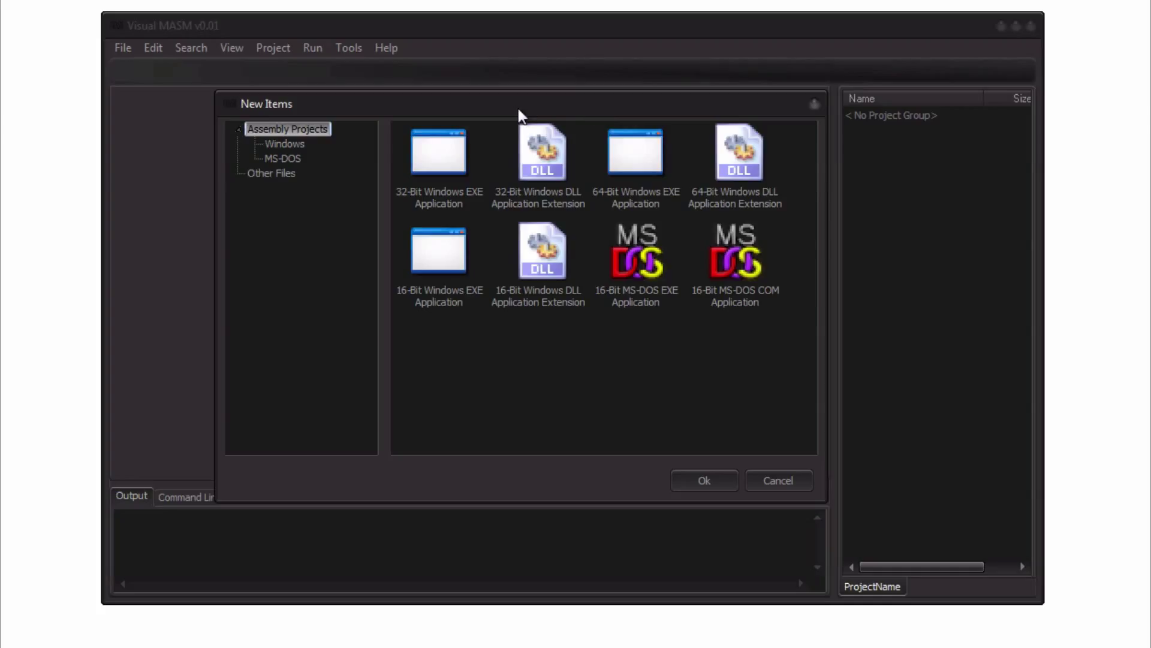
pyautogui.moveTo(499, 107)
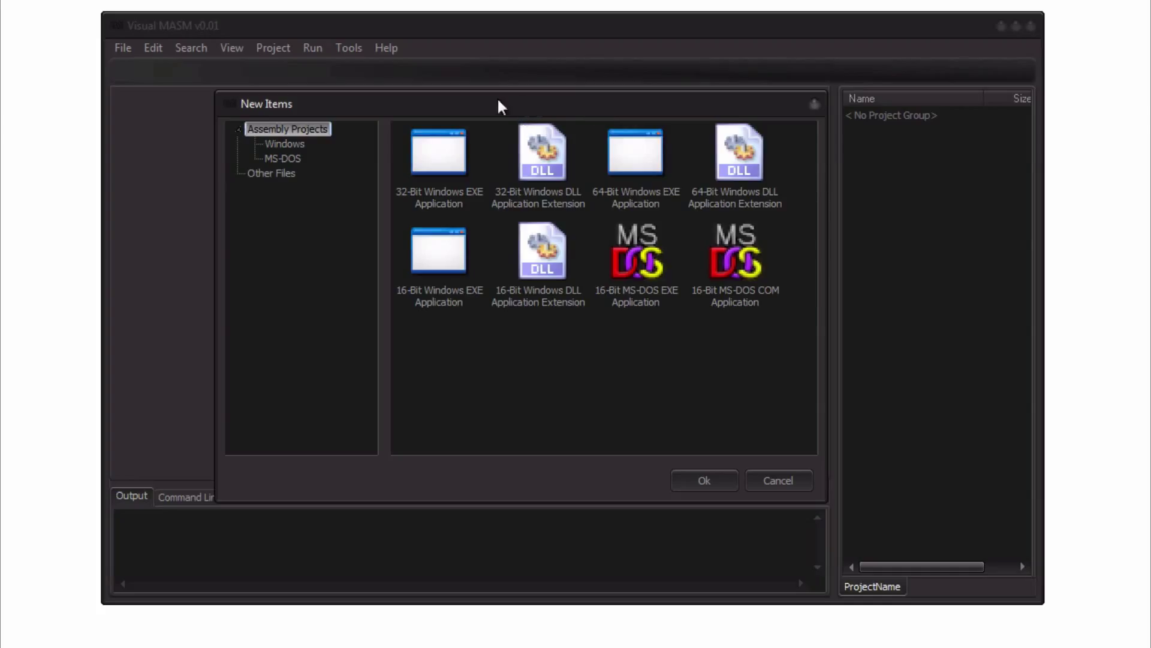
pyautogui.moveTo(734, 256)
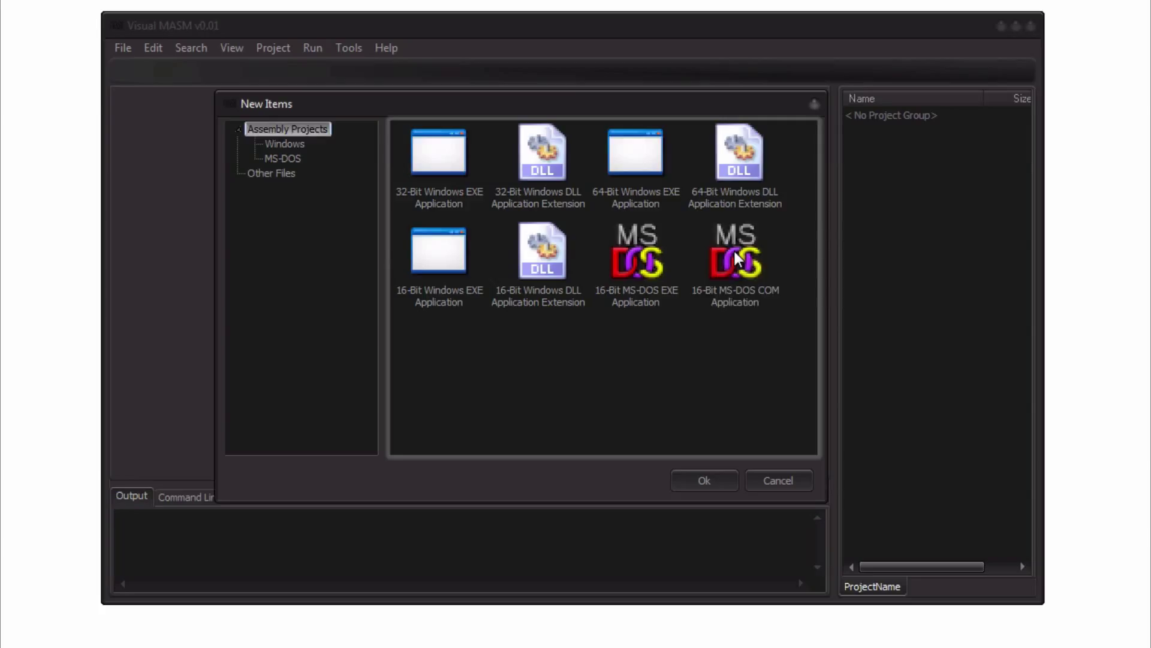
pyautogui.click(734, 254)
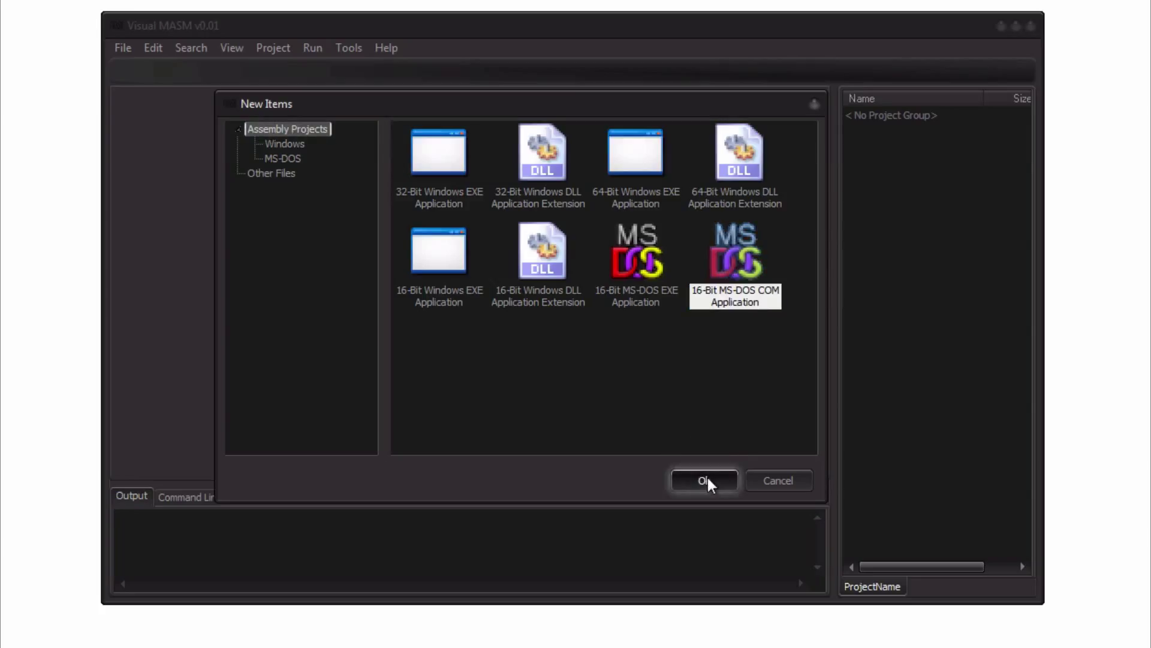
# Step: Create the Program.com COM project and review Assembly1.asm, selecting SMALL in the model directive
pyautogui.click(704, 479)
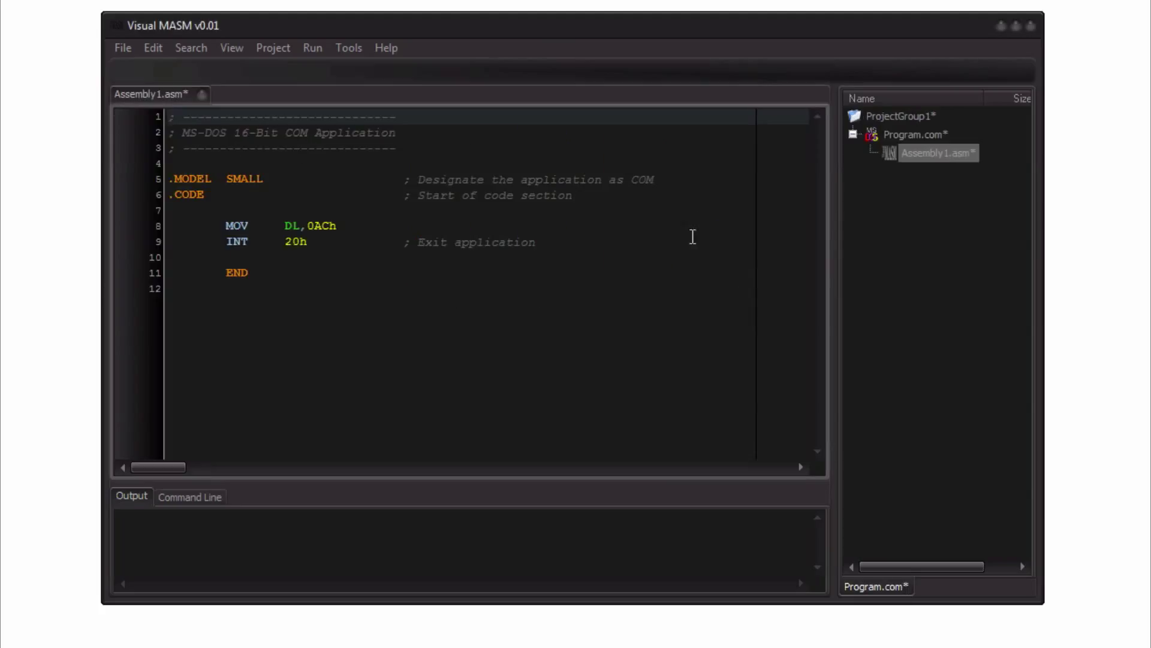
pyautogui.moveTo(344, 133)
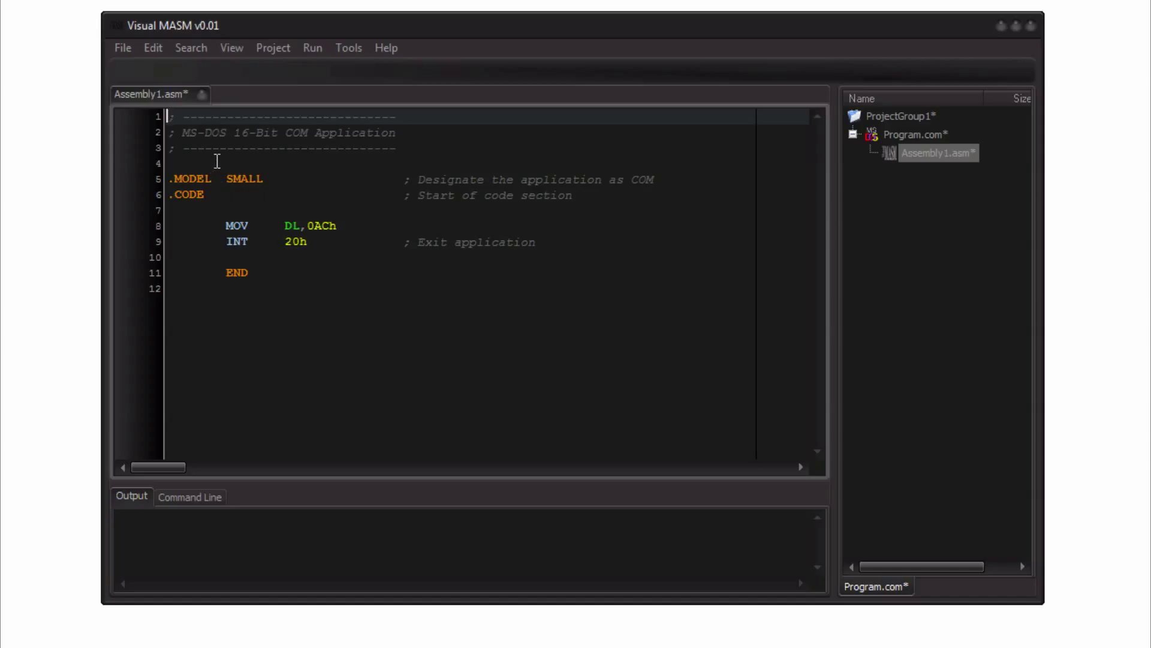
pyautogui.click(202, 178)
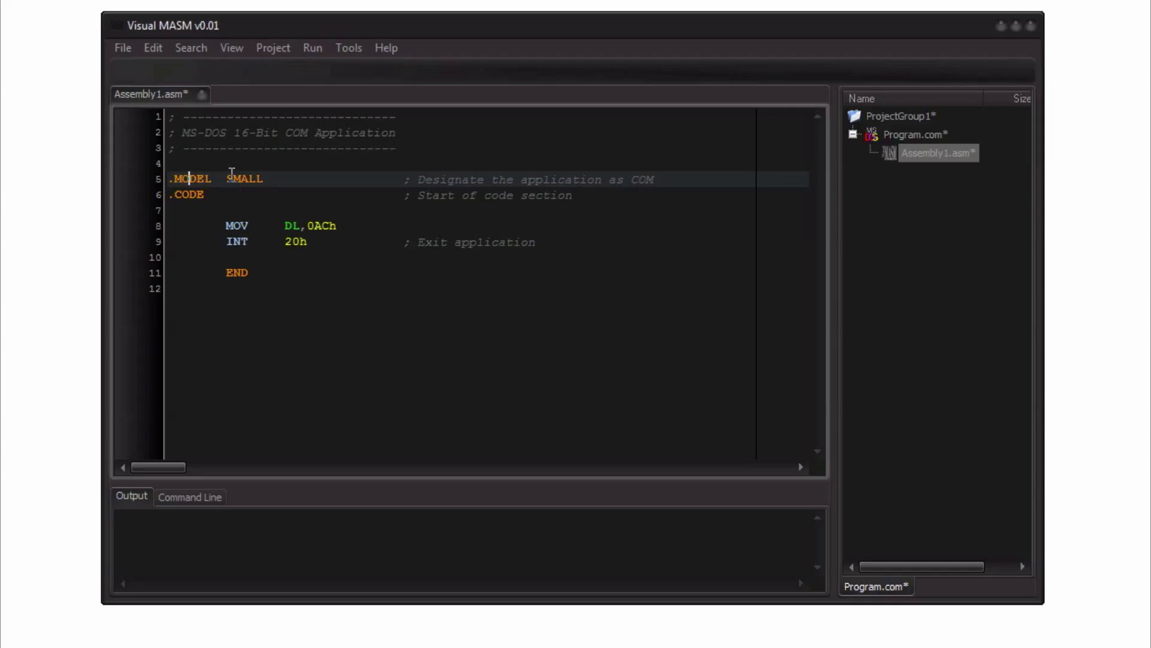
pyautogui.doubleClick(246, 180)
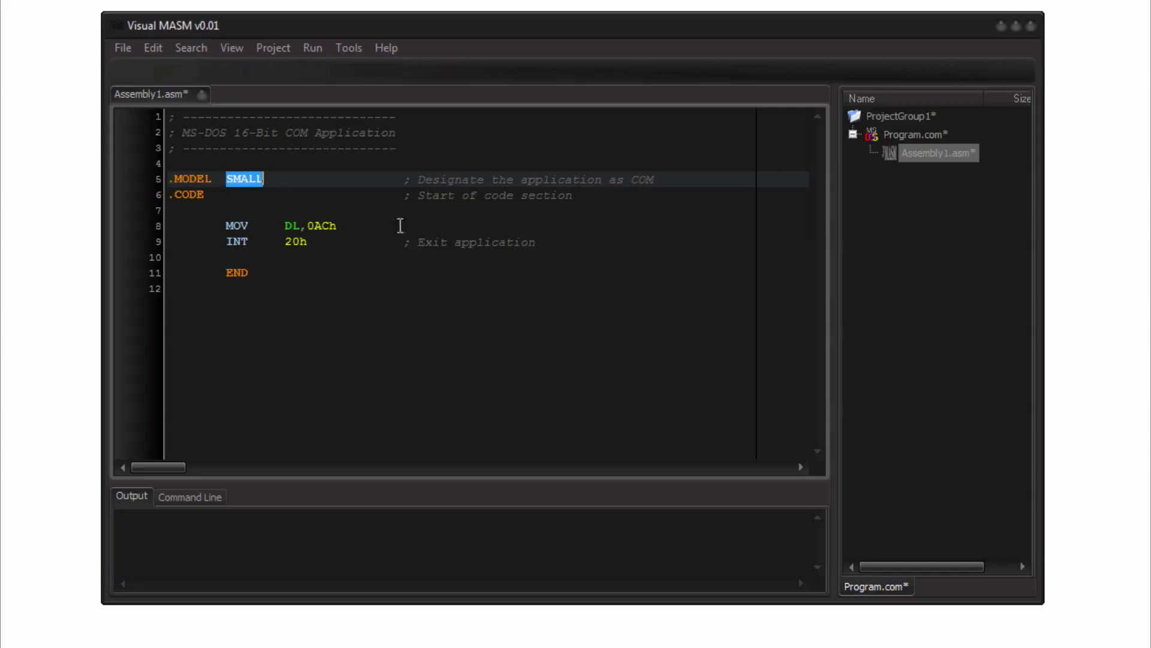
pyautogui.click(360, 225)
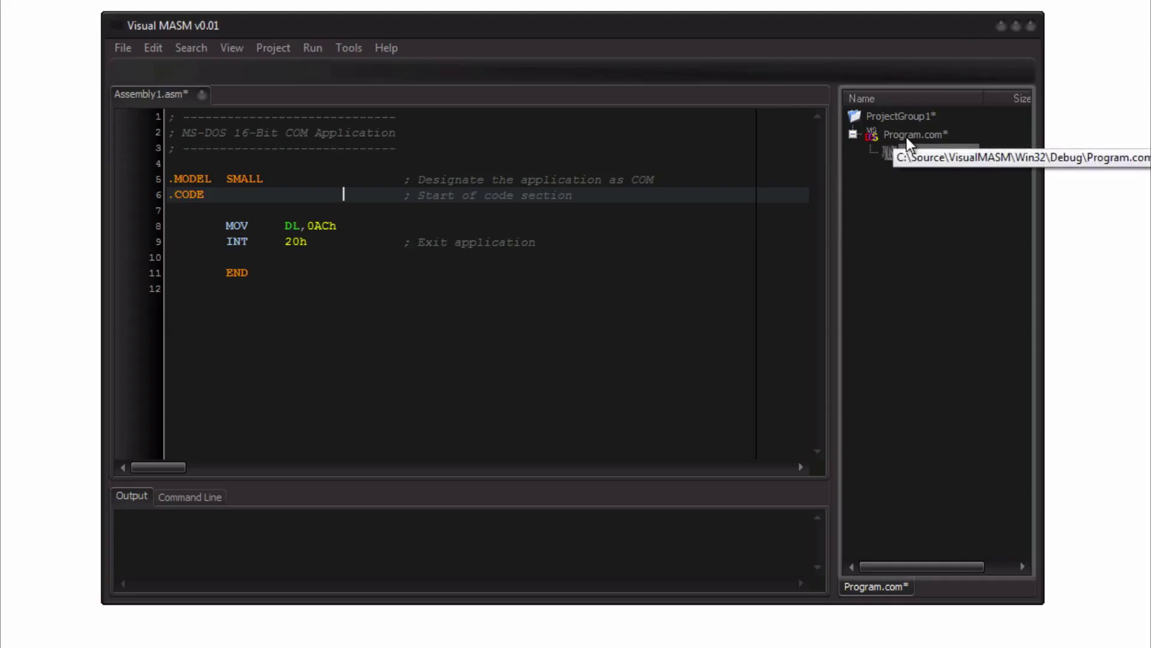
pyautogui.moveTo(929, 162)
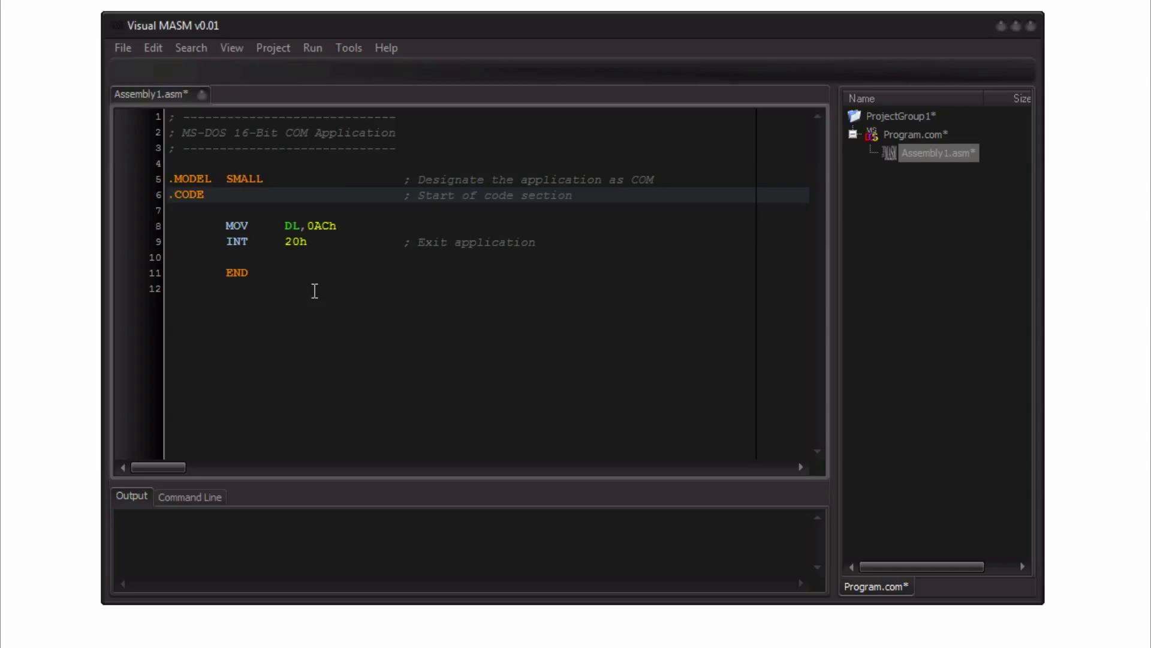
pyautogui.moveTo(245, 162)
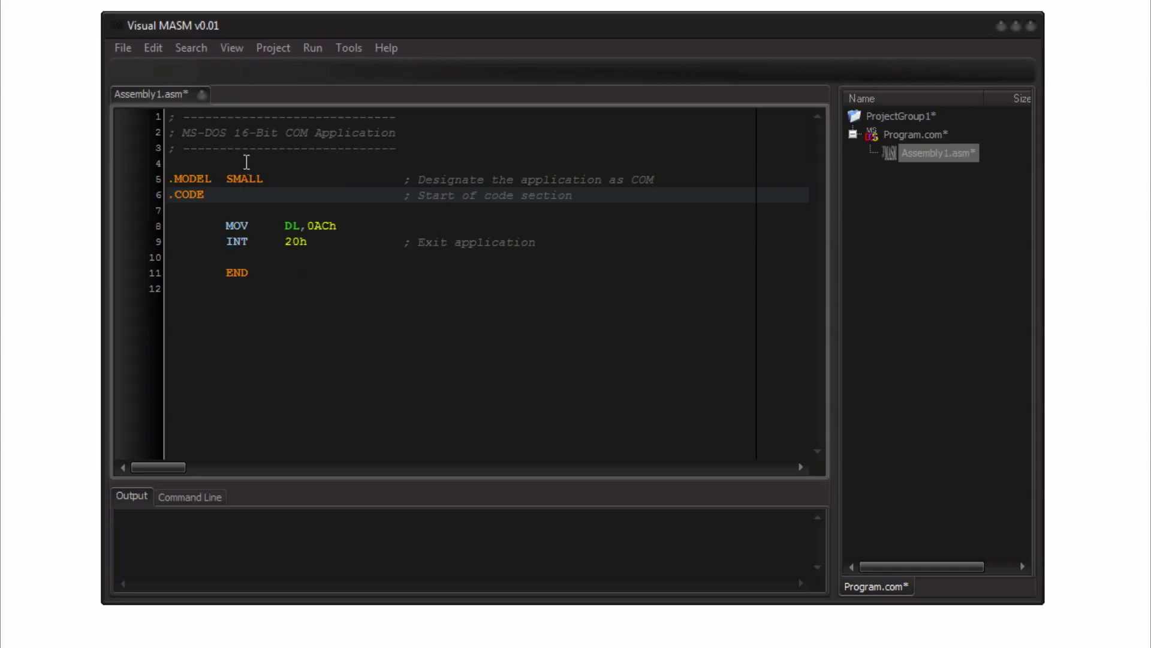
pyautogui.moveTo(261, 161)
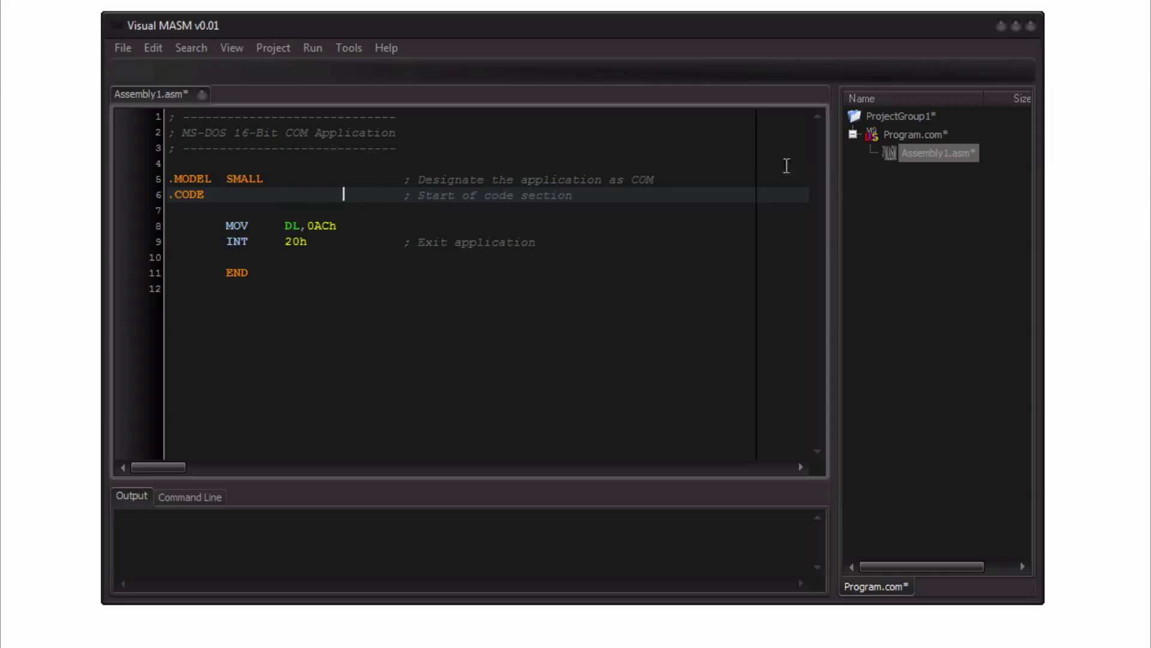
pyautogui.moveTo(923, 126)
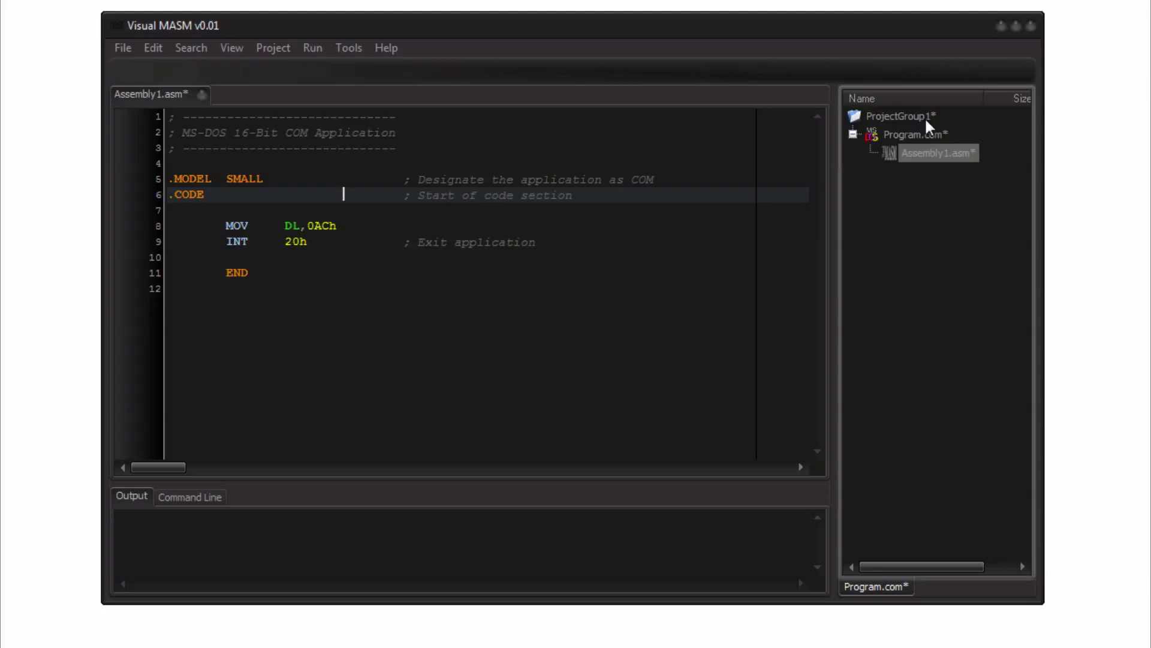
pyautogui.rightClick(899, 116)
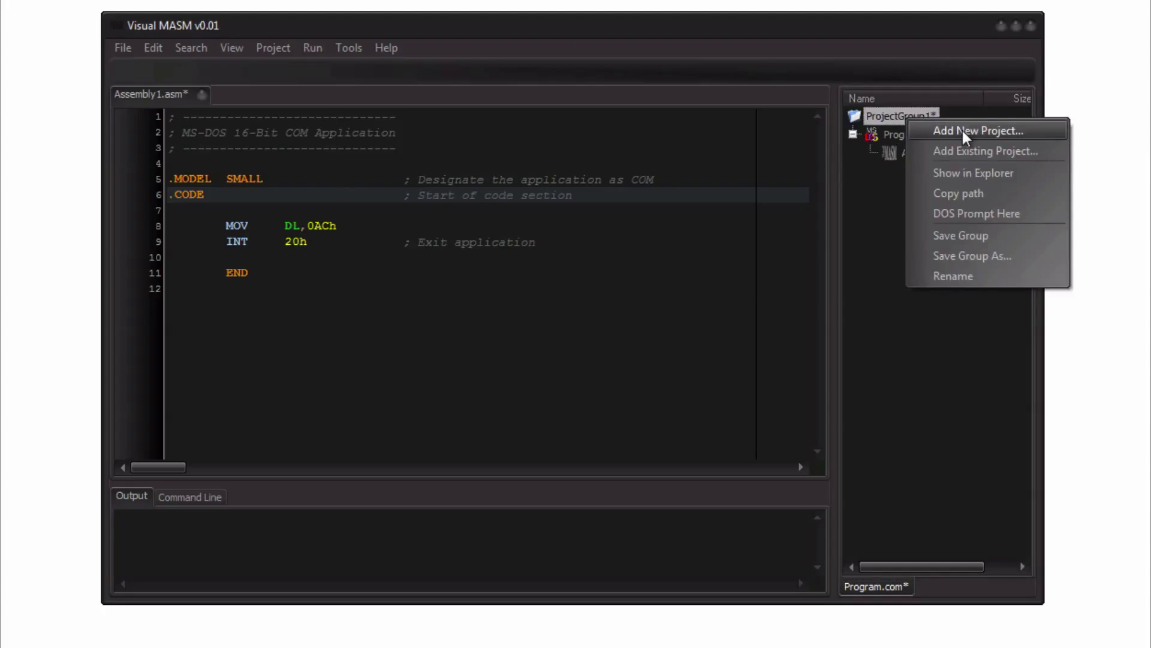
pyautogui.click(975, 130)
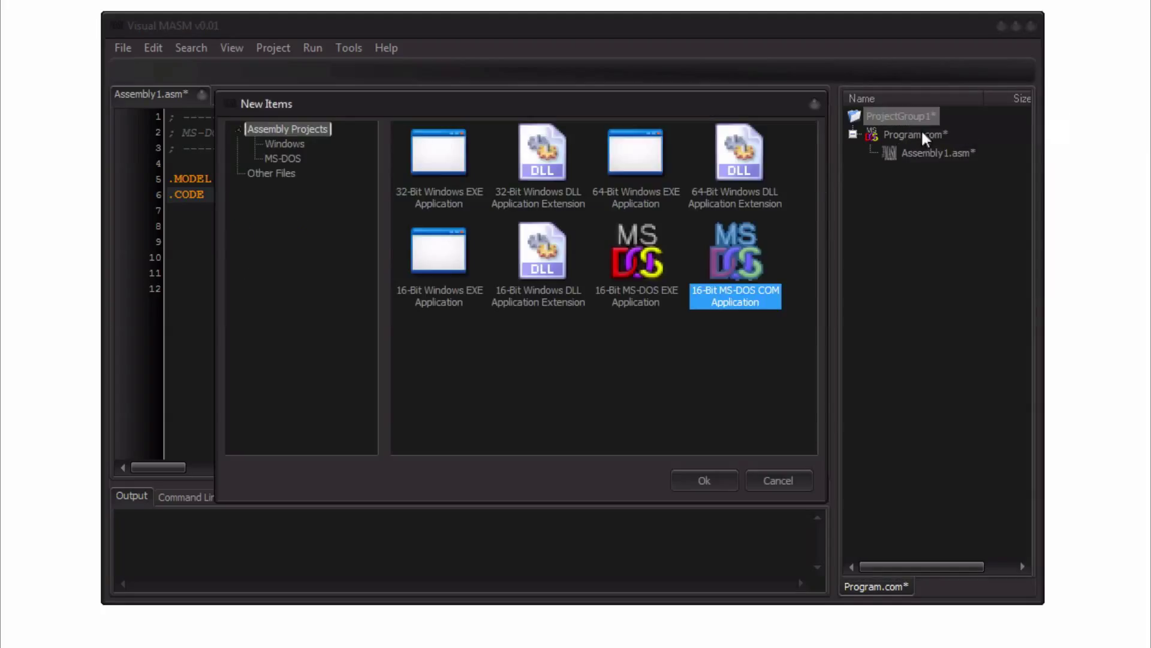
pyautogui.moveTo(644, 279)
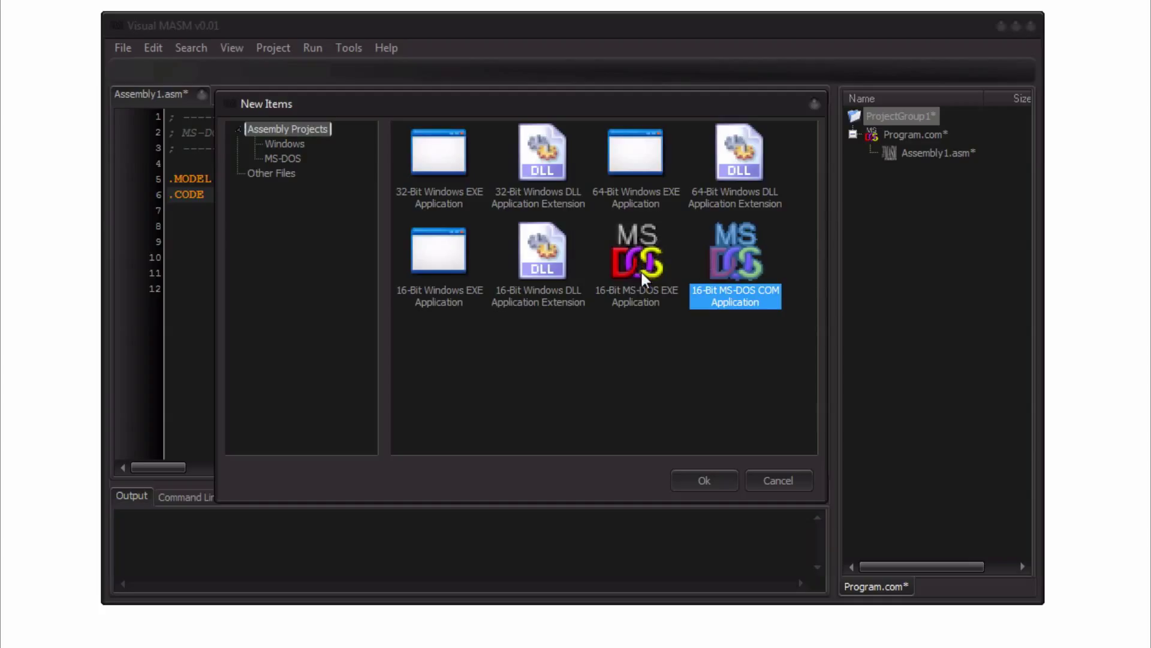
pyautogui.moveTo(631, 206)
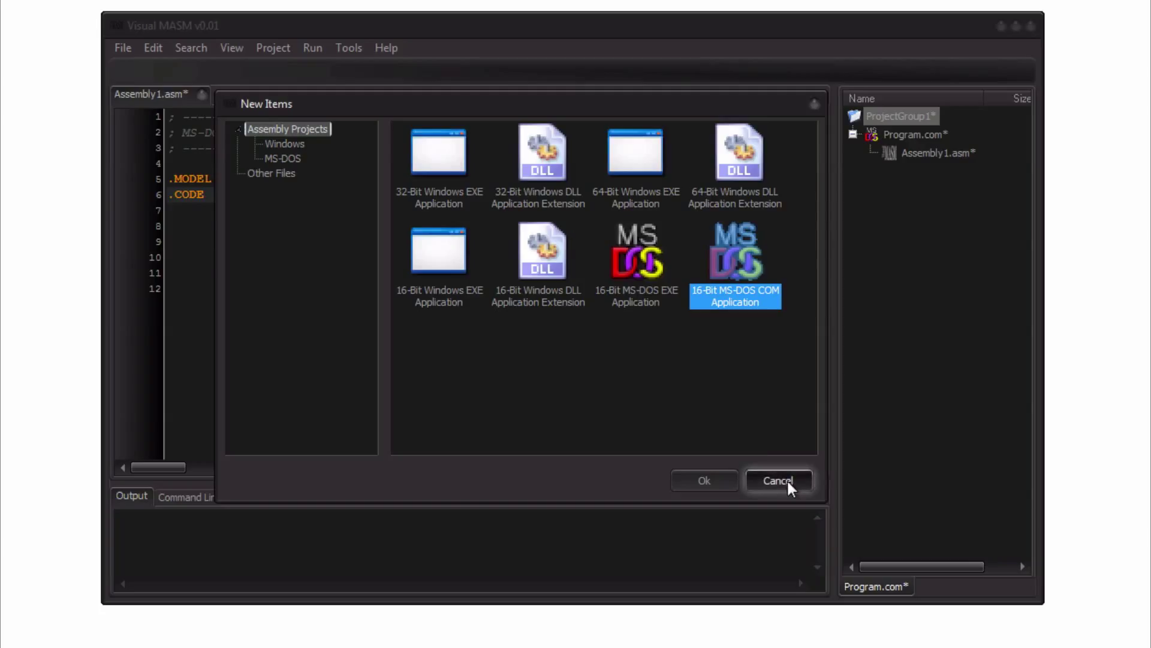
pyautogui.click(778, 480)
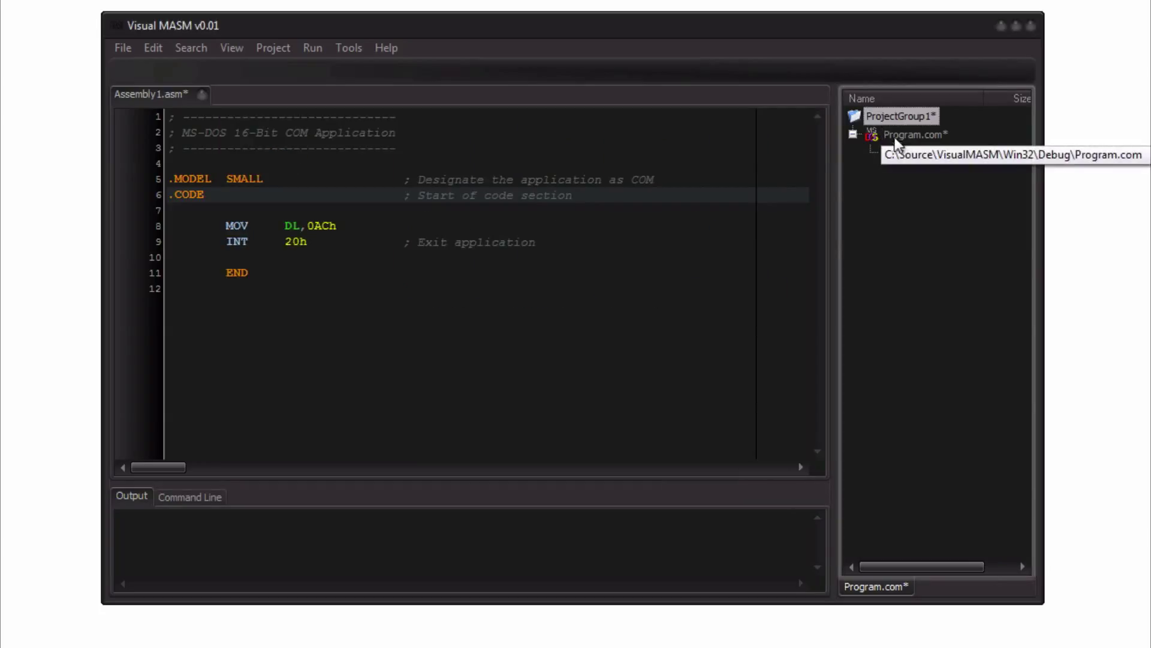
pyautogui.moveTo(905, 154)
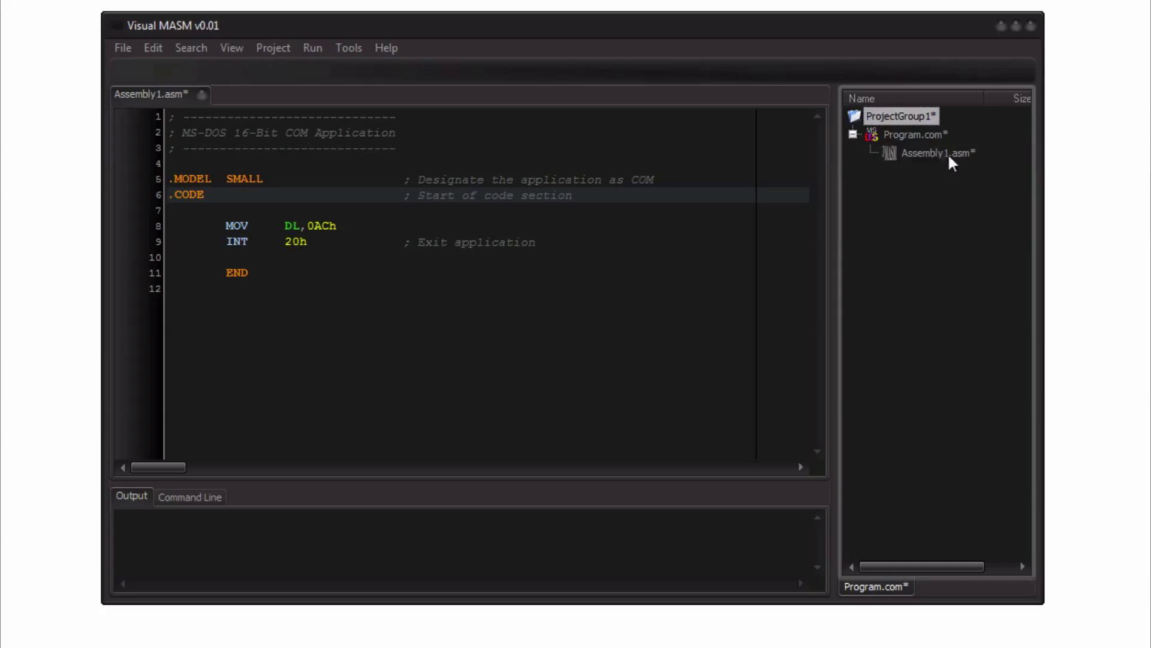
pyautogui.moveTo(912, 142)
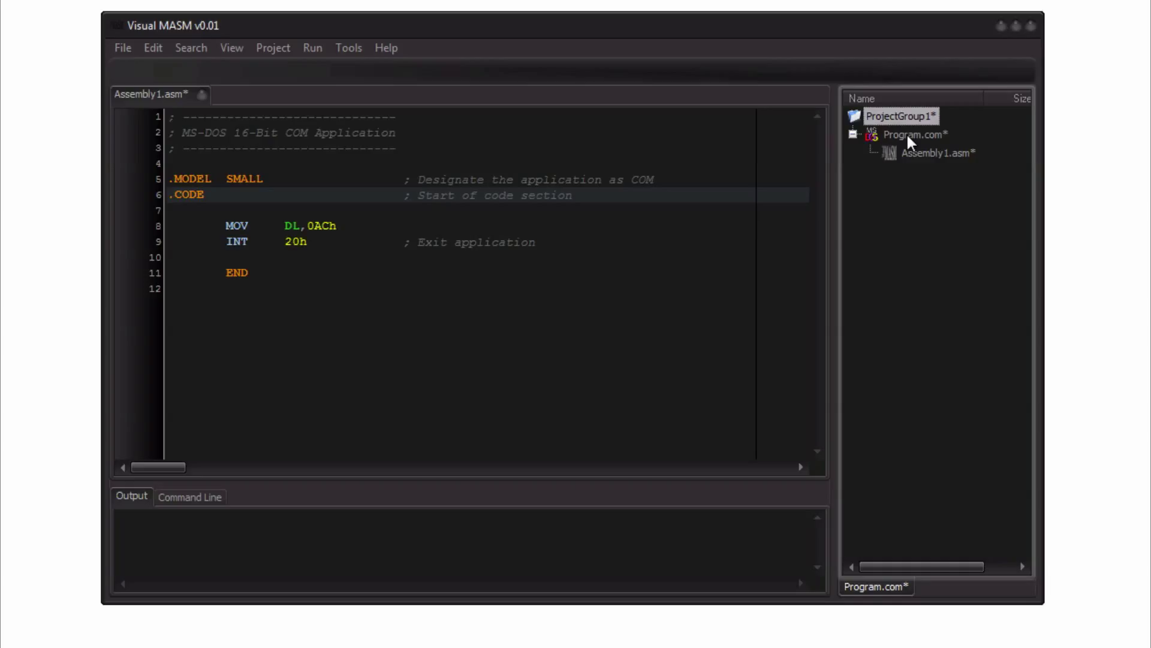
pyautogui.moveTo(918, 146)
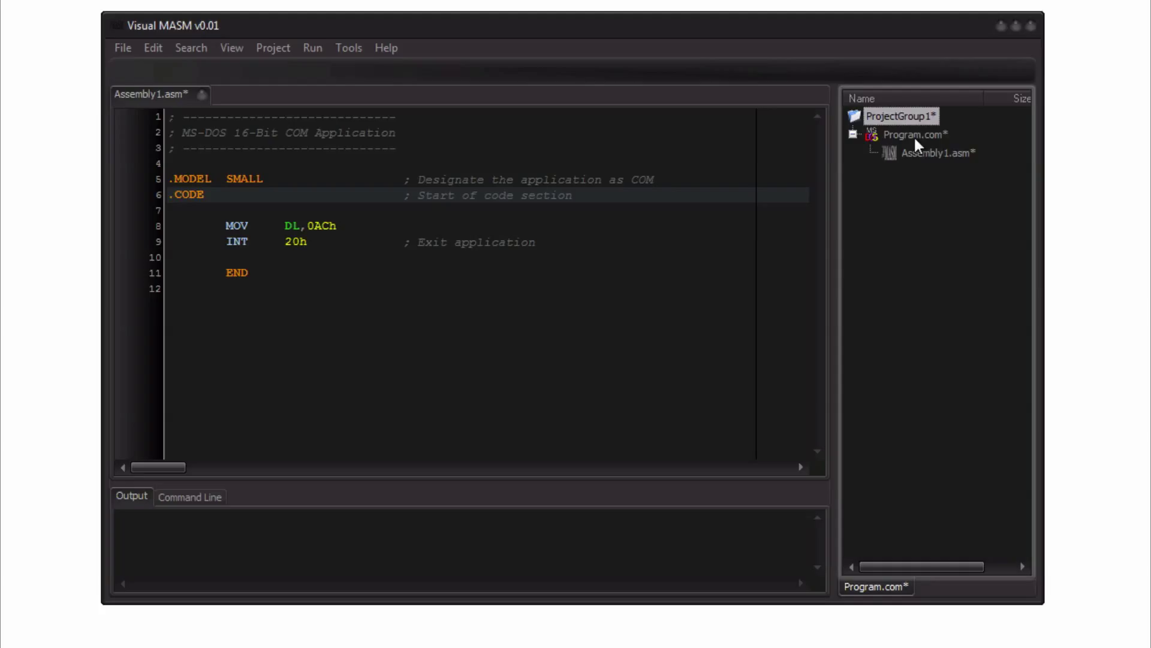
pyautogui.rightClick(893, 116)
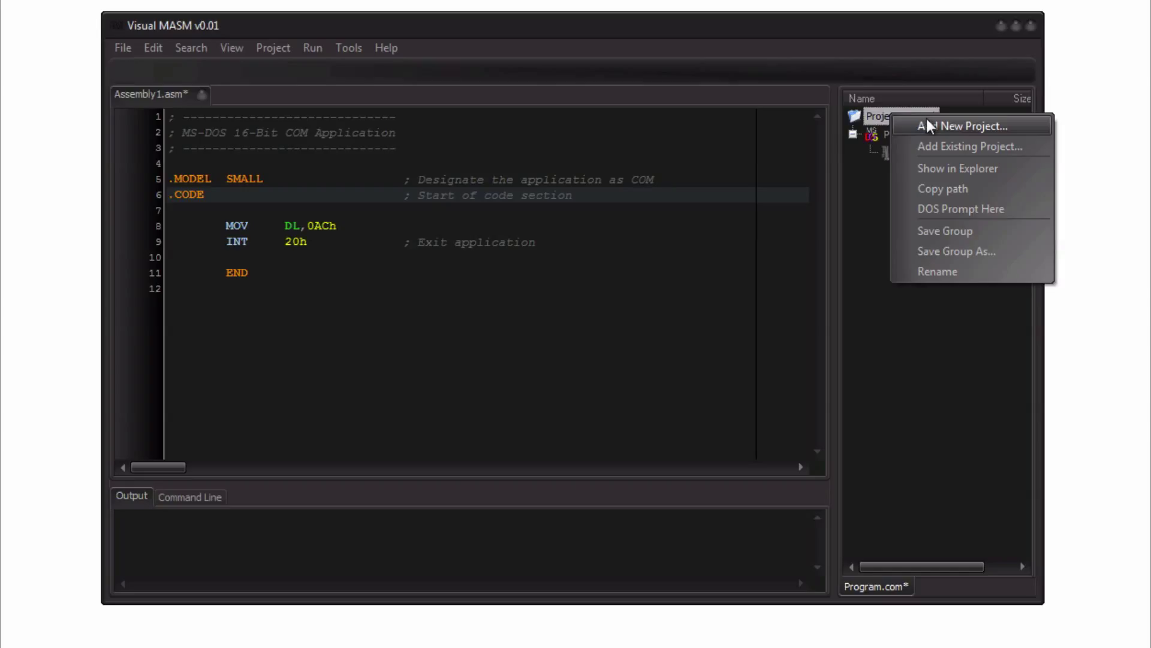
pyautogui.moveTo(956, 175)
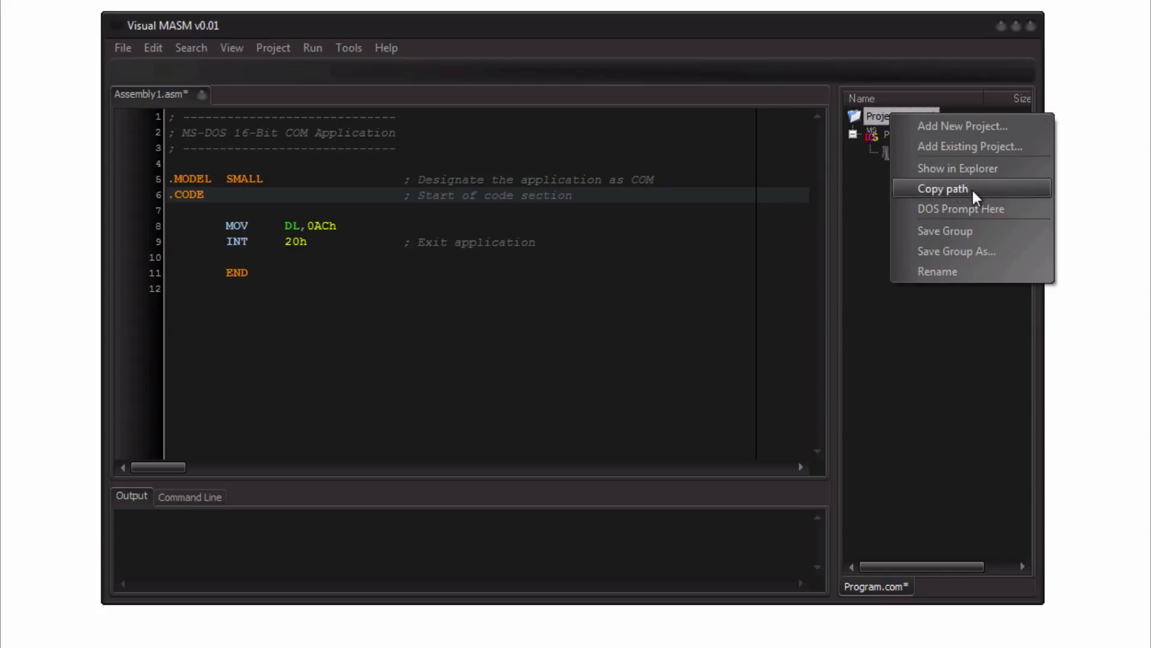
pyautogui.moveTo(967, 195)
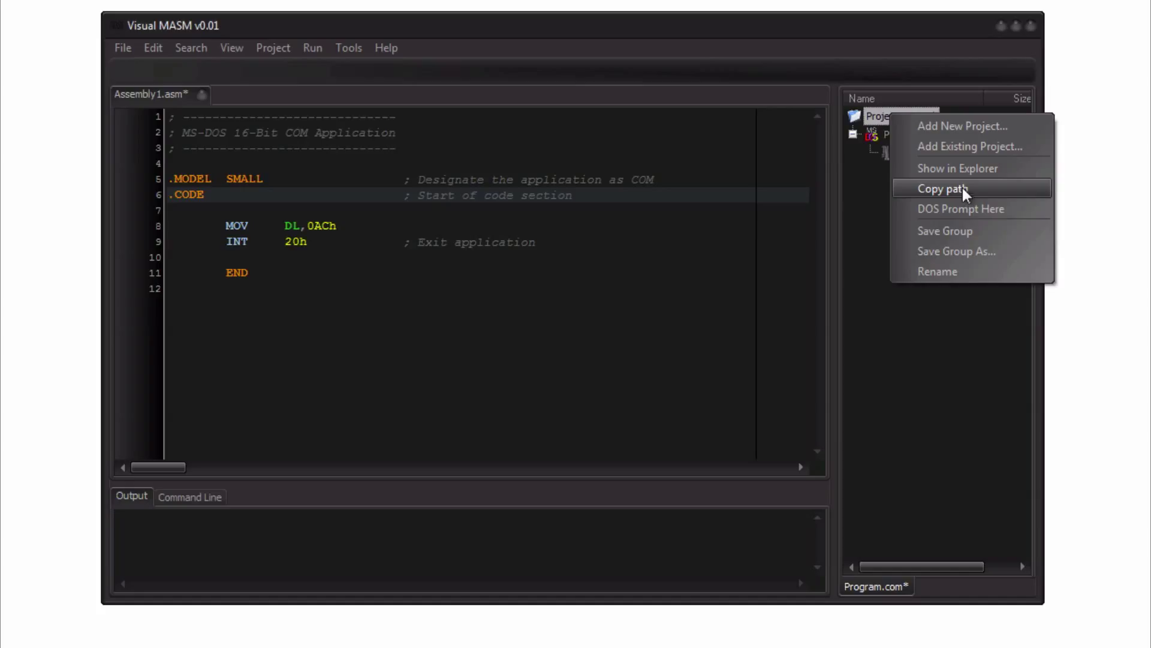
pyautogui.moveTo(974, 175)
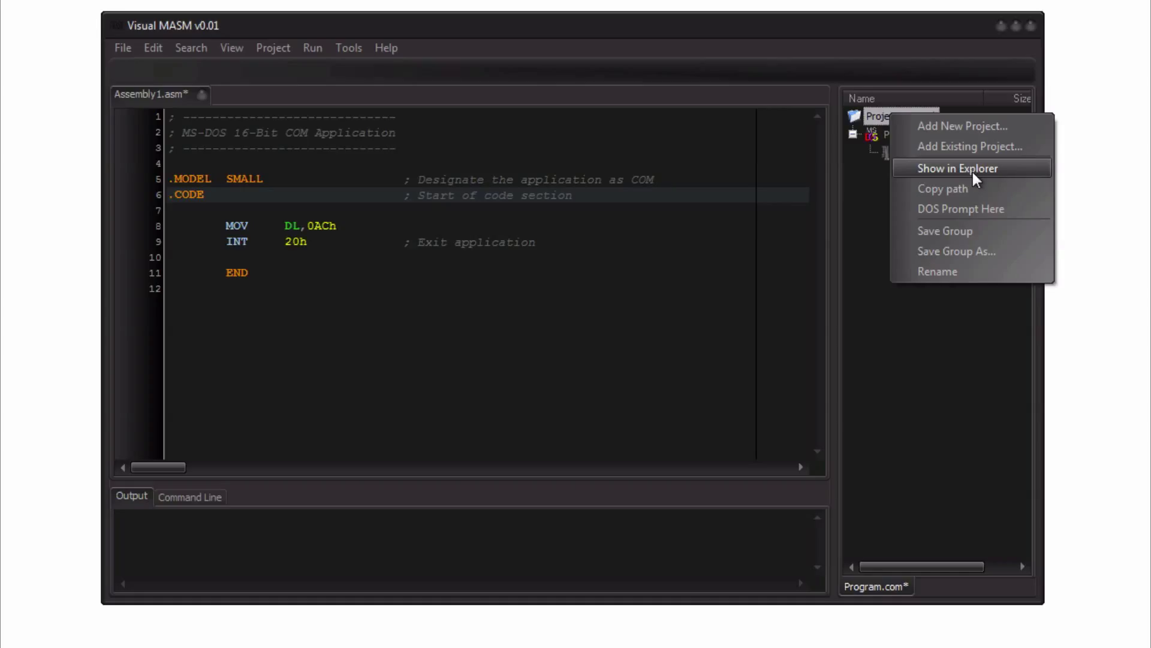
pyautogui.moveTo(976, 191)
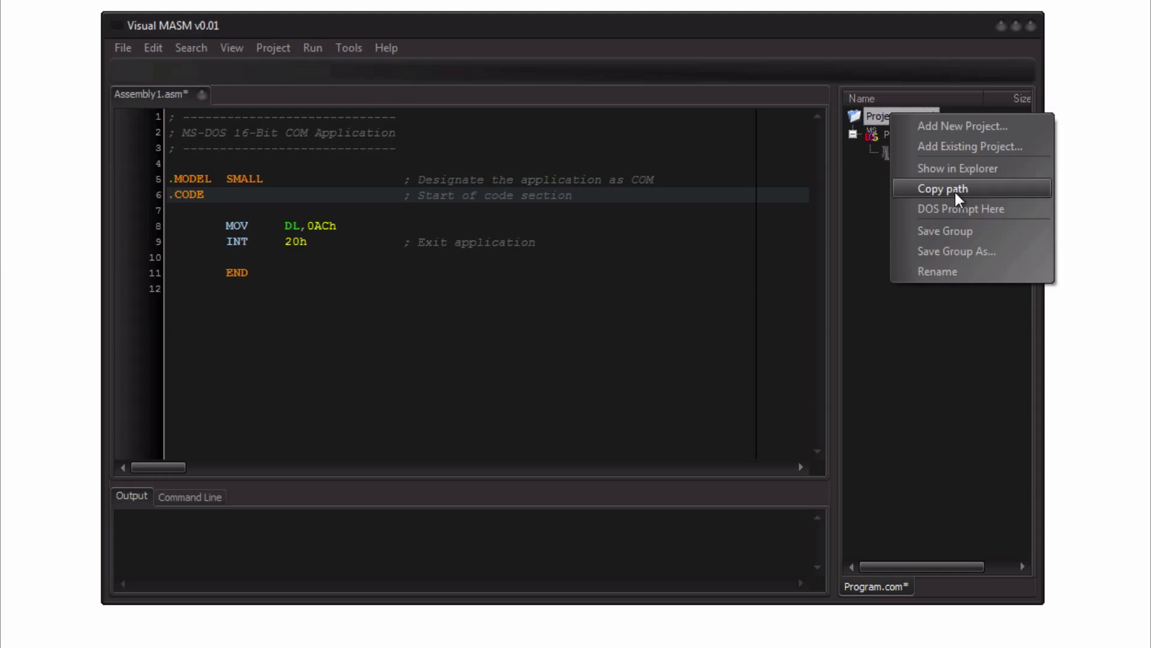
pyautogui.click(959, 209)
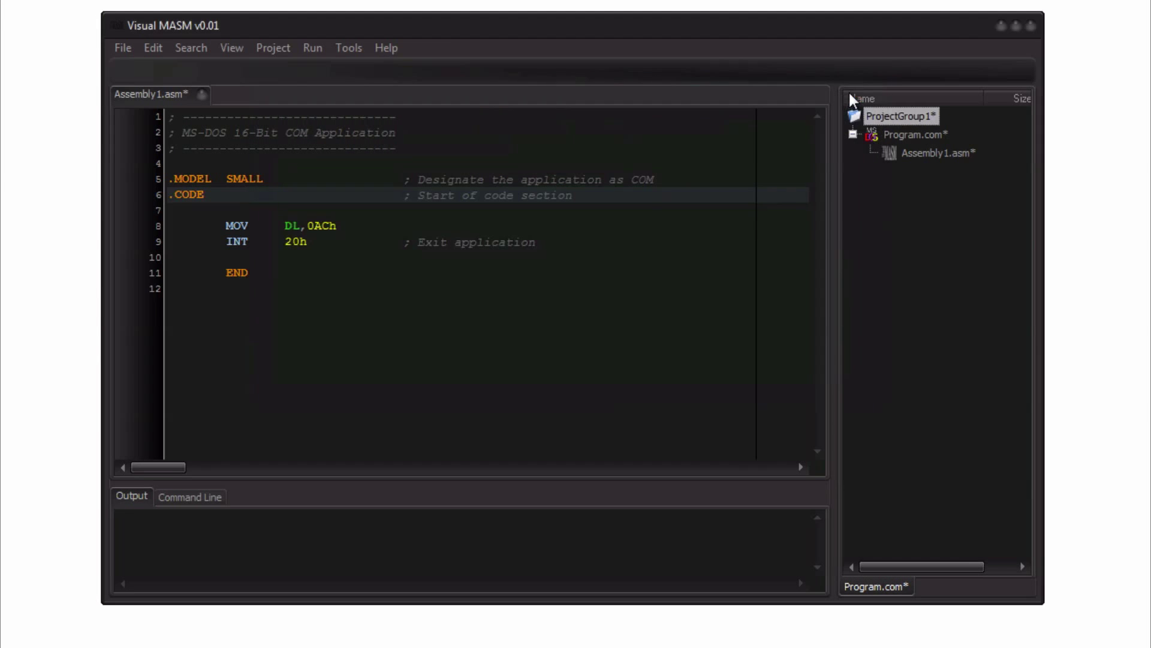
# Step: Copy the path of Assembly1.asm, then bring up the Program.com project's actions
pyautogui.rightClick(905, 133)
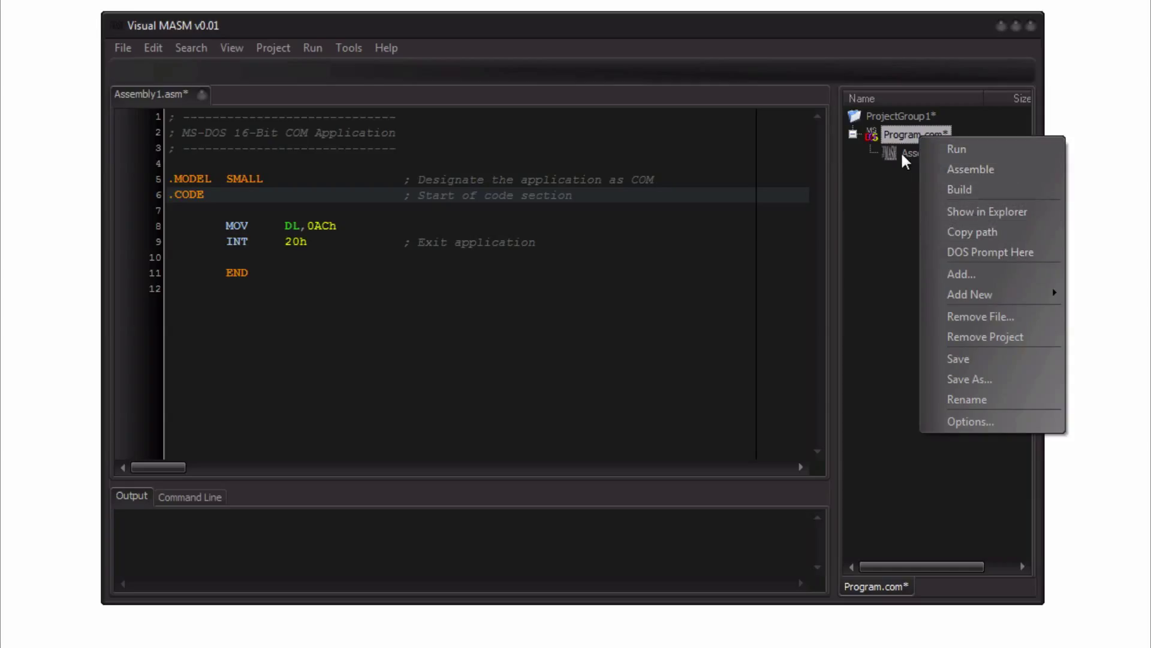
pyautogui.rightClick(917, 153)
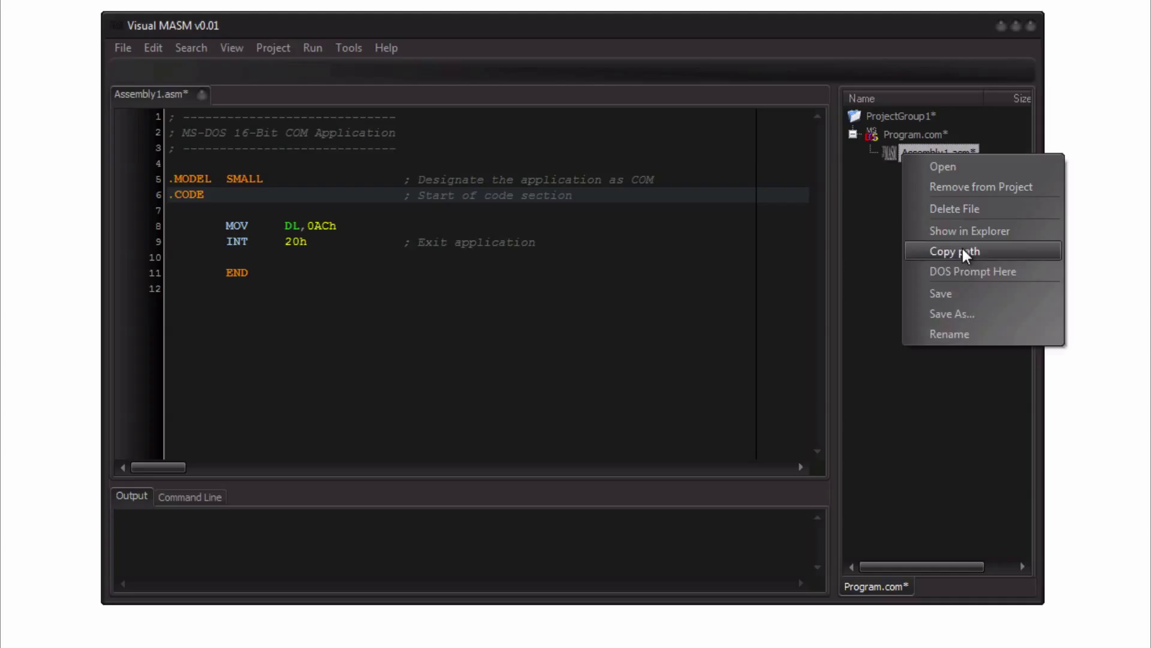
pyautogui.click(954, 252)
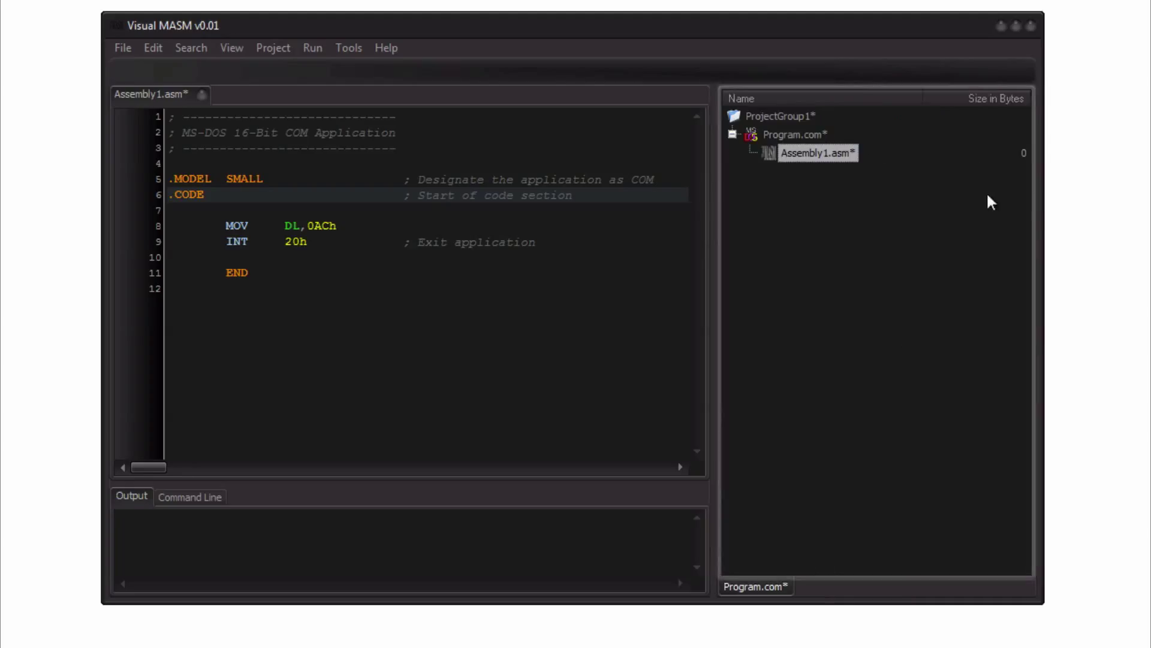
pyautogui.moveTo(829, 160)
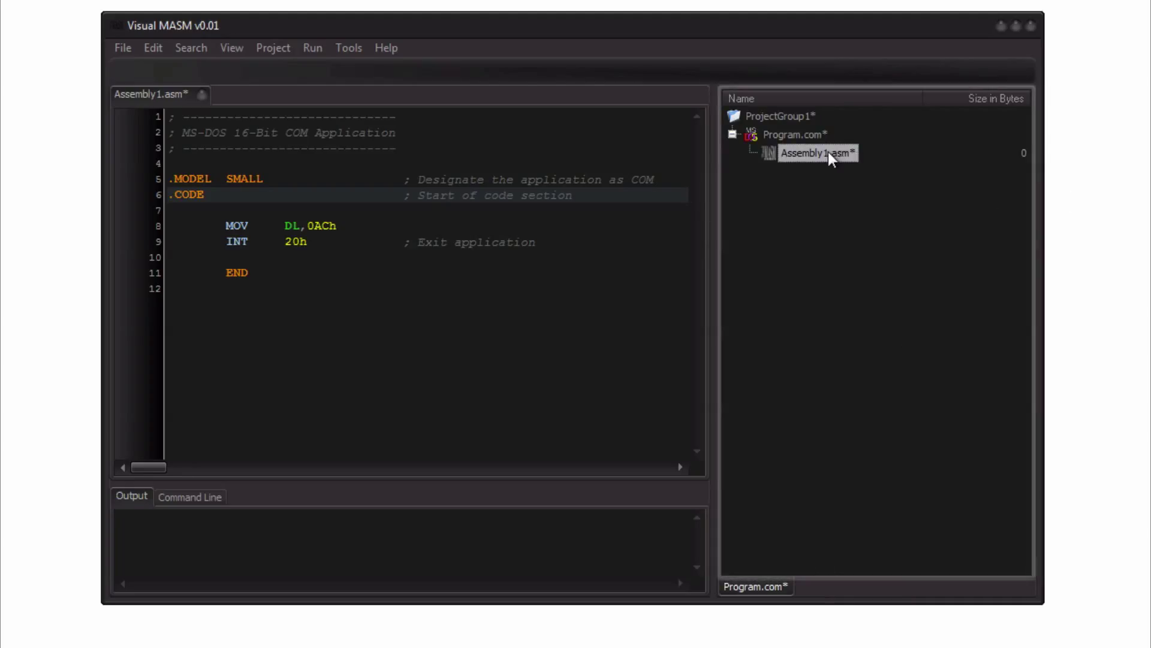
pyautogui.rightClick(794, 133)
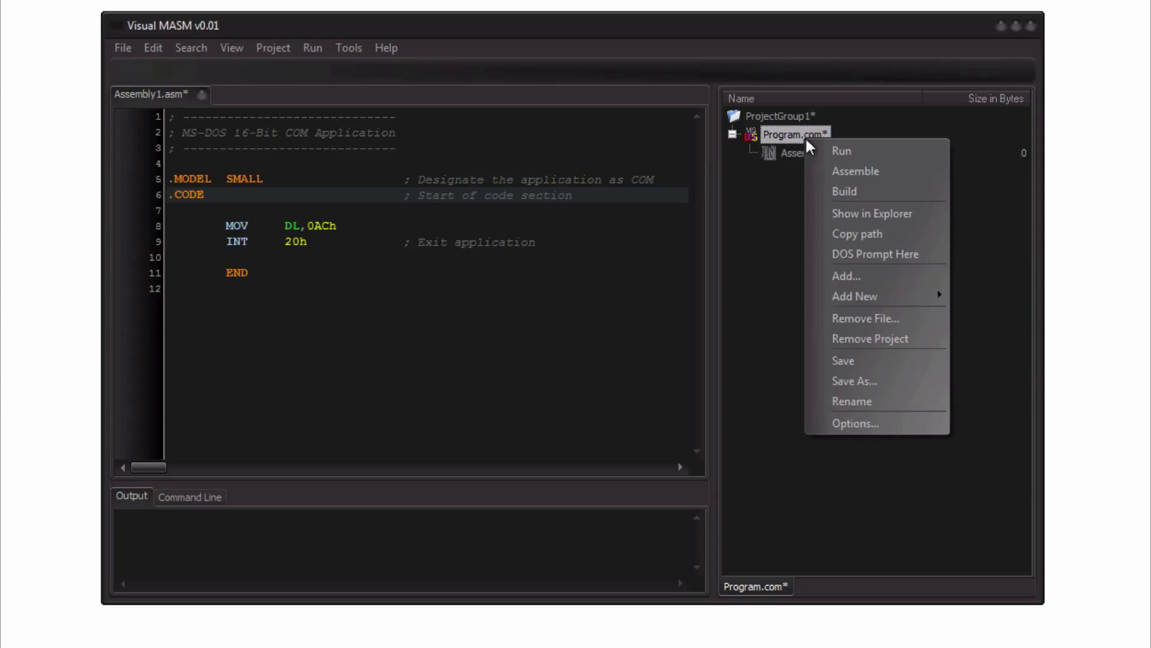
pyautogui.moveTo(854, 296)
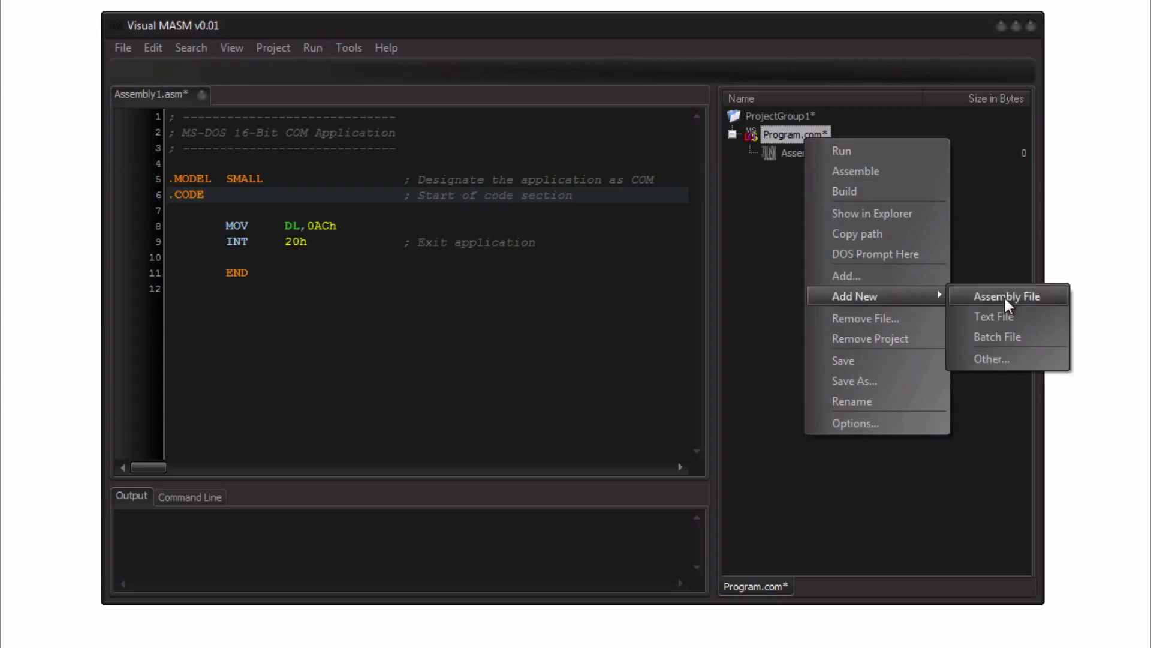
# Step: Add a new assembly file (Assembly2.asm) and a new batch file (Batch3.bat) to Program.com
pyautogui.click(1008, 297)
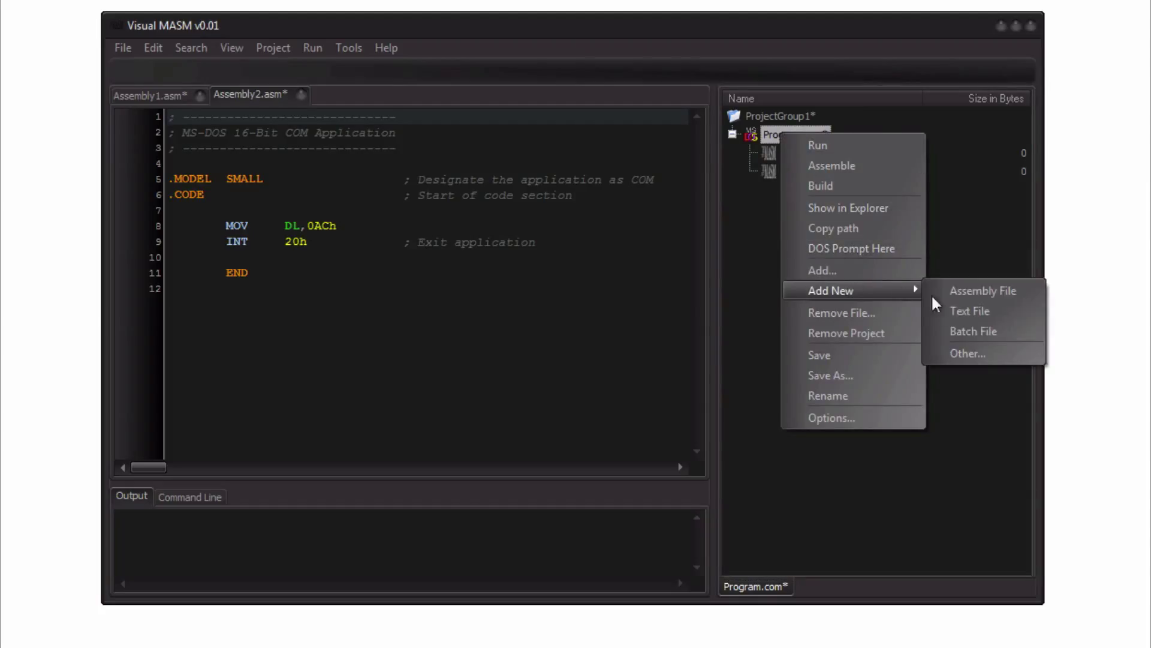
pyautogui.click(973, 331)
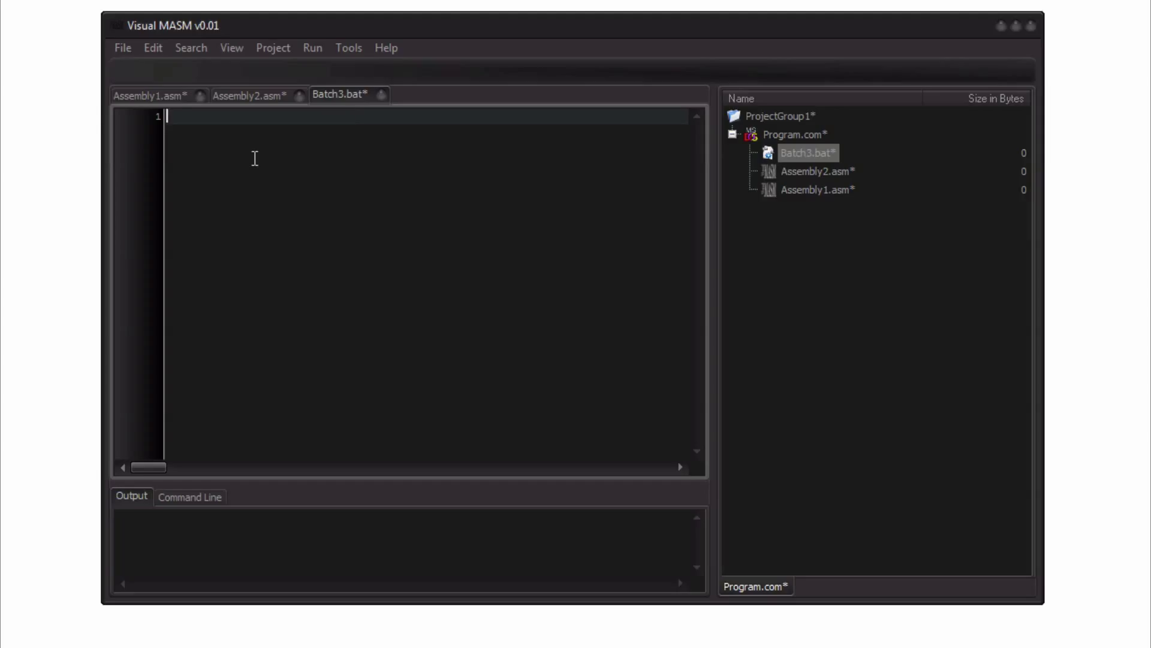
# Step: Write 'rem This is a comment' and a partial 'copy file1.' line in Batch3.bat, then return to Assembly2.asm
pyautogui.write('rem')
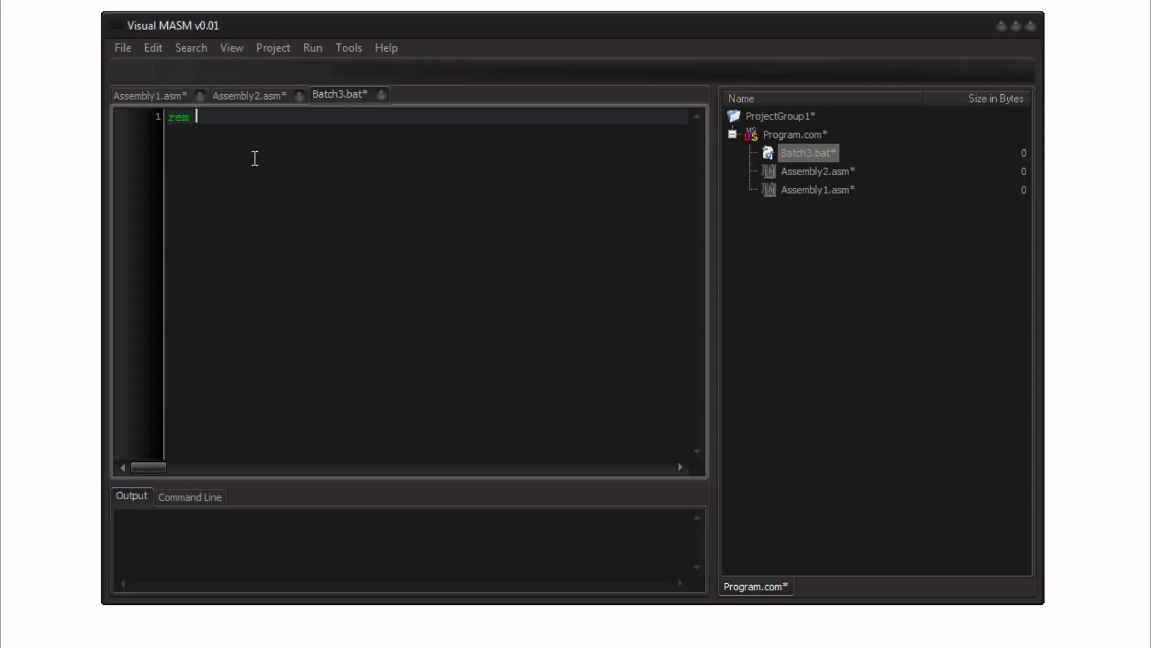
pyautogui.write('This')
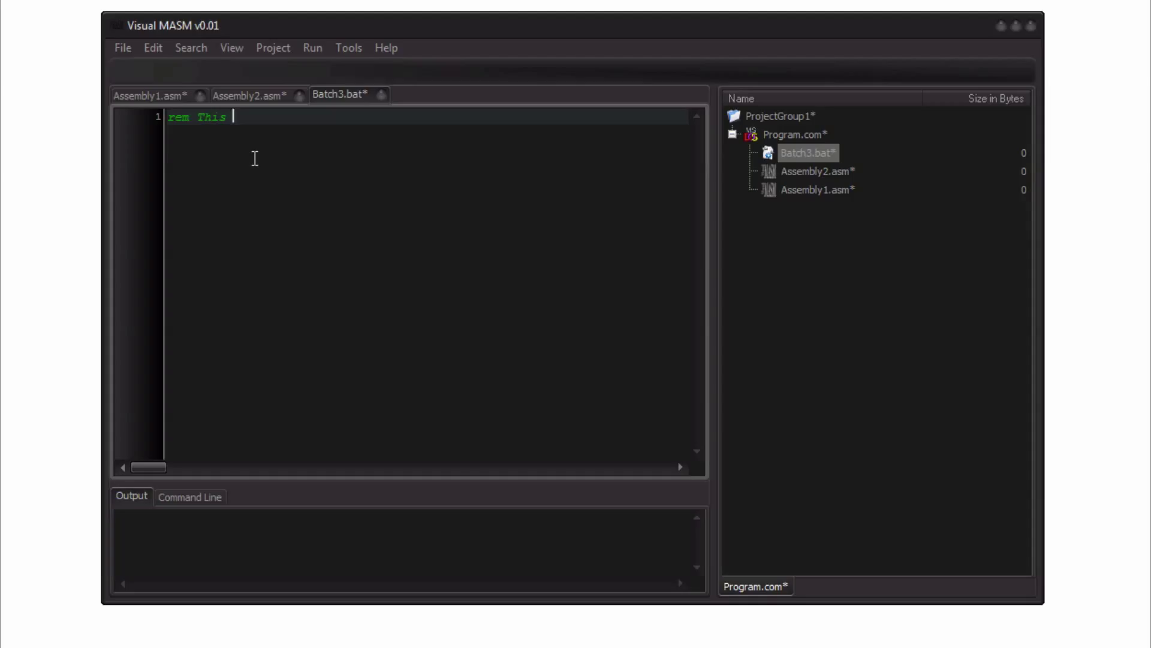
pyautogui.write('is a comment')
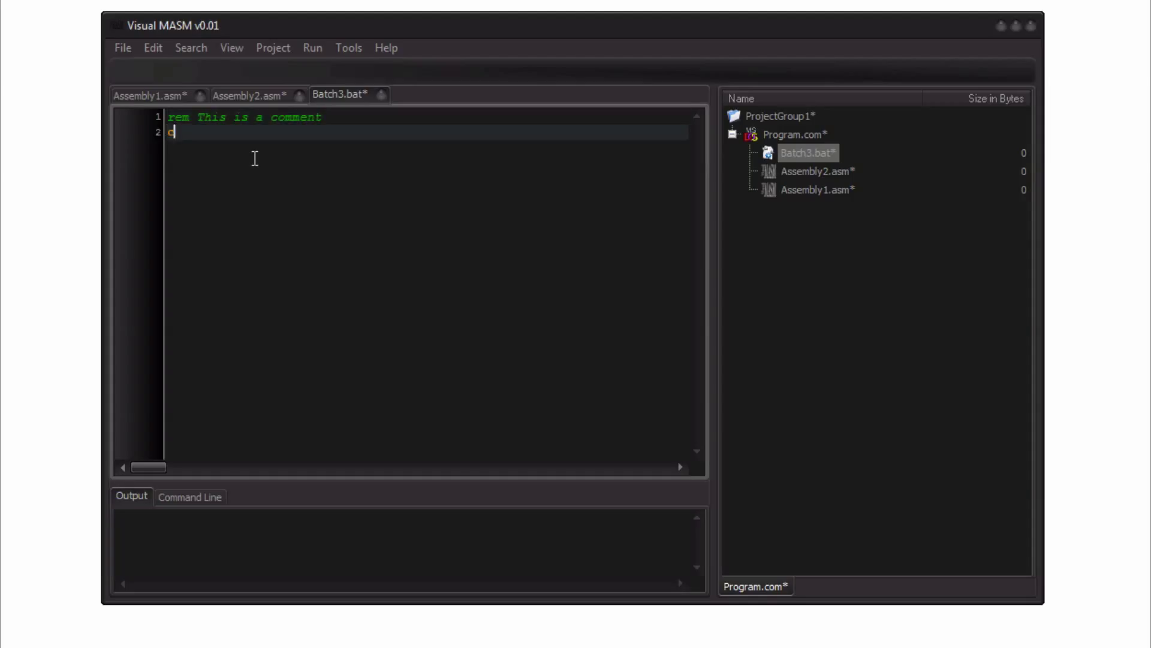
pyautogui.write('opy file')
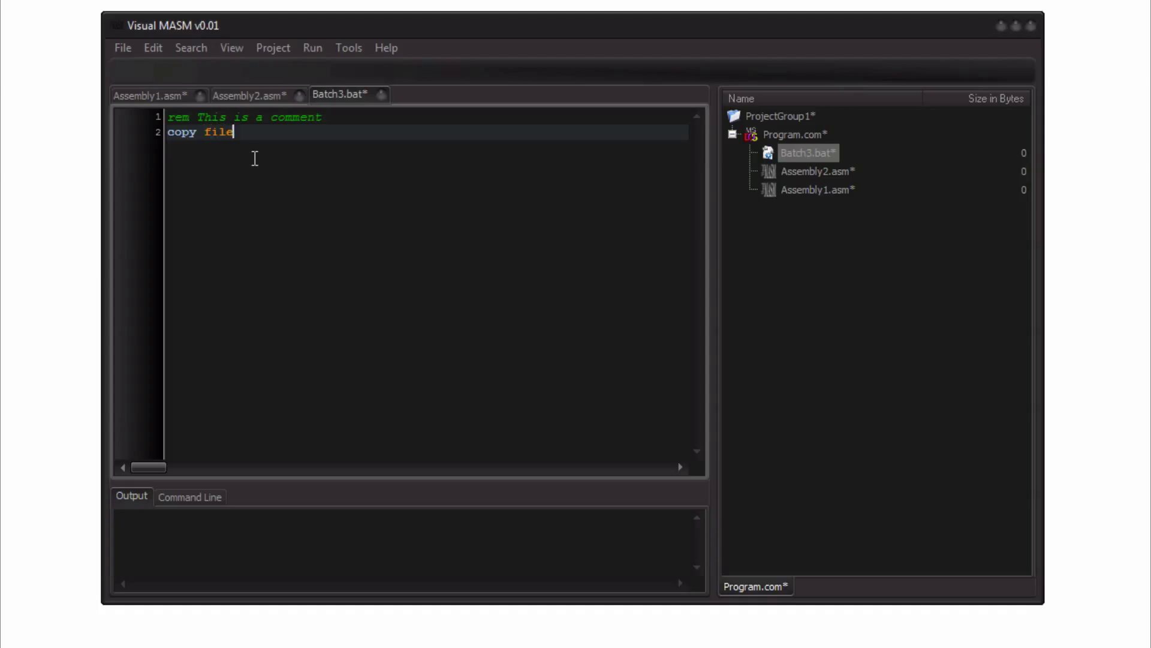
pyautogui.write('1.')
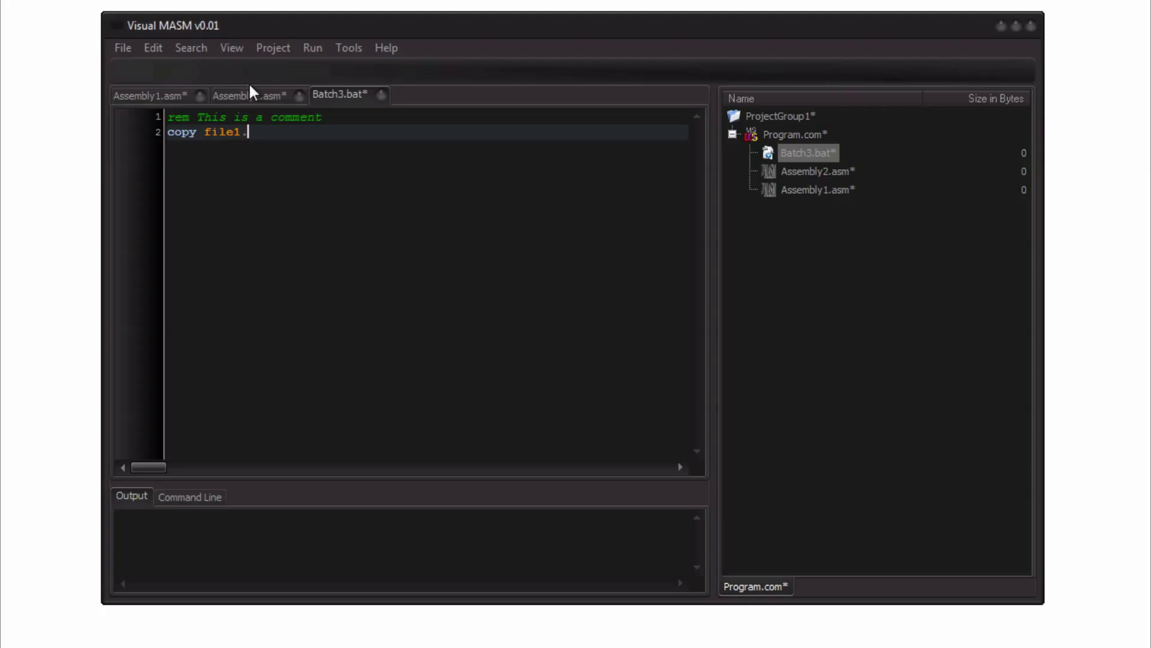
pyautogui.moveTo(253, 98)
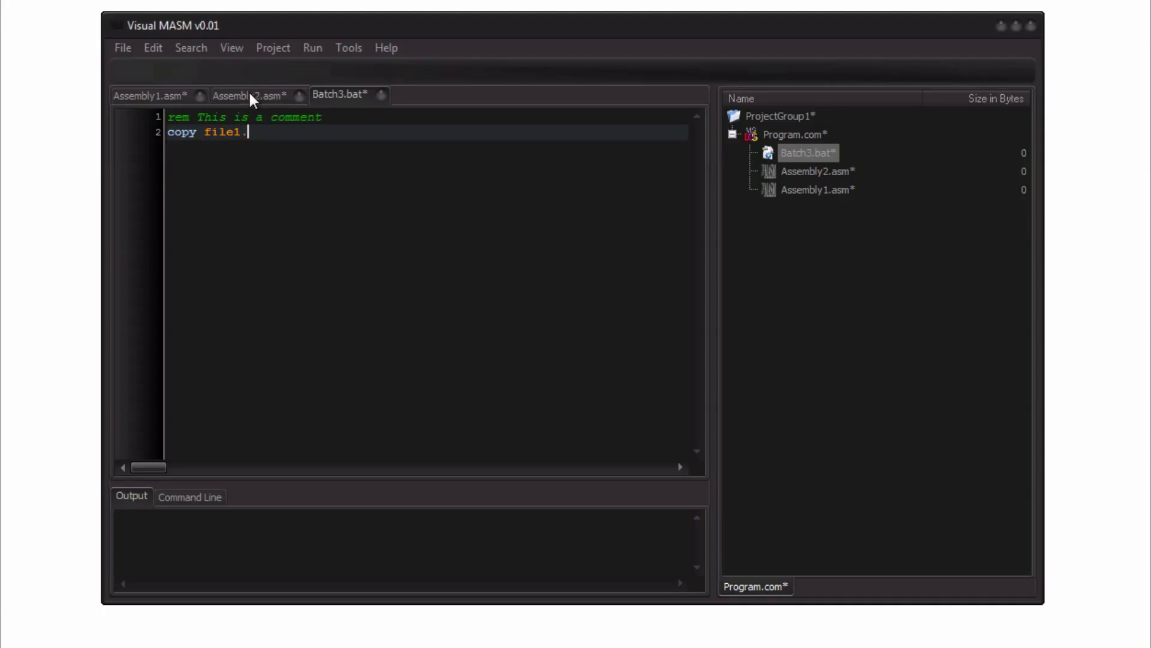
pyautogui.click(244, 96)
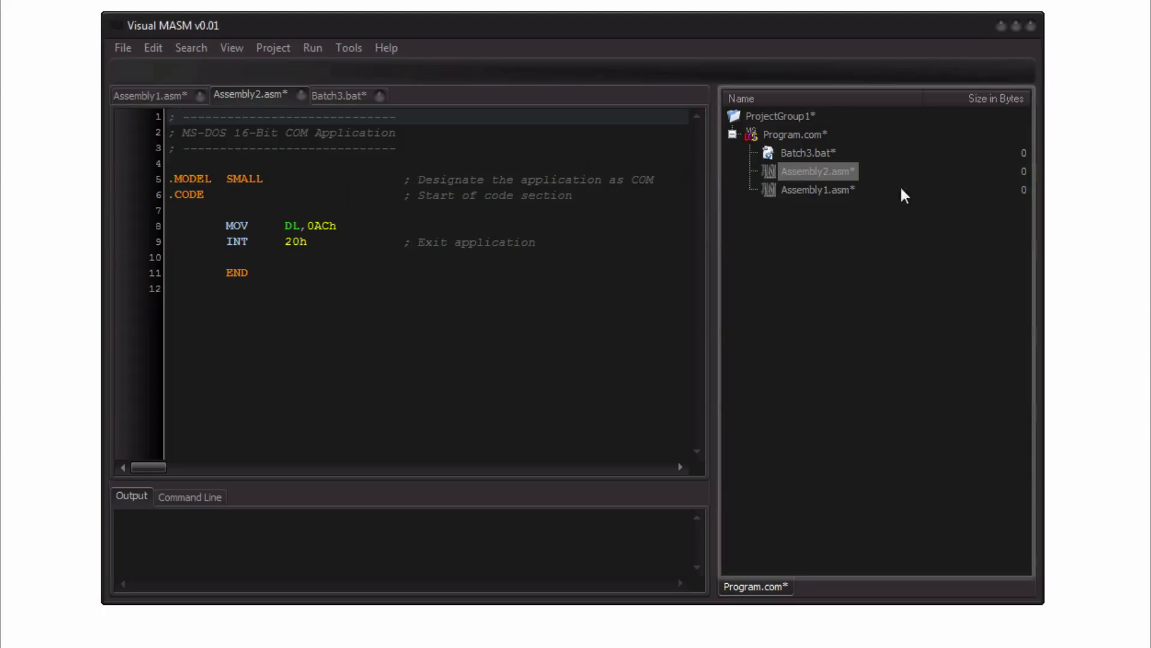
pyautogui.rightClick(792, 134)
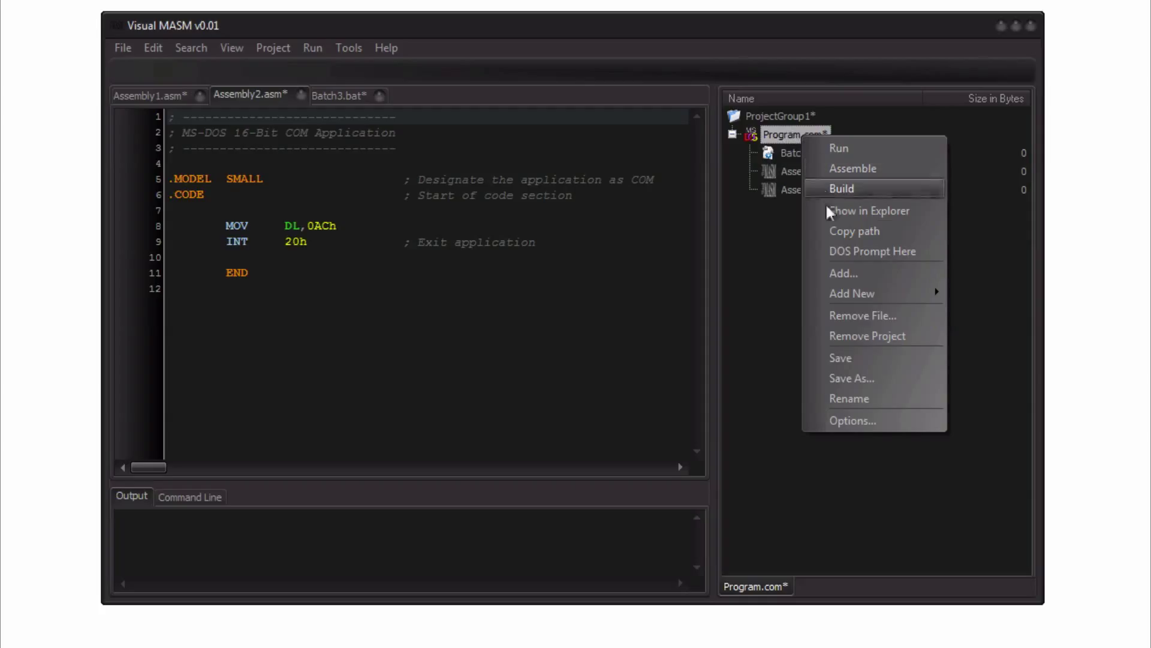
pyautogui.moveTo(872, 430)
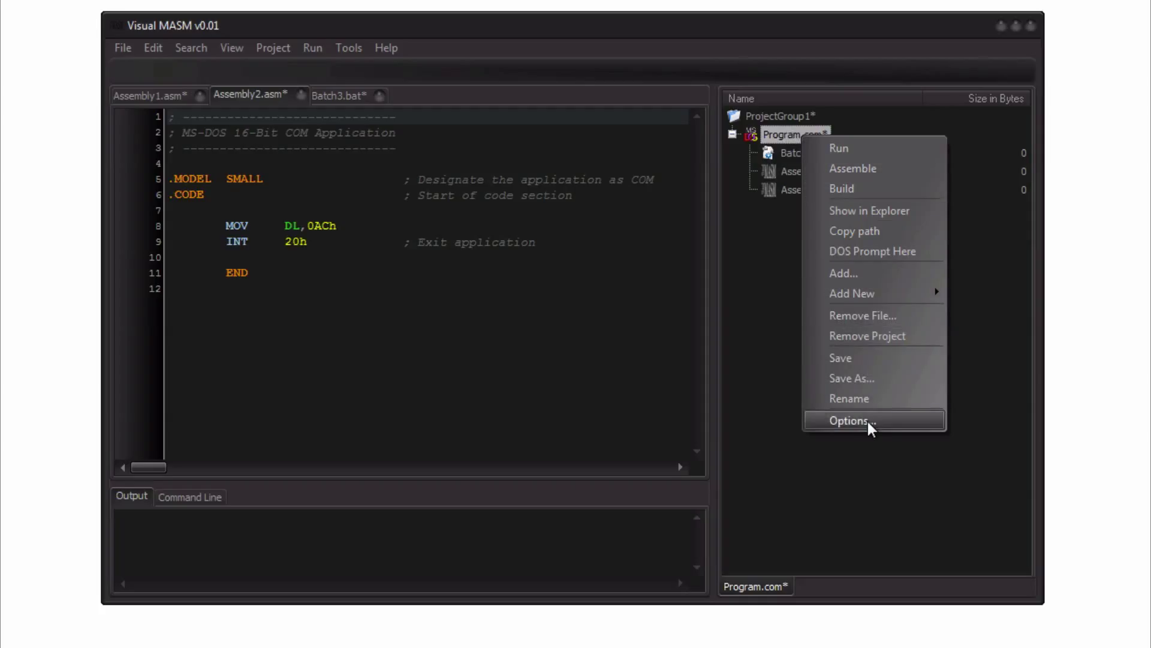
pyautogui.moveTo(787, 228)
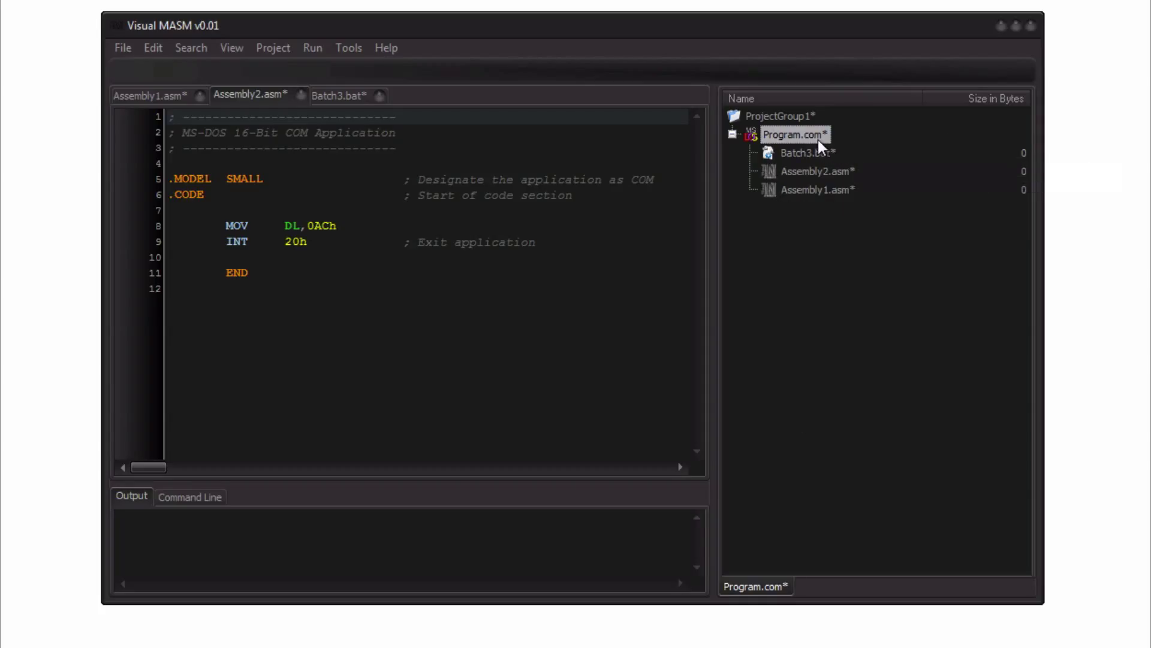
pyautogui.moveTo(809, 153)
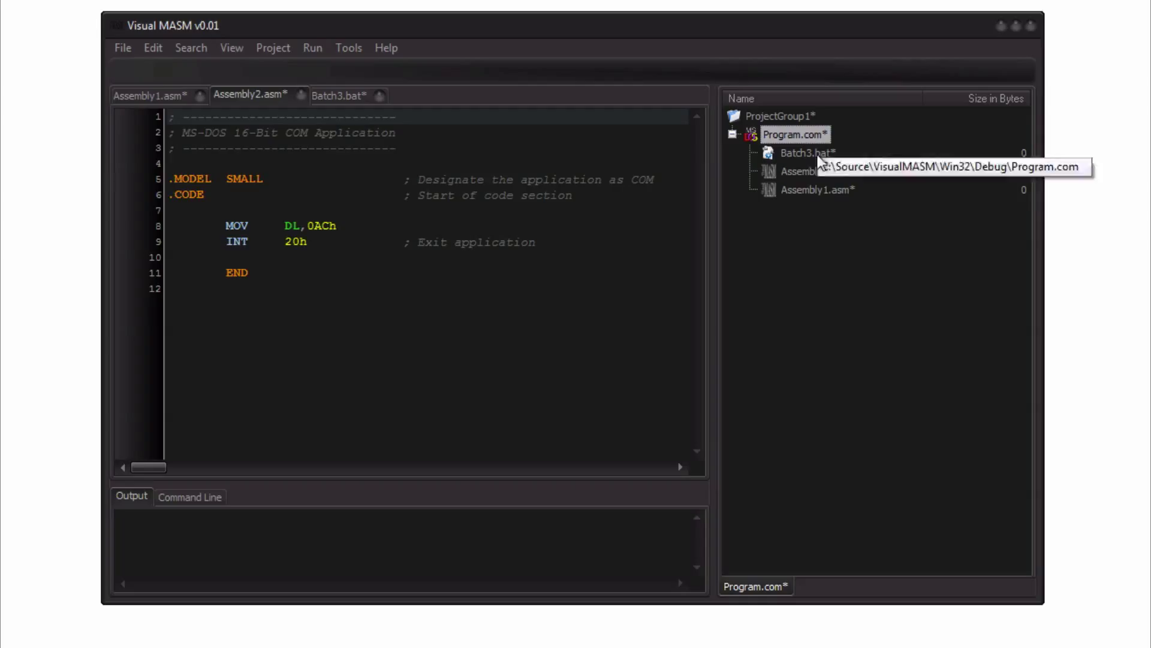
pyautogui.moveTo(803, 176)
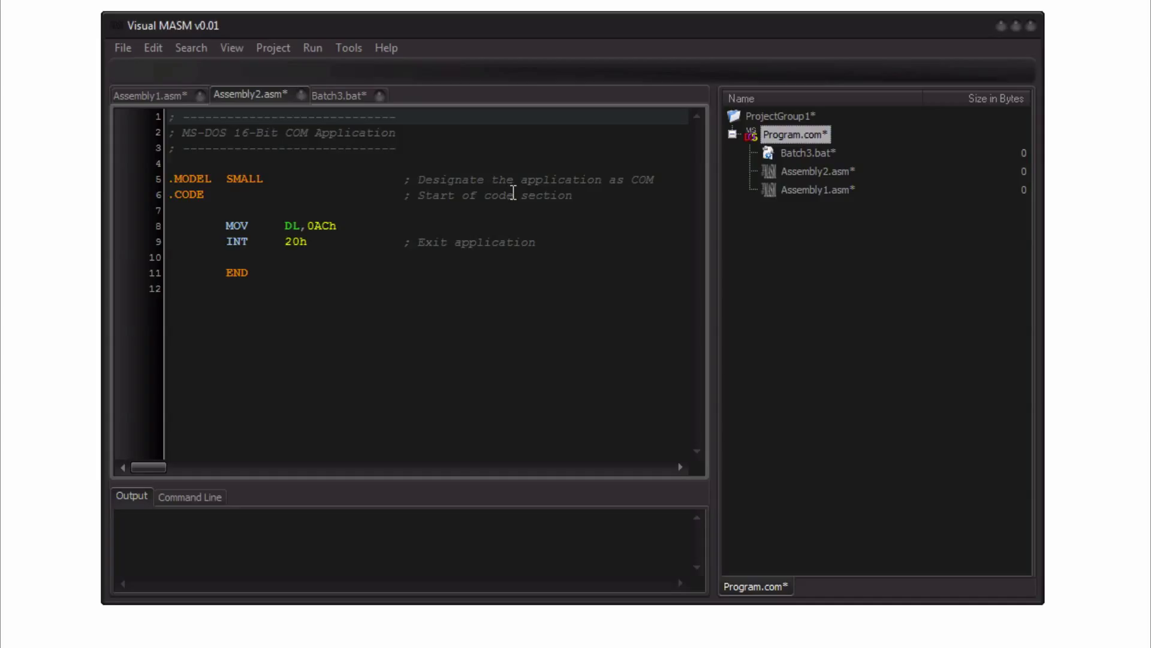
pyautogui.moveTo(533, 225)
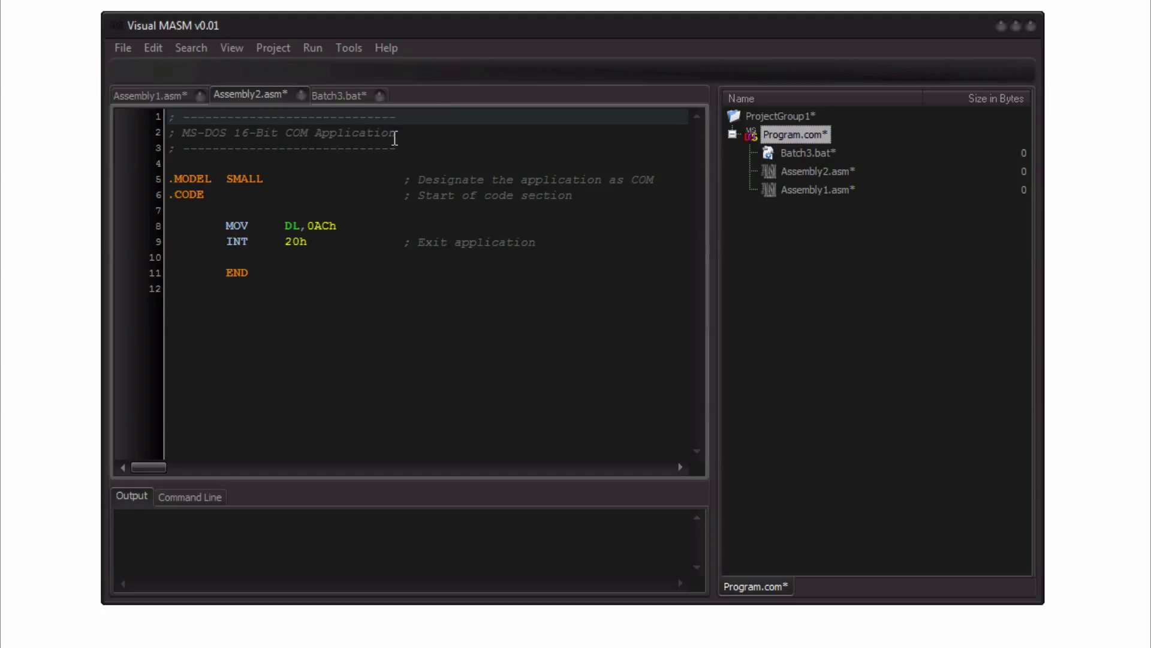
pyautogui.click(123, 48)
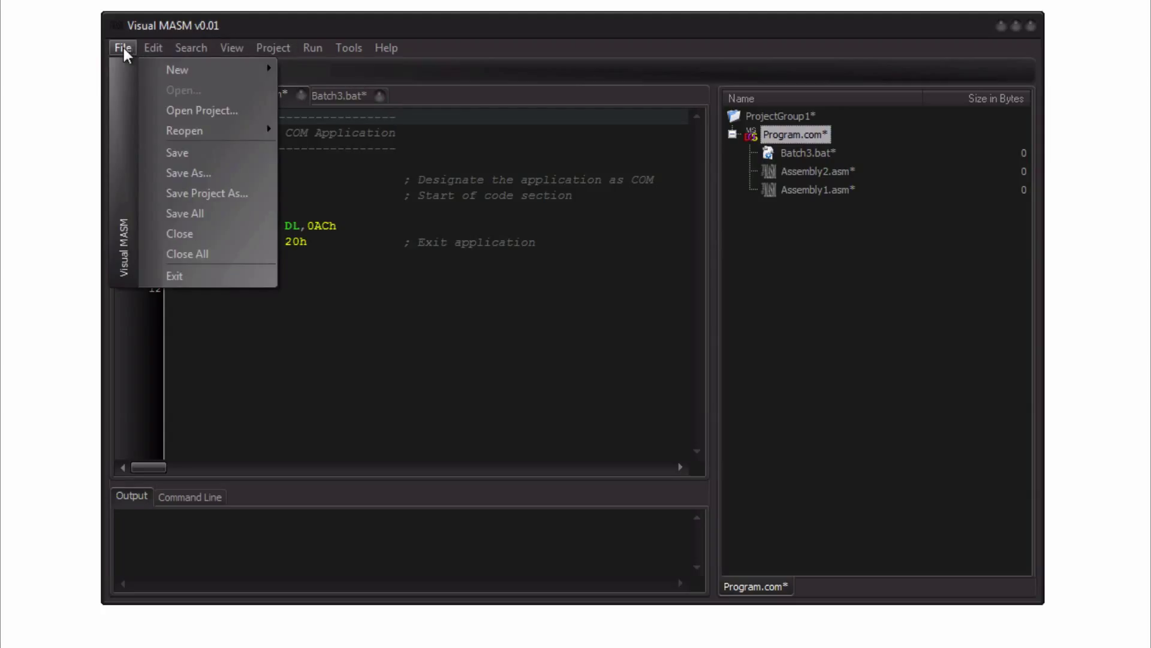
pyautogui.moveTo(186, 137)
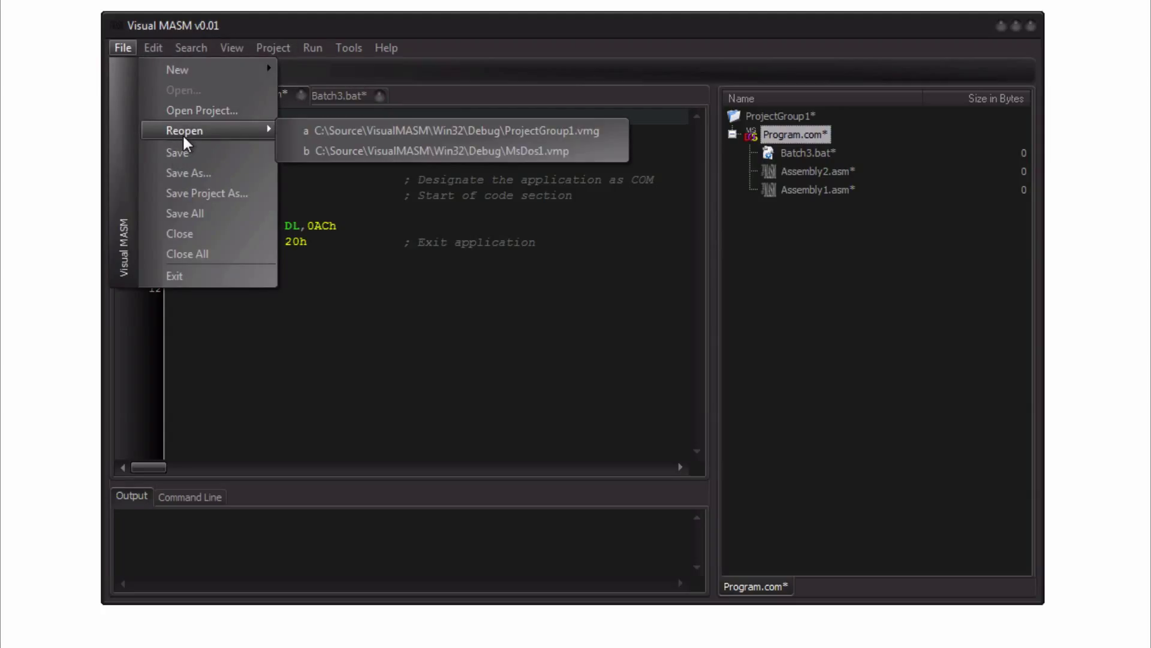
pyautogui.moveTo(168, 80)
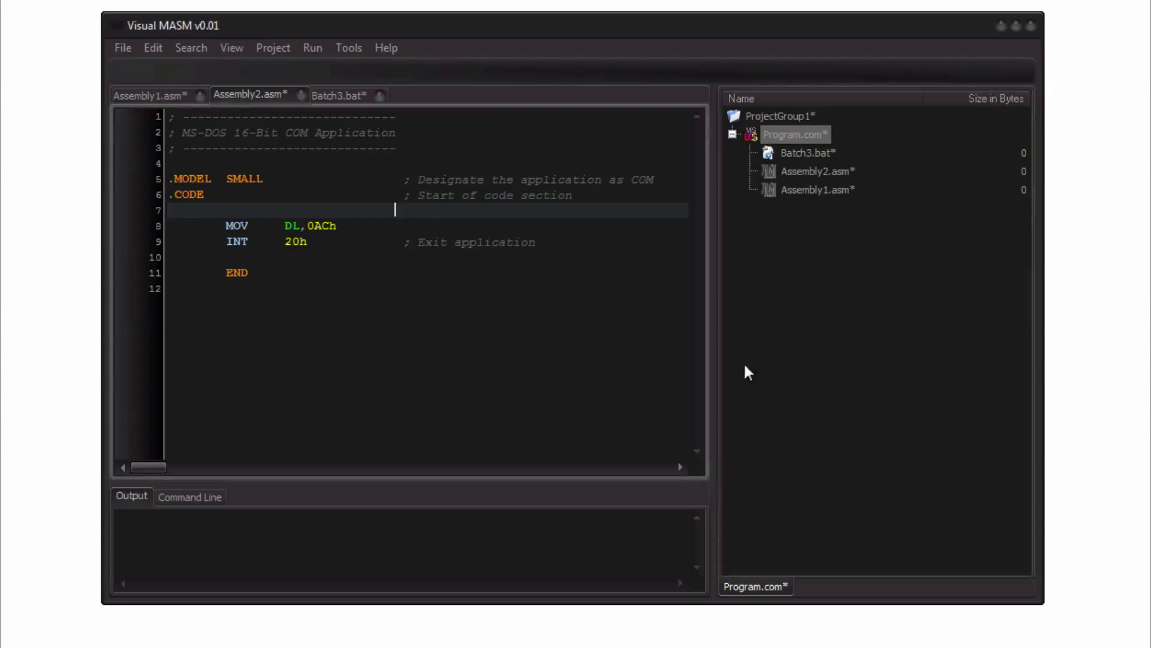
pyautogui.moveTo(784, 360)
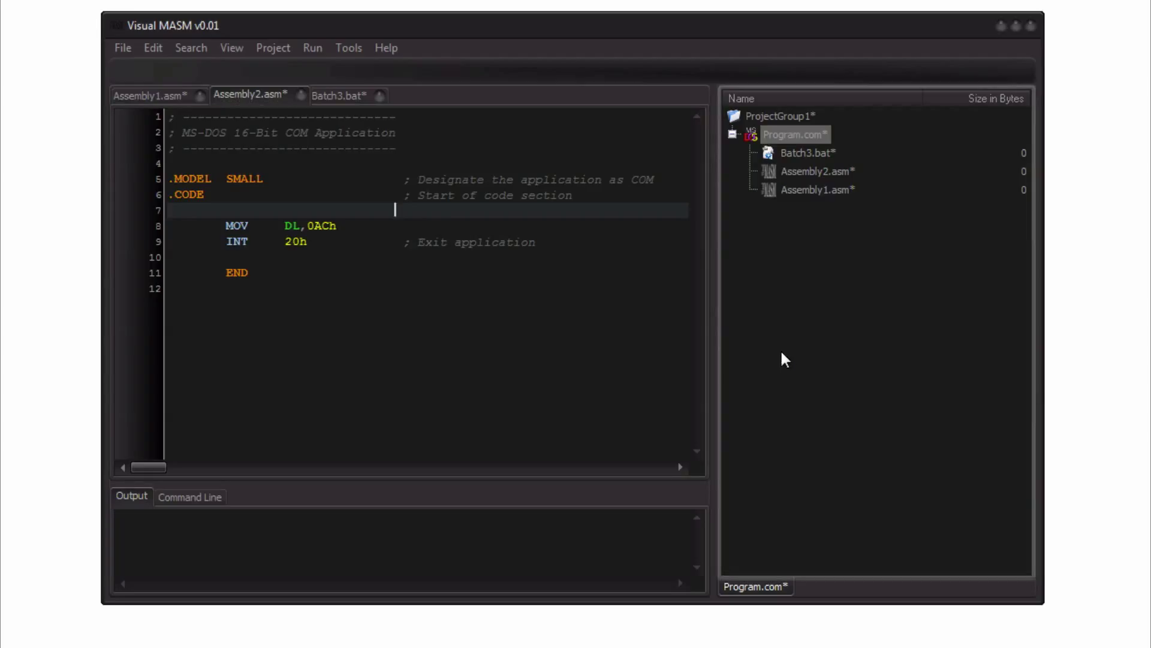
pyautogui.moveTo(636, 367)
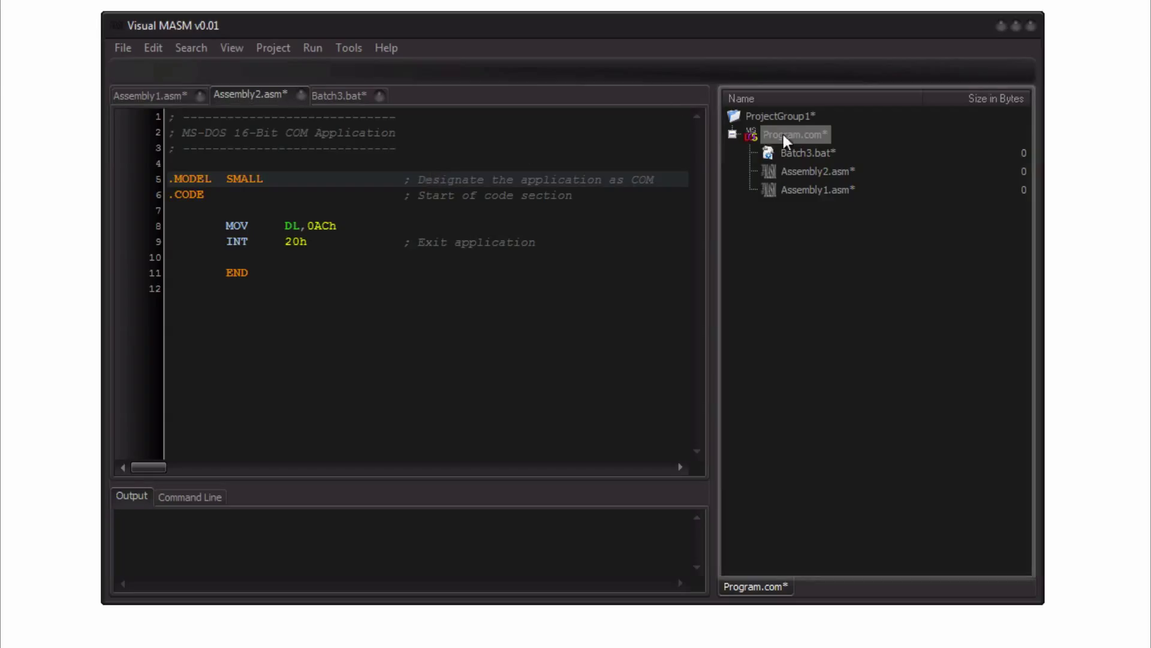
# Step: From Program.com's Add New > Other..., choose Resource-Definition Script File among the Windows item types
pyautogui.rightClick(784, 133)
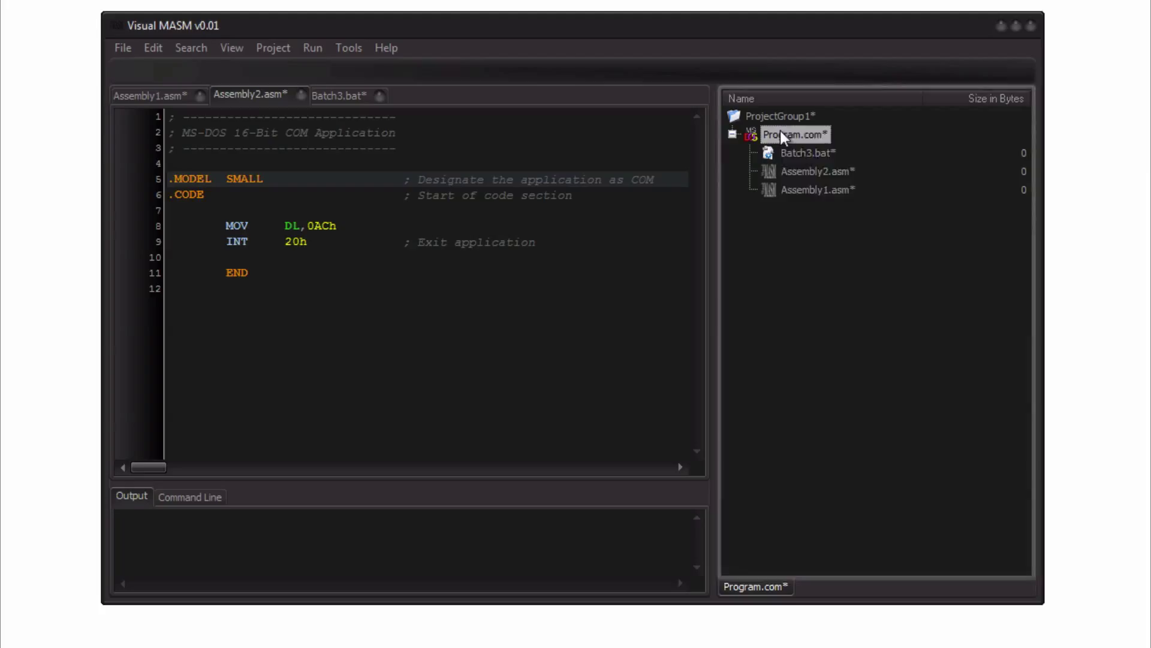
pyautogui.rightClick(789, 135)
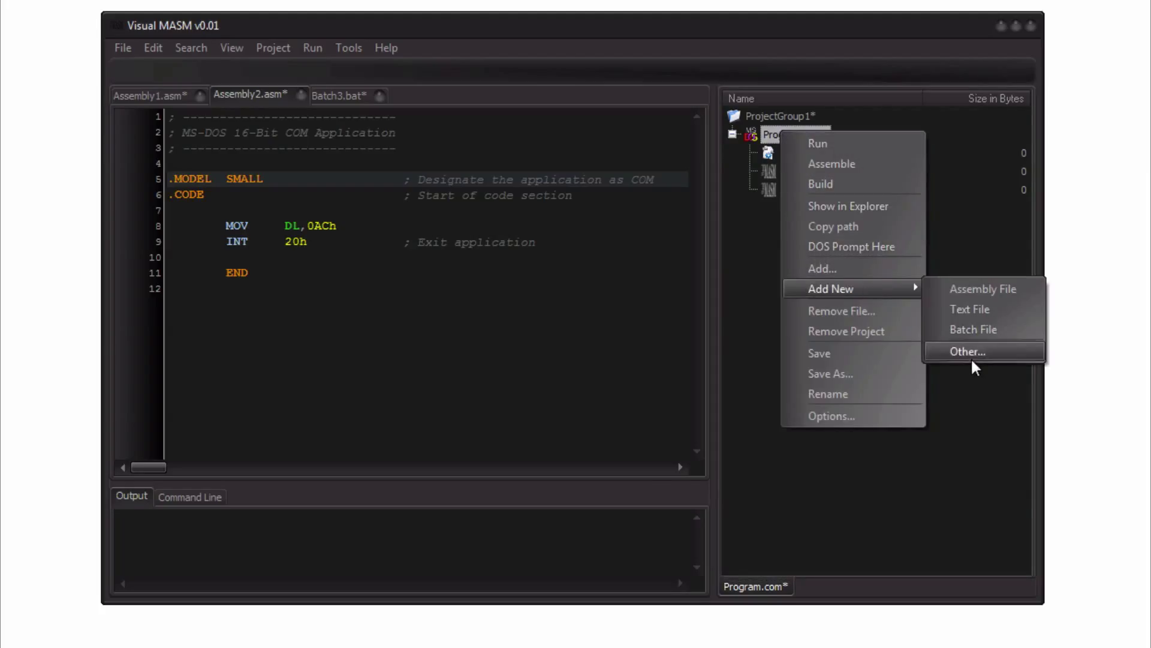
pyautogui.click(967, 352)
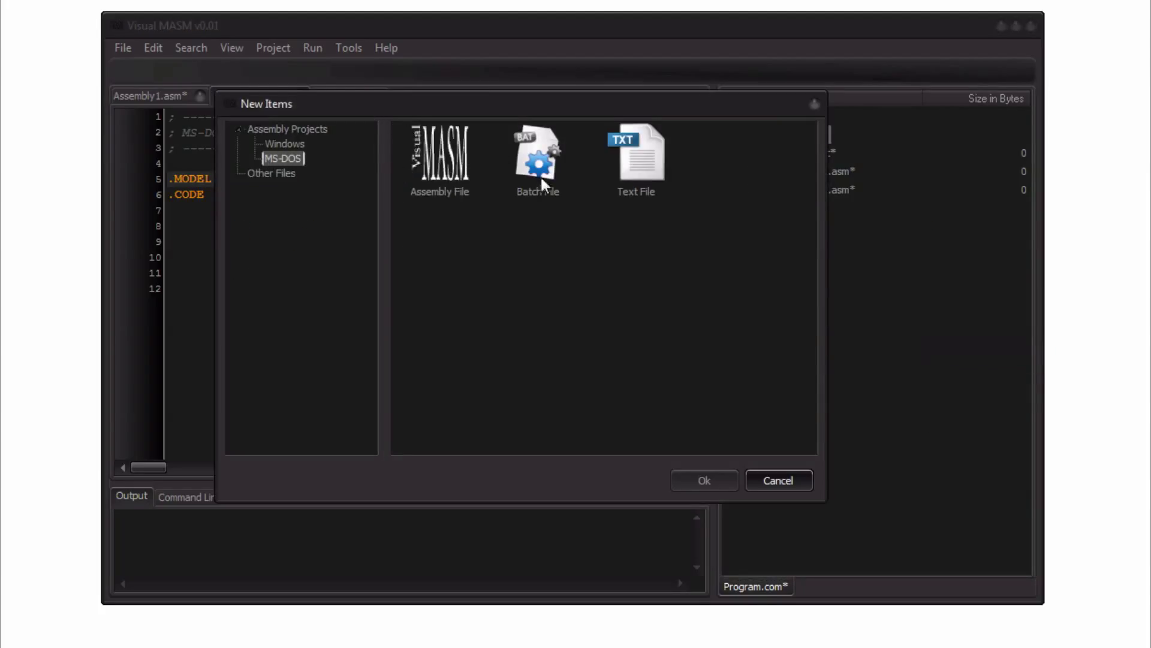
pyautogui.moveTo(617, 179)
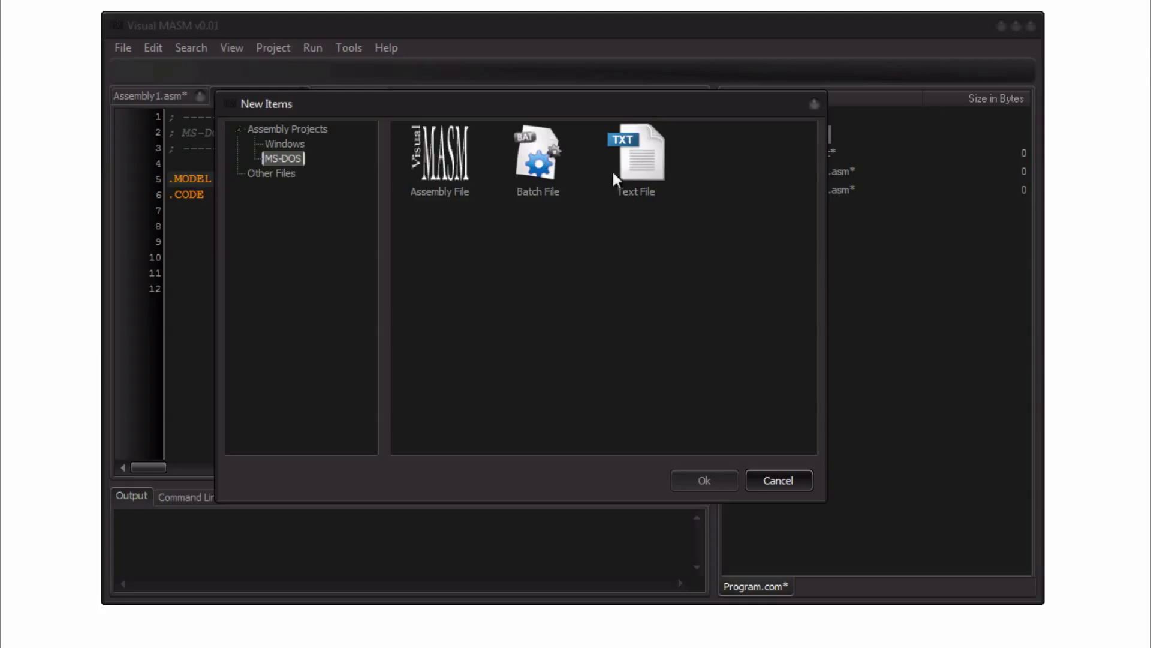
pyautogui.click(285, 144)
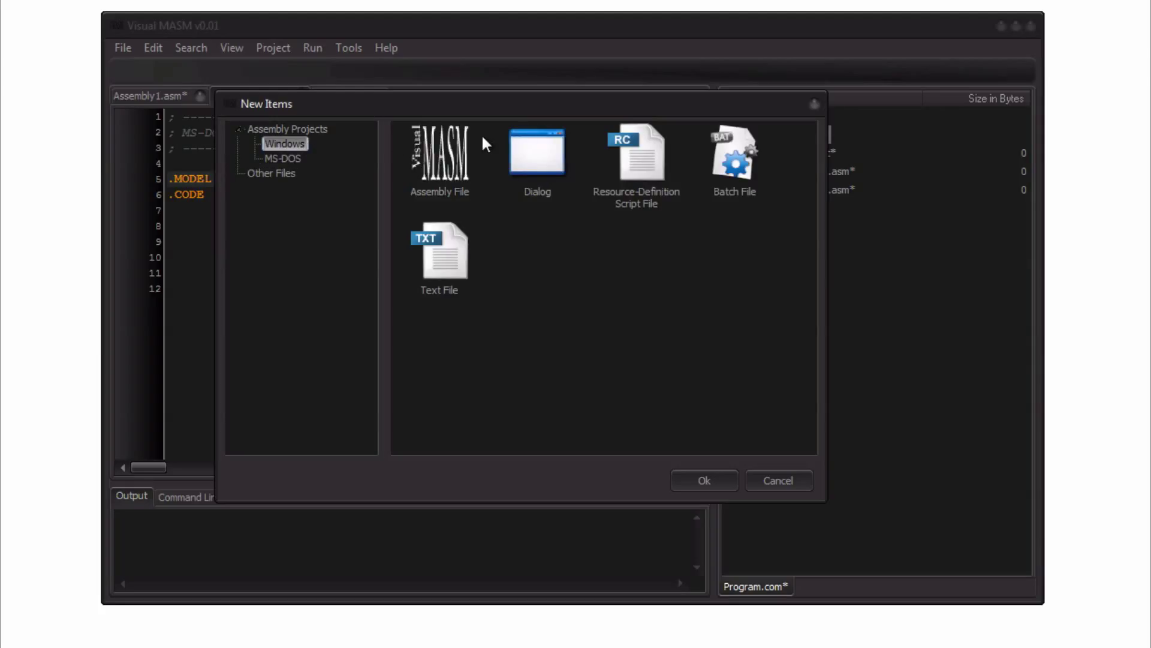
pyautogui.moveTo(576, 182)
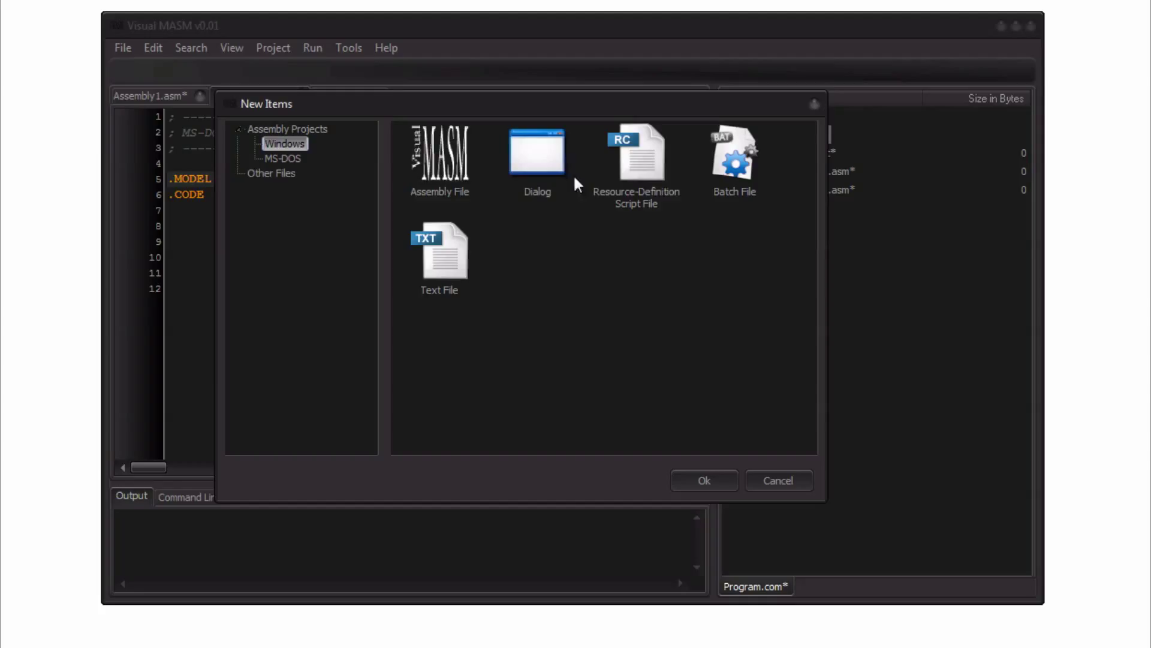
pyautogui.click(638, 154)
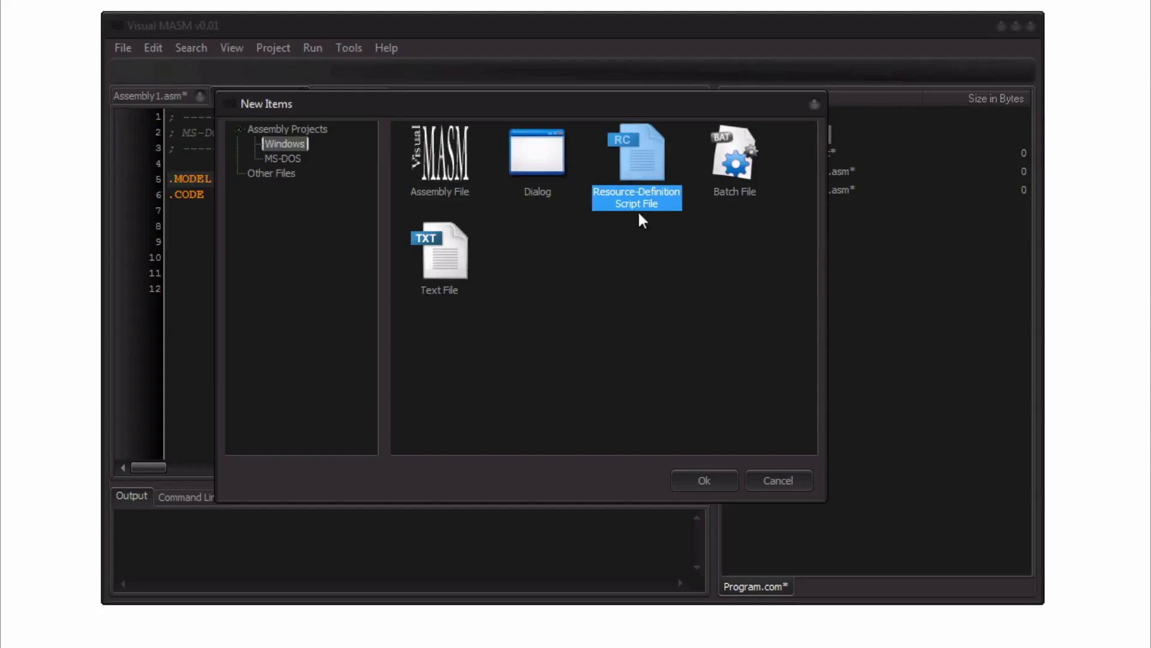
pyautogui.moveTo(606, 111)
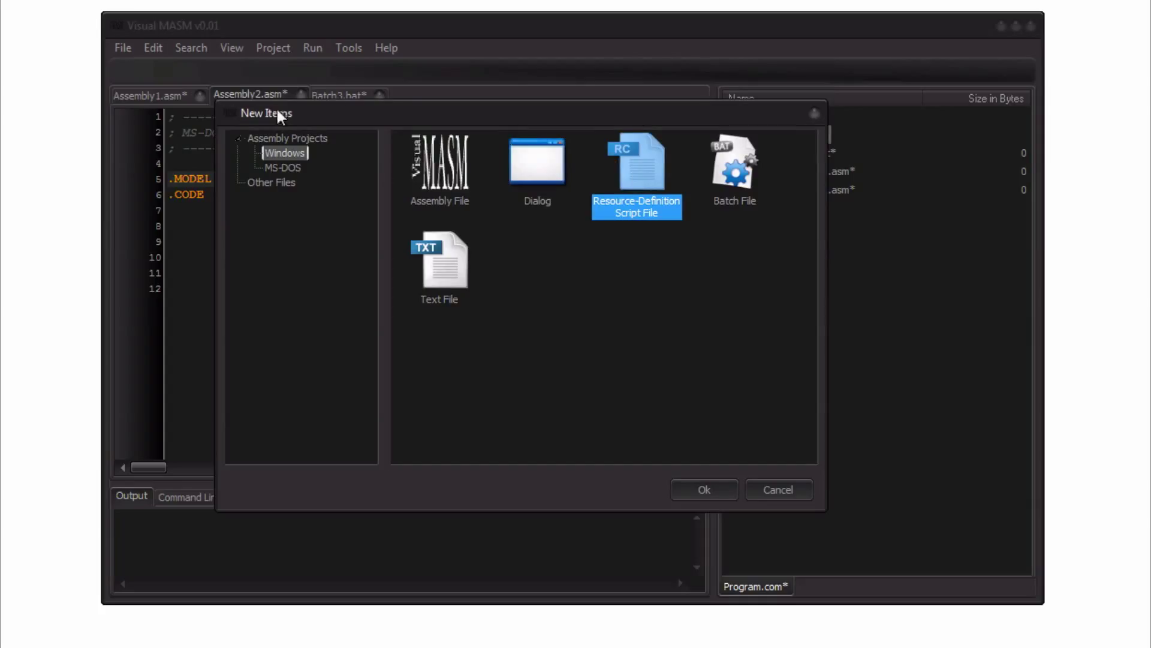
pyautogui.moveTo(295, 108)
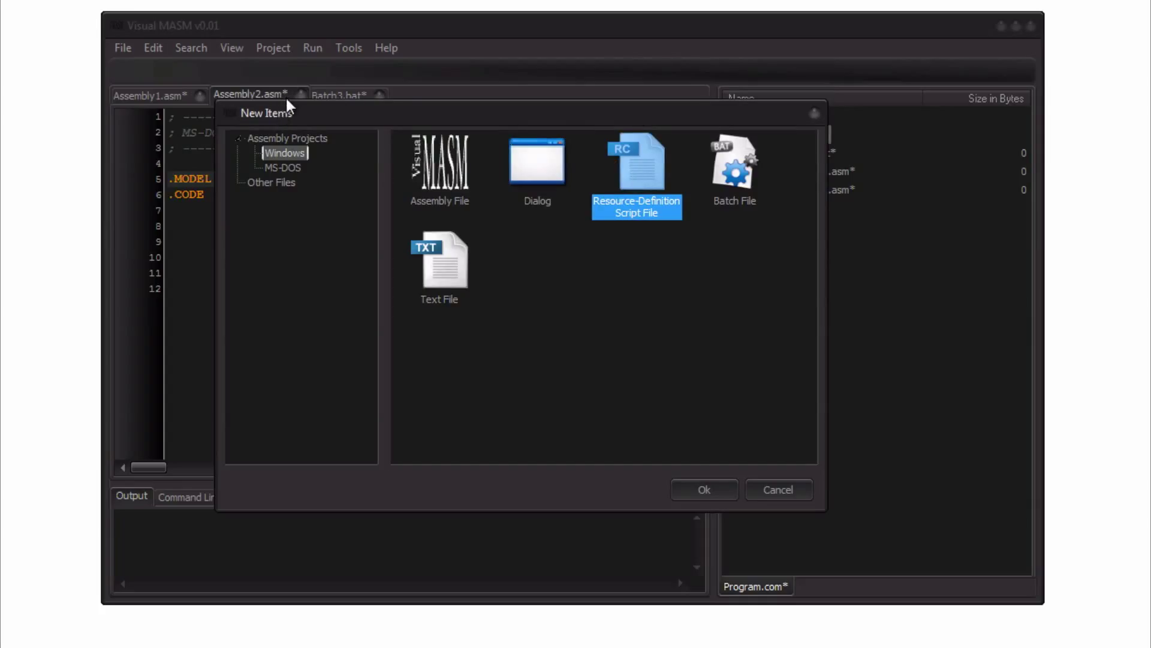
pyautogui.moveTo(454, 120)
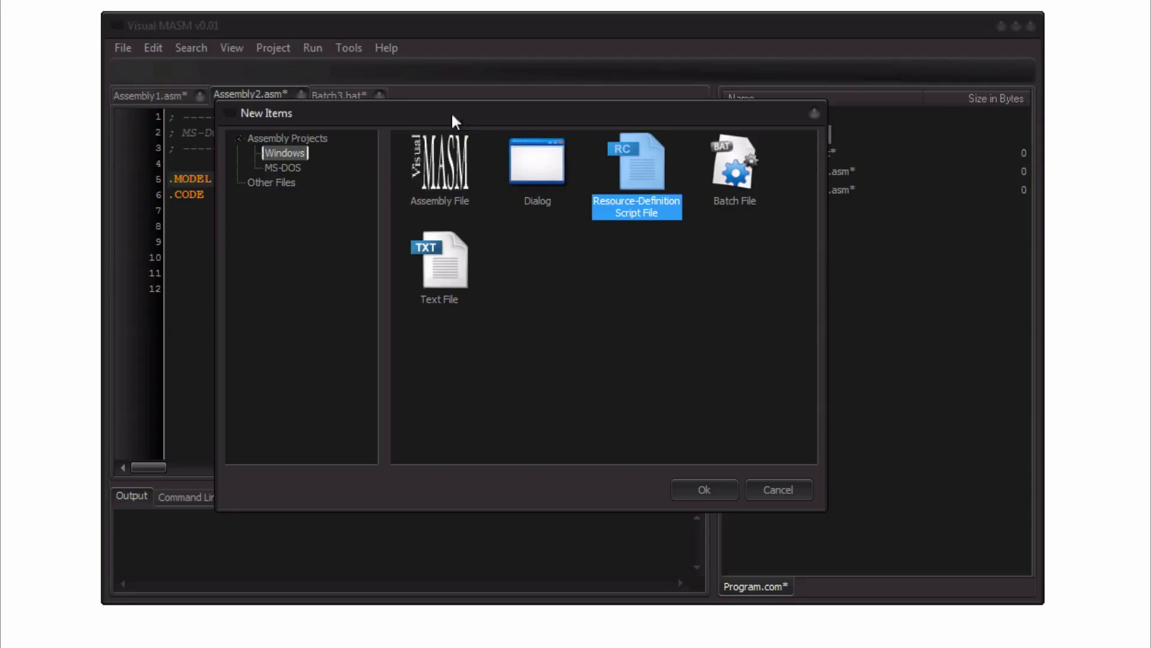
pyautogui.moveTo(482, 122)
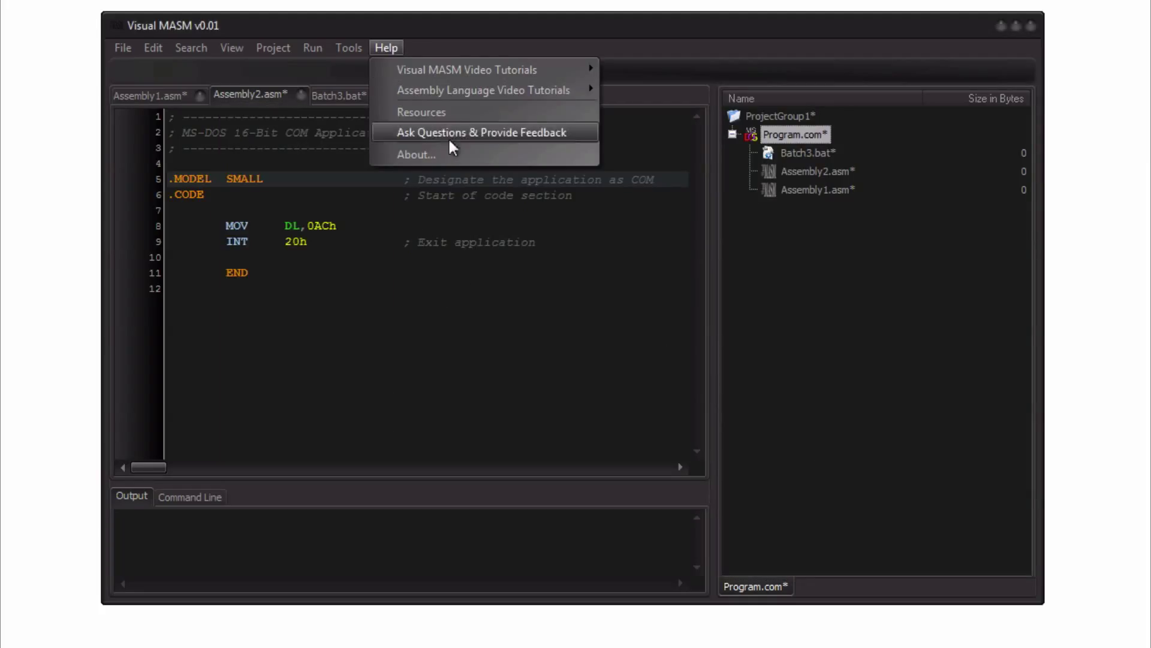
# Step: Show the About box listing Visual MASM version 0.01 and its website
pyautogui.click(413, 155)
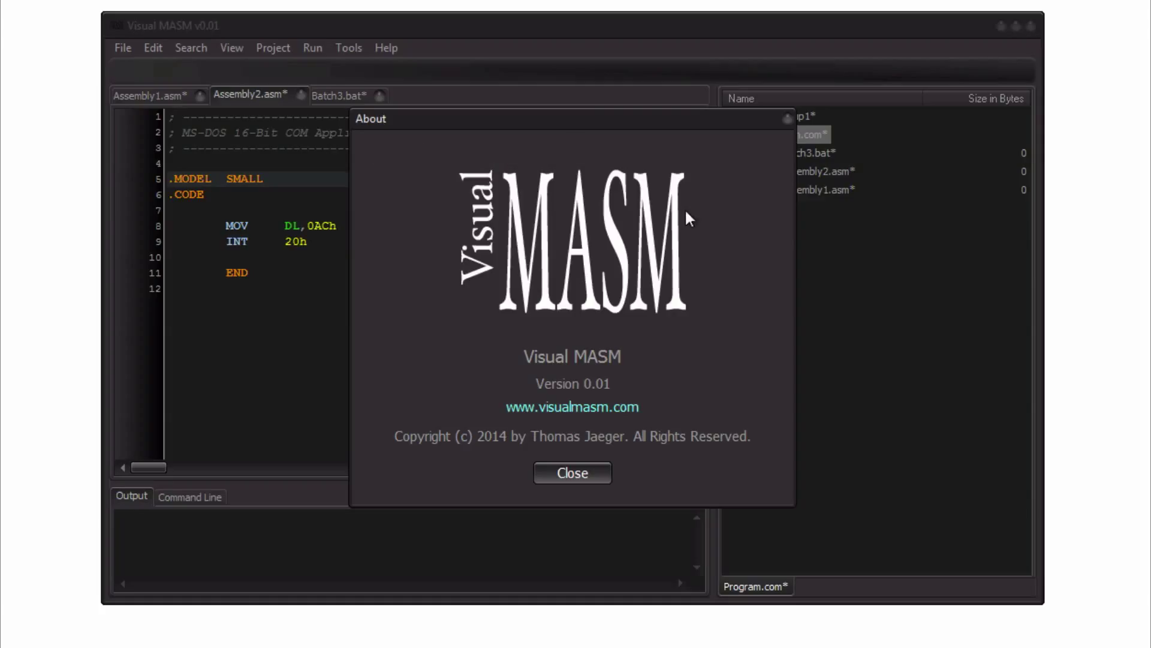
pyautogui.moveTo(712, 219)
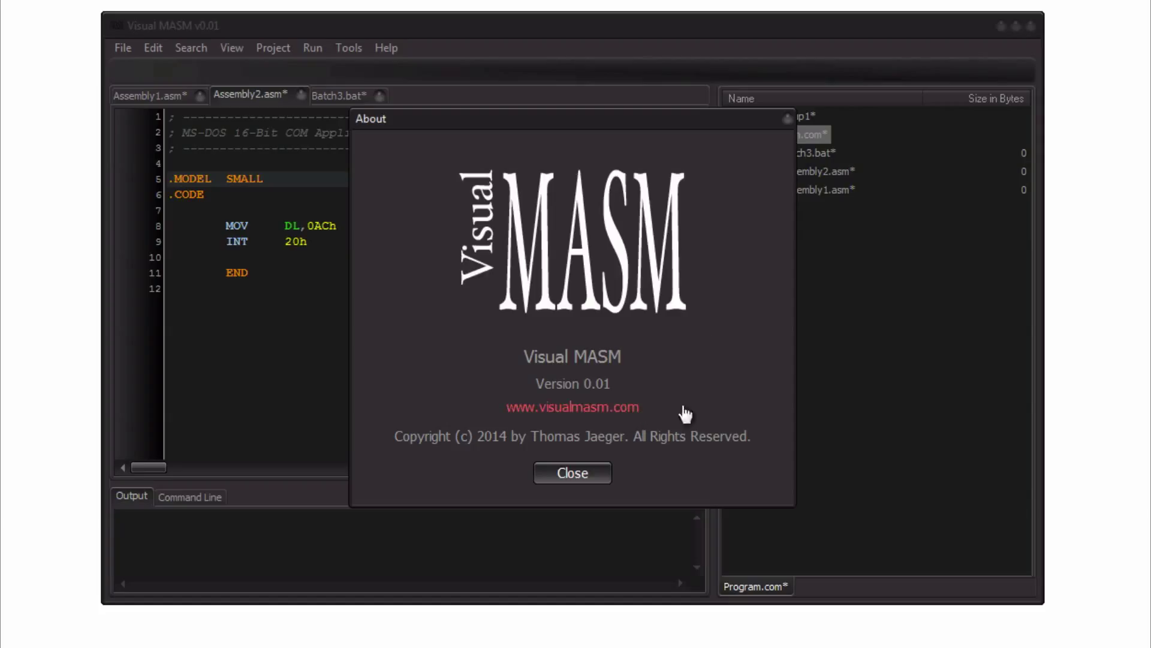
pyautogui.moveTo(707, 263)
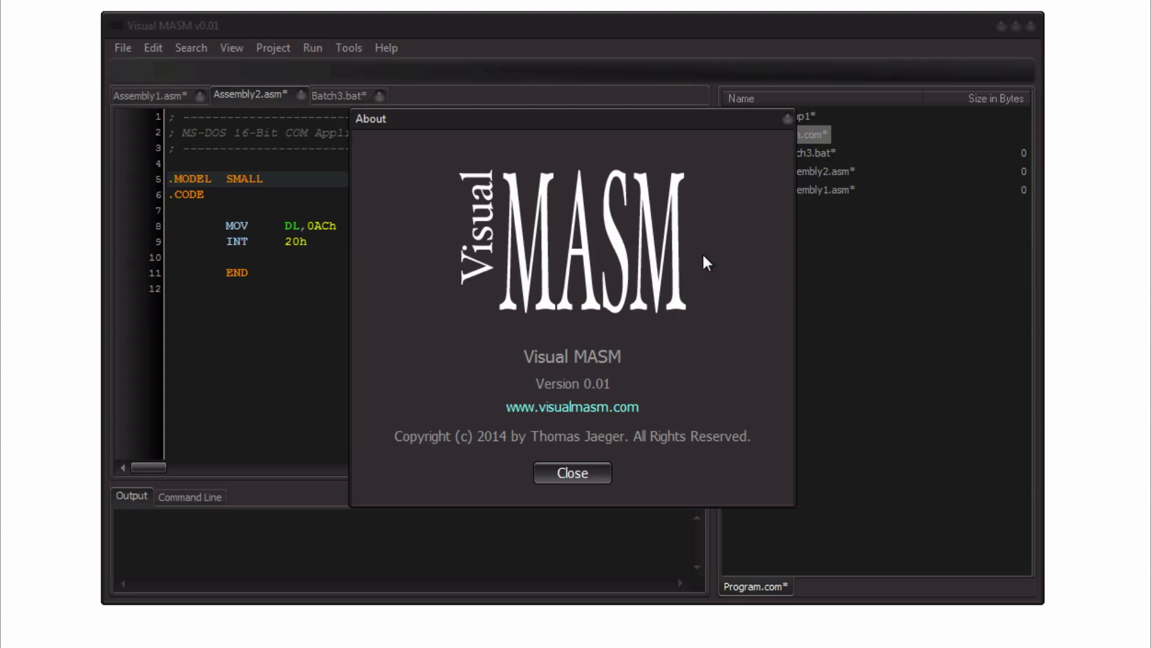
pyautogui.moveTo(581, 487)
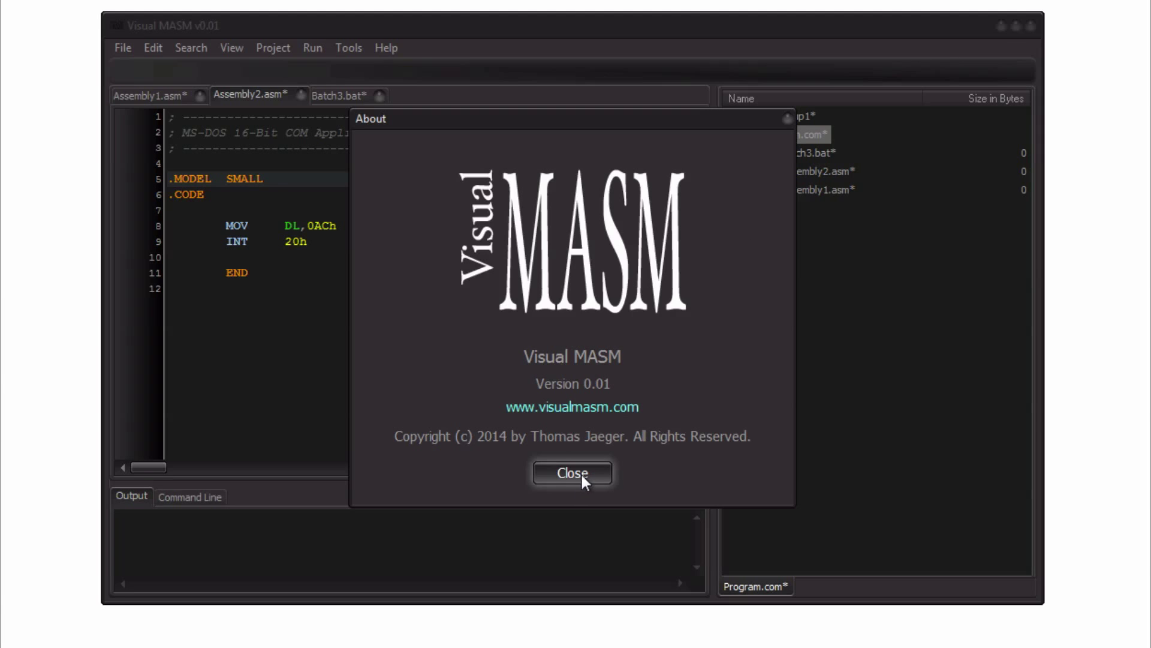